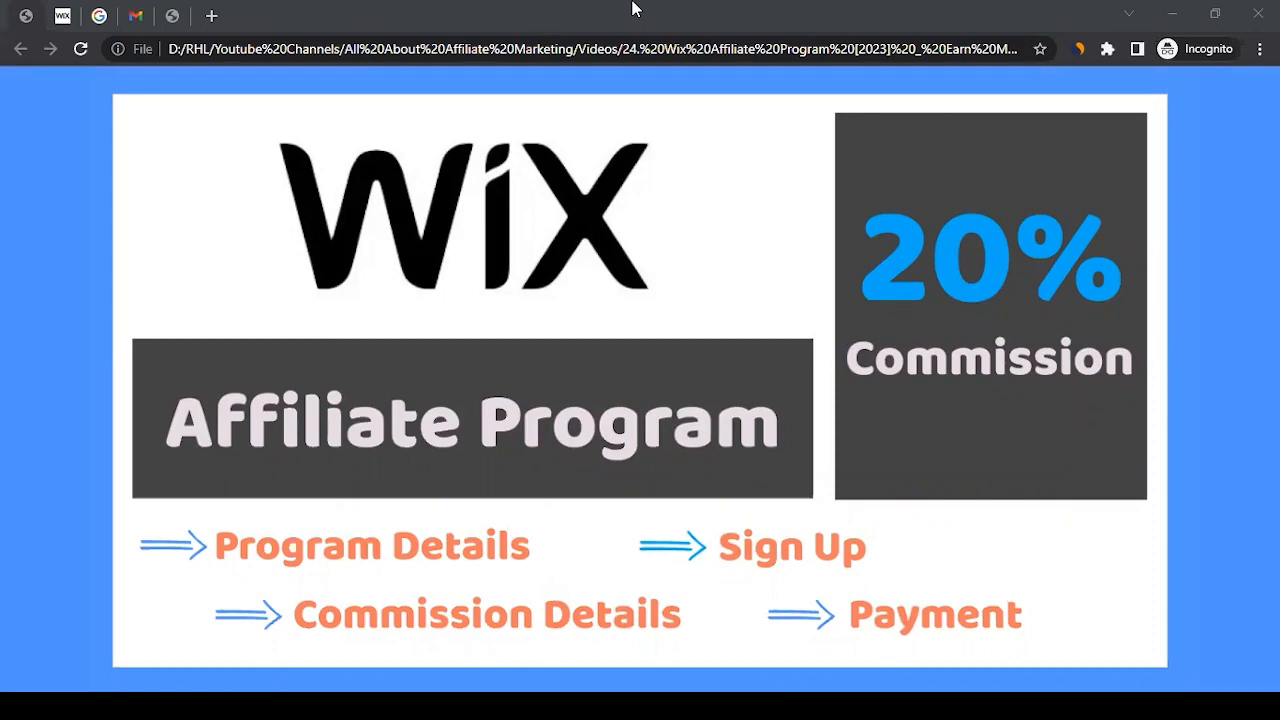
mouse_move(344, 34)
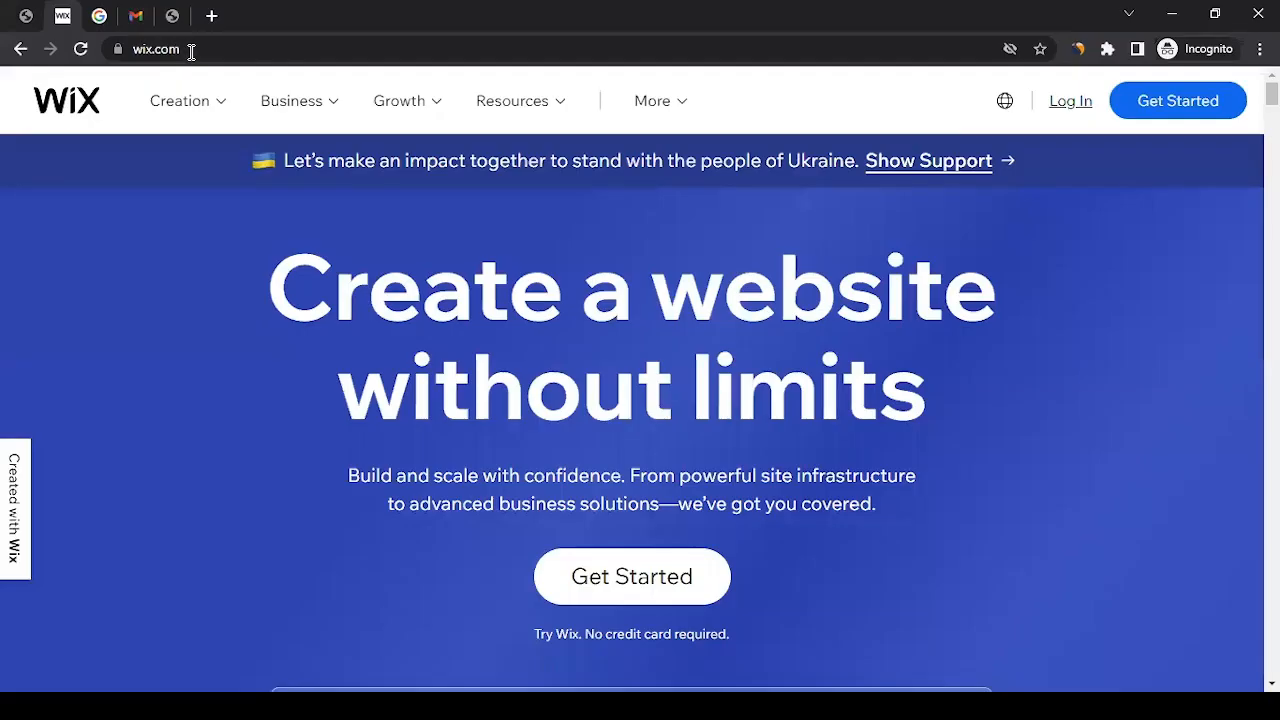
left_click(156, 48)
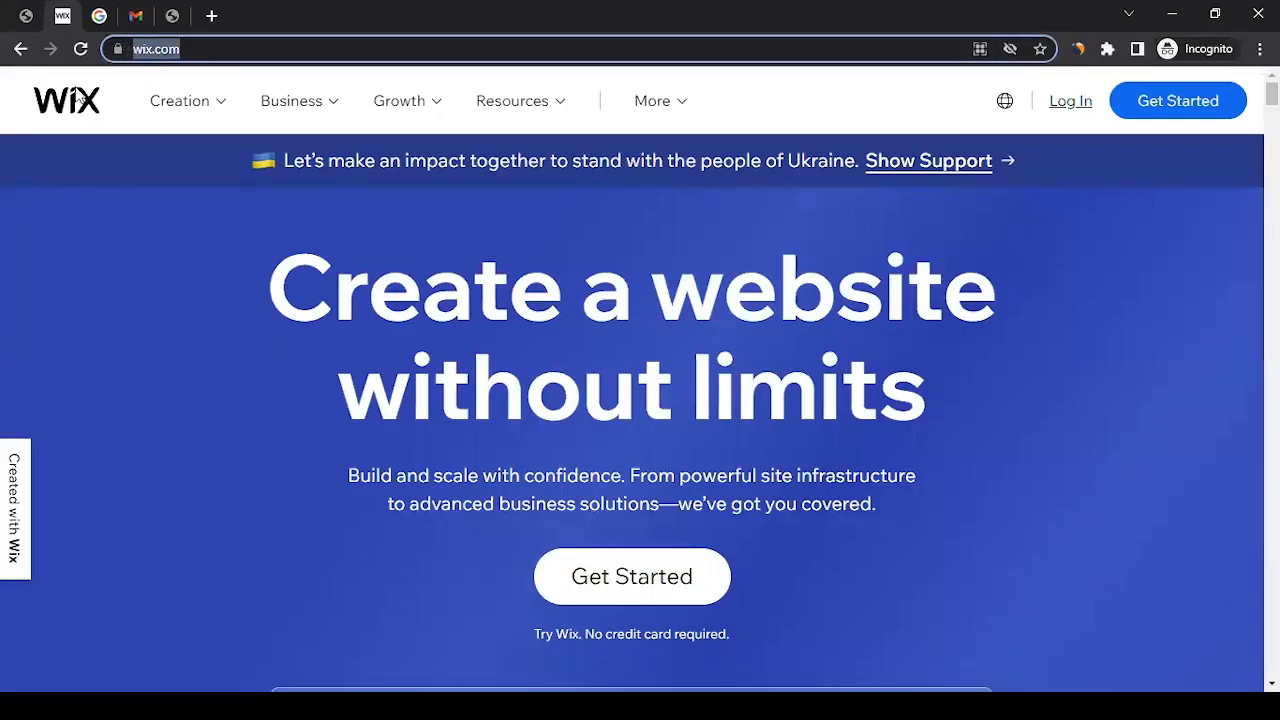
mouse_move(1148, 348)
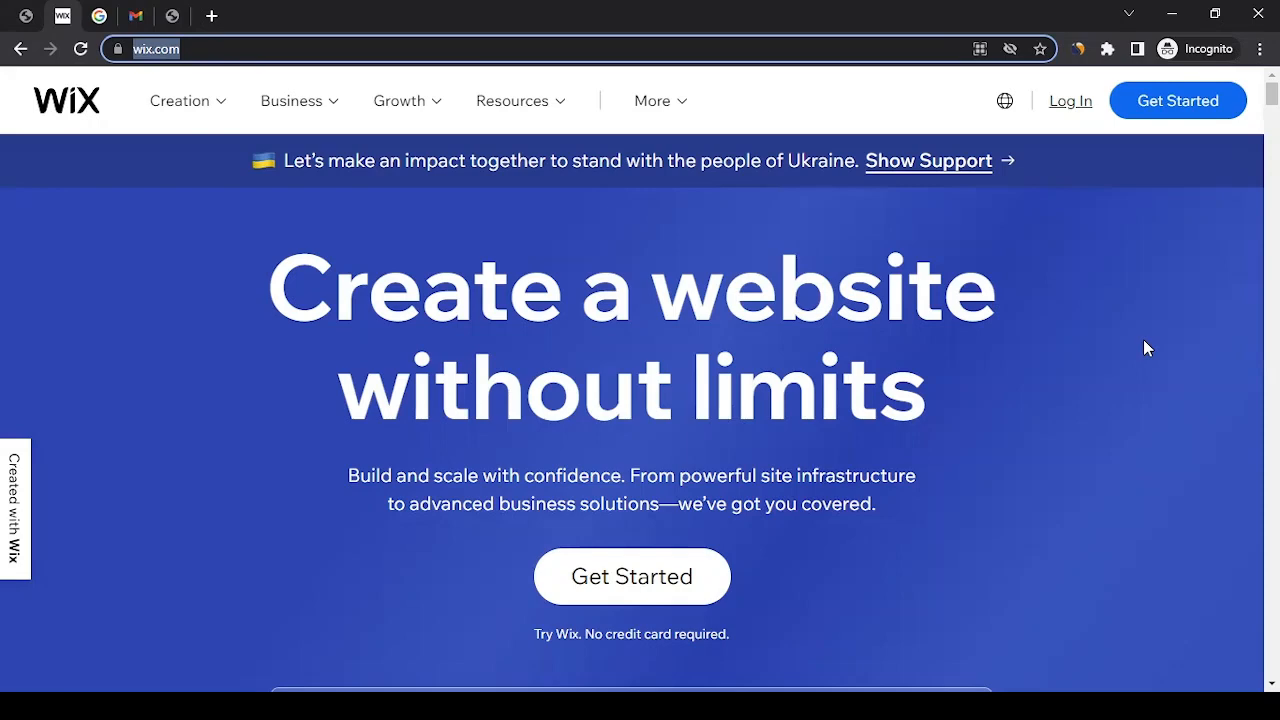
mouse_move(1042, 112)
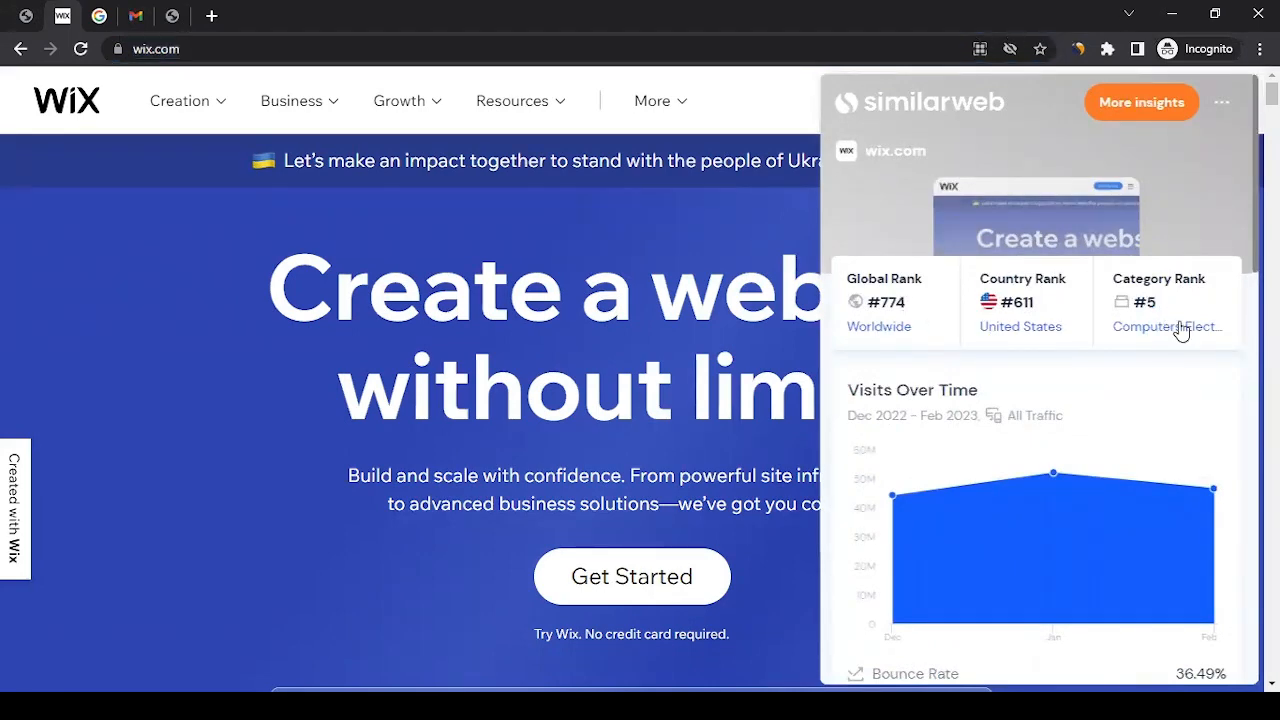
mouse_move(1168, 326)
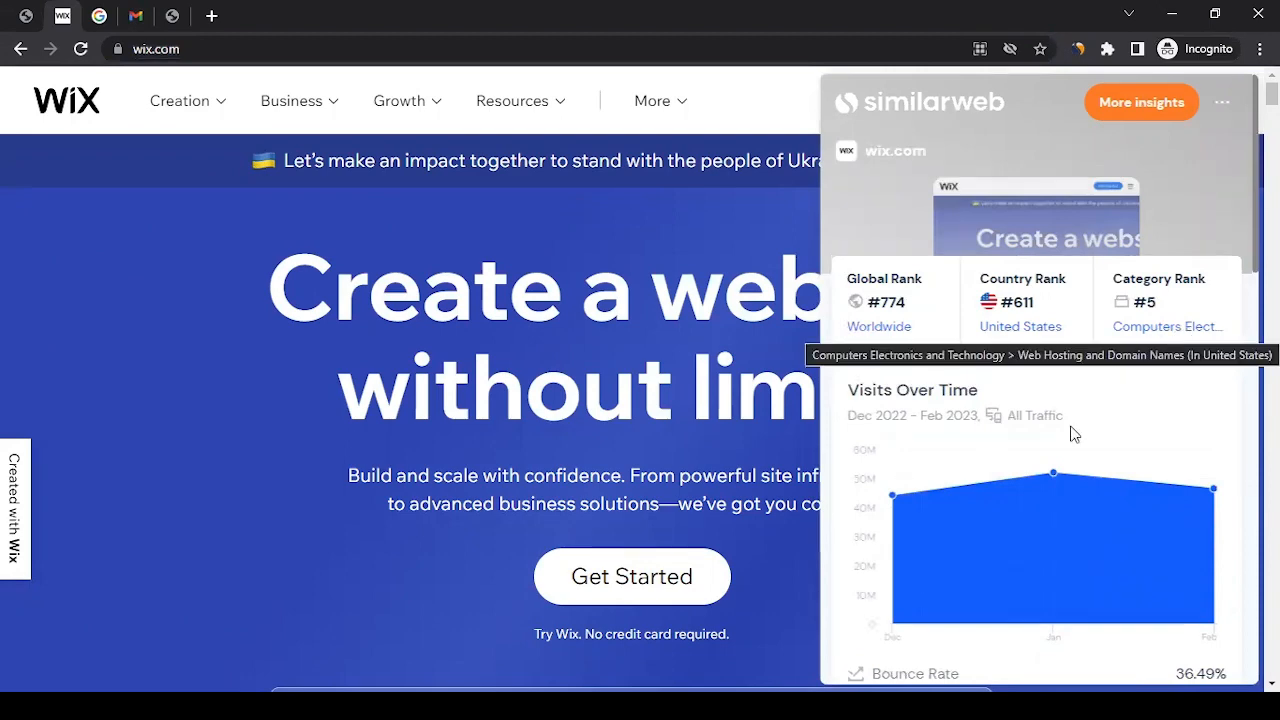
scroll("down", 3)
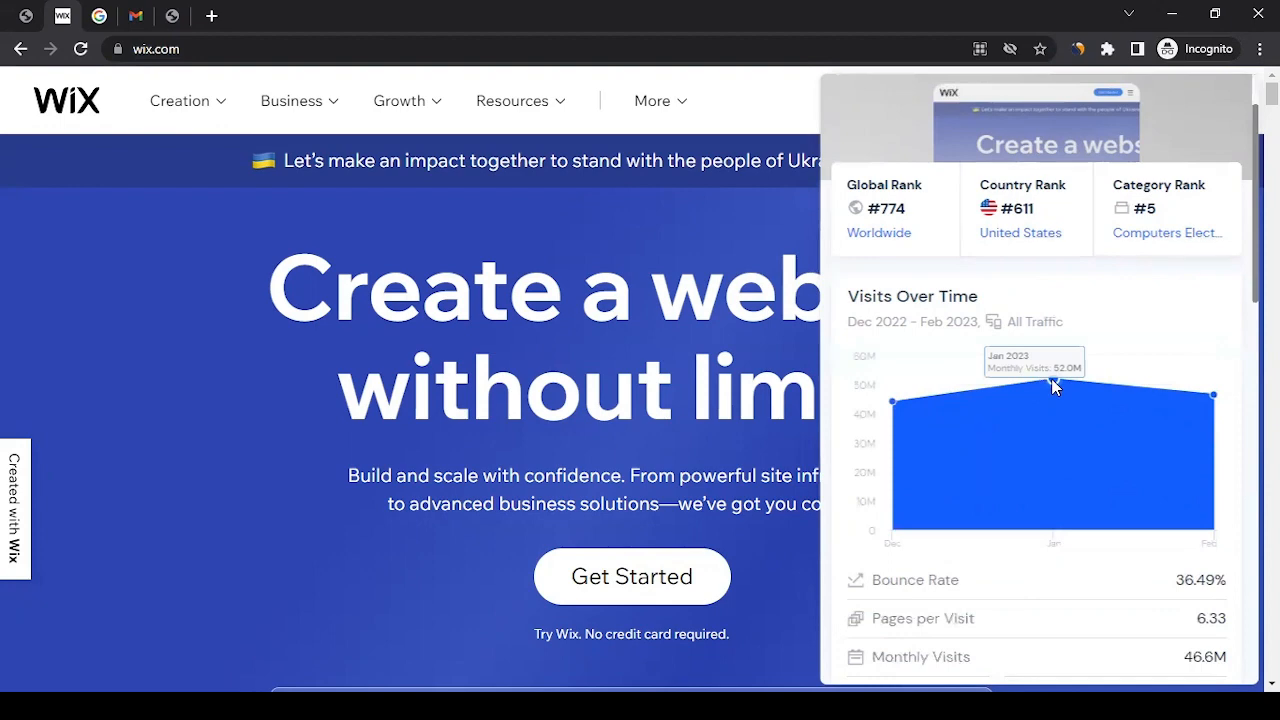
mouse_move(1058, 416)
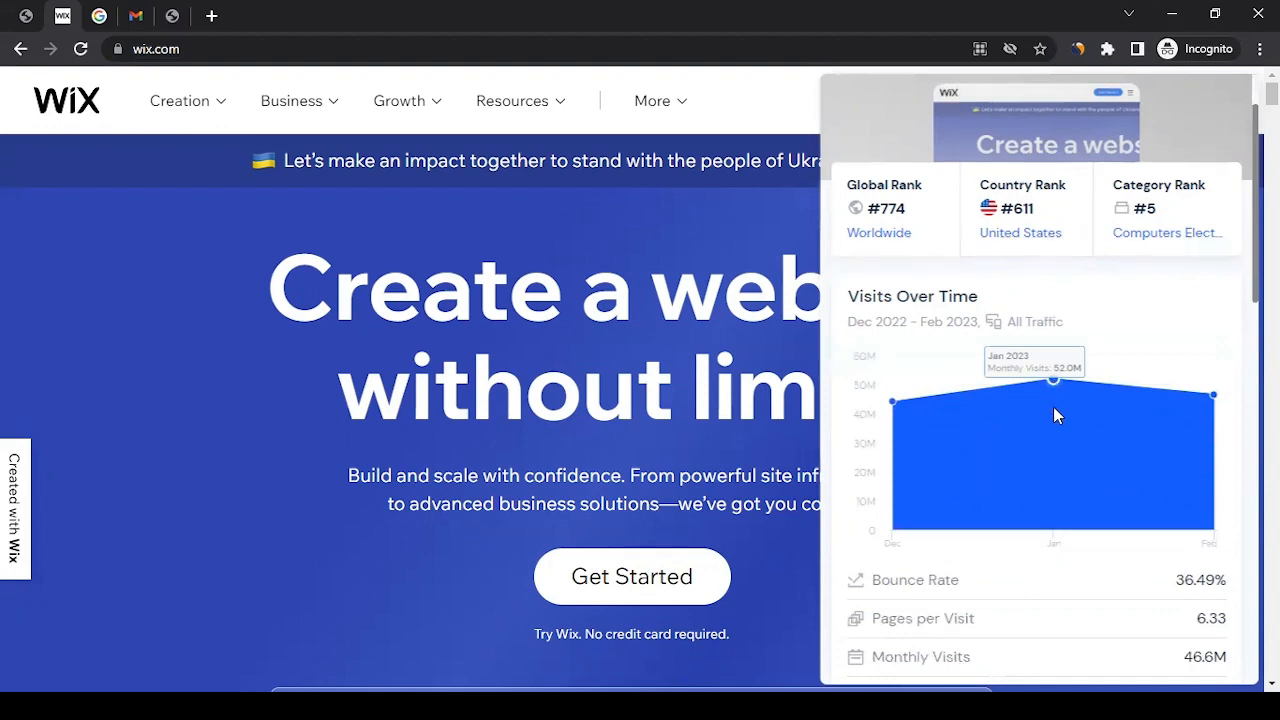
mouse_move(1052, 380)
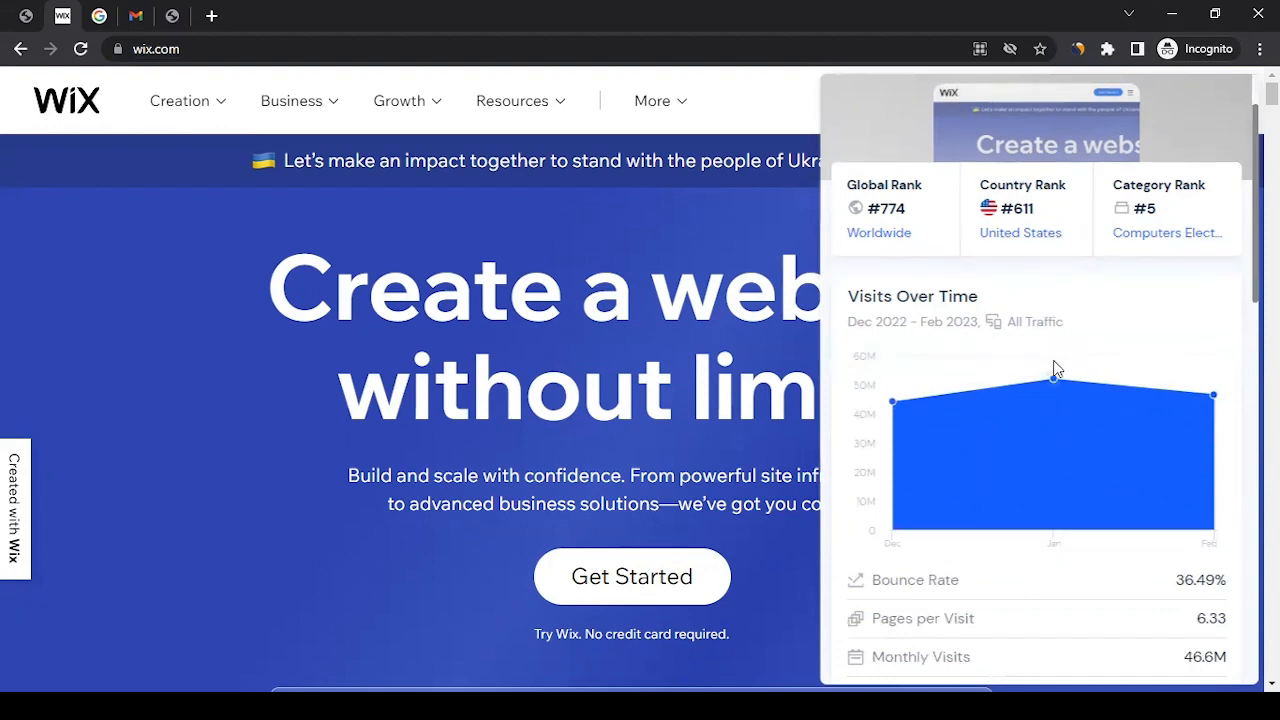
scroll("down", 3)
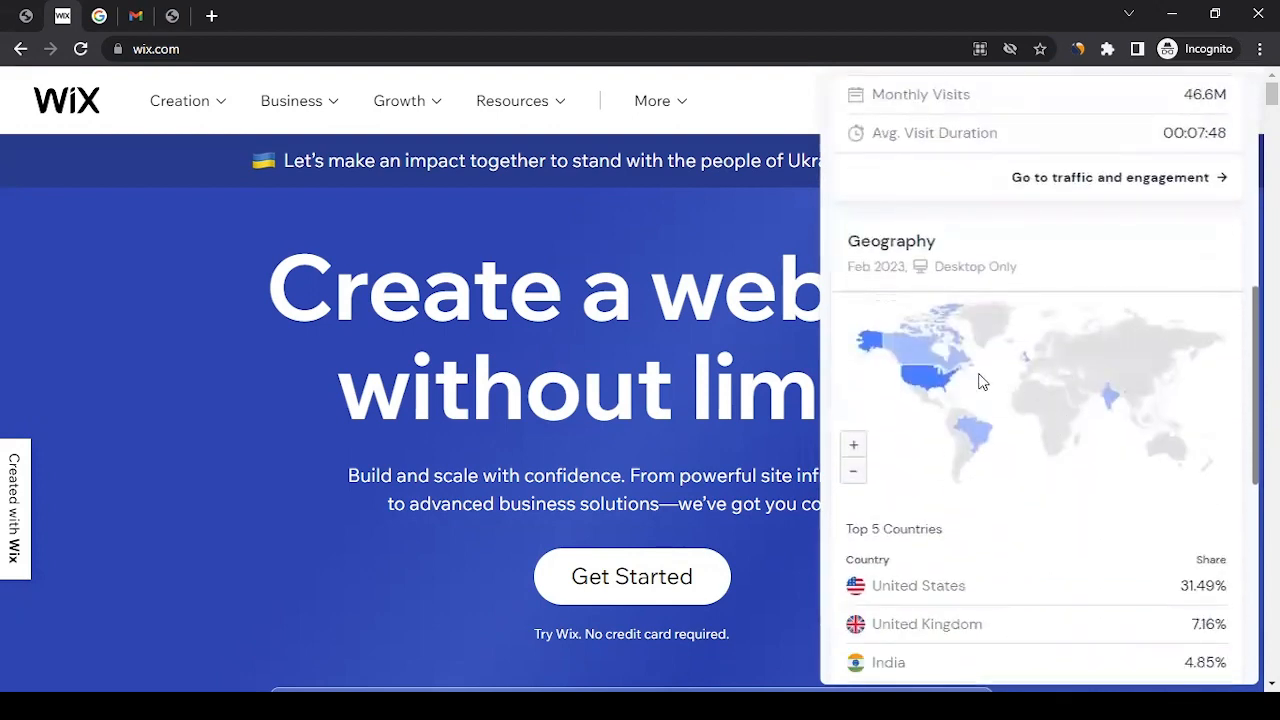
scroll("down", 3)
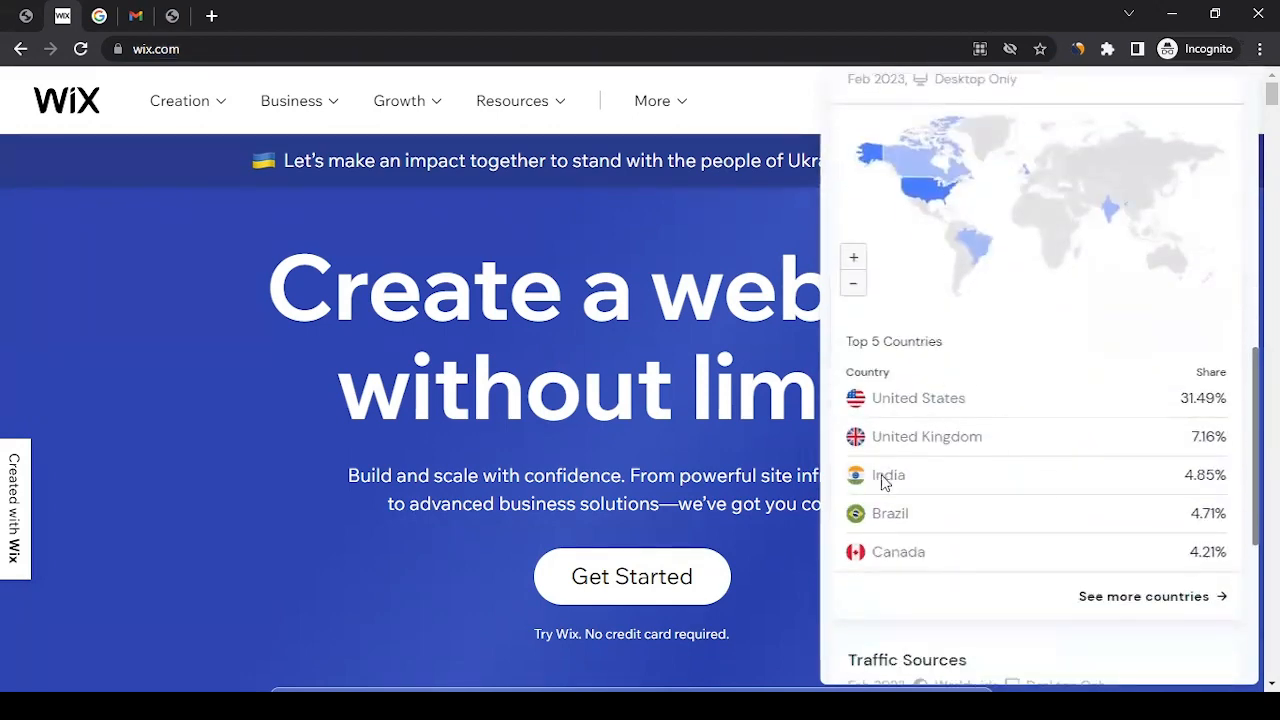
mouse_move(1178, 488)
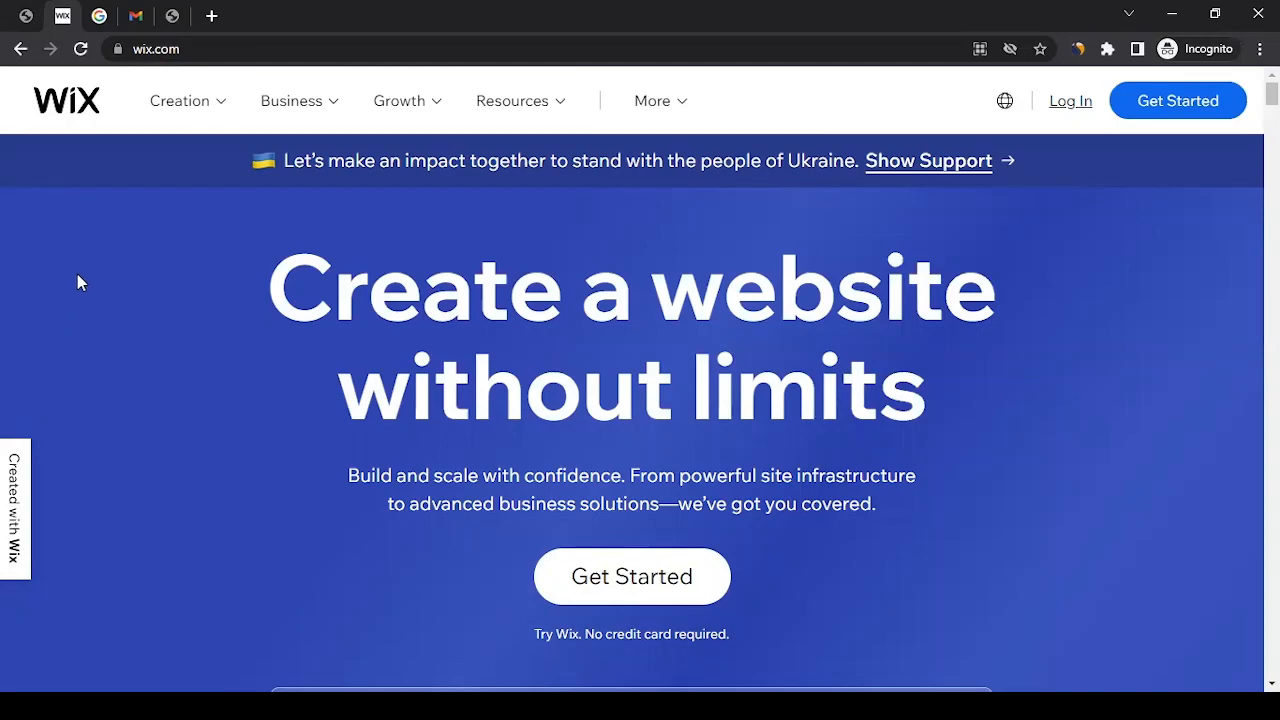
Step: Scroll the wix.com homepage down through the FAQ and footer, then back up
scroll("down", 3)
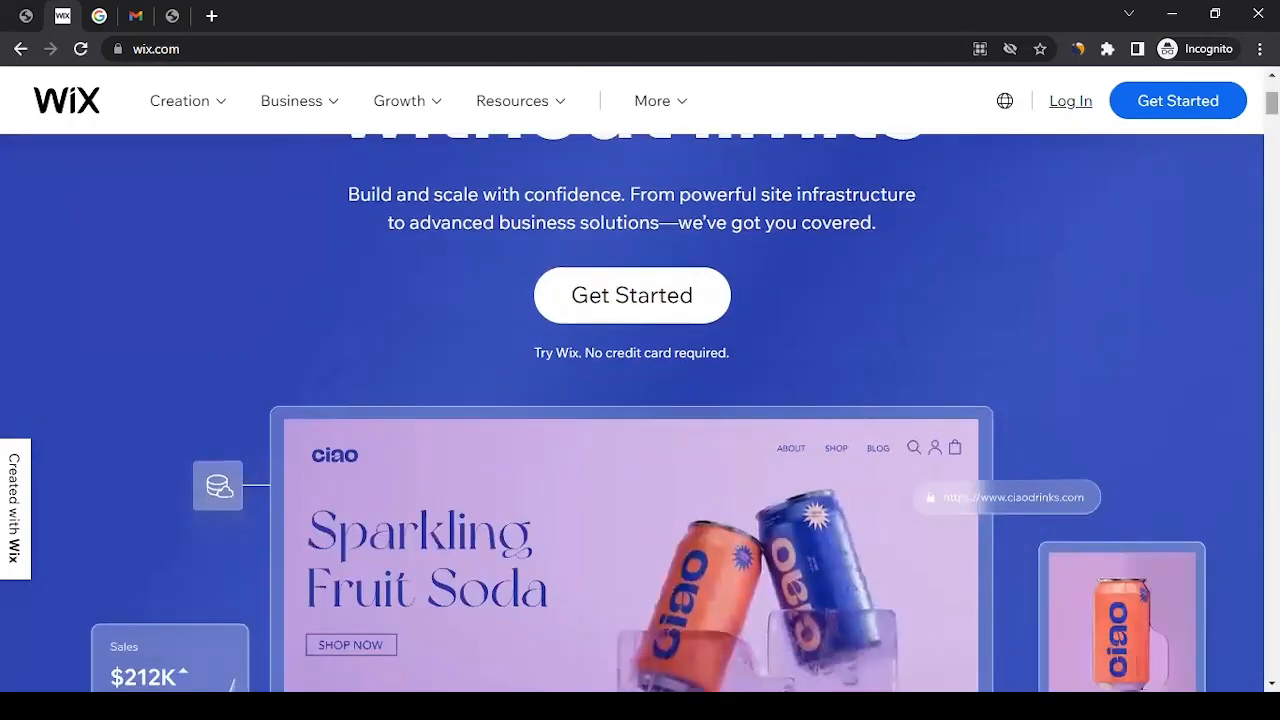
scroll("down", 3)
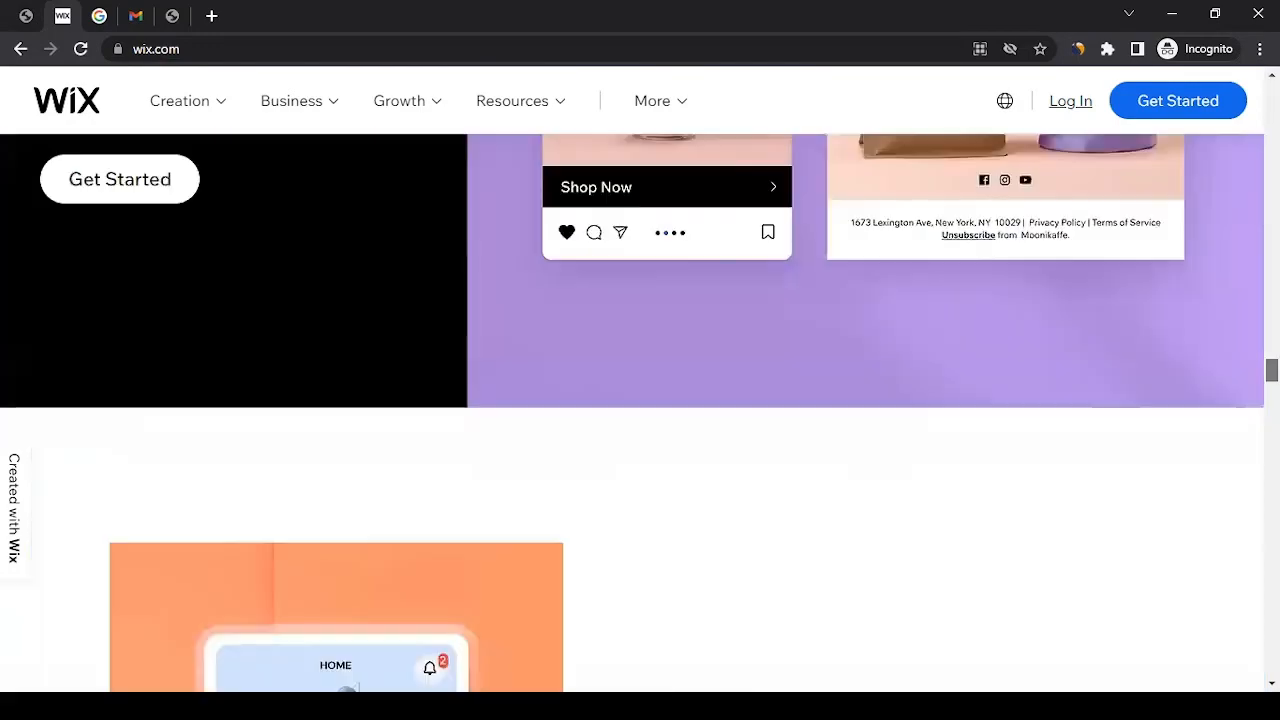
scroll("down", 3)
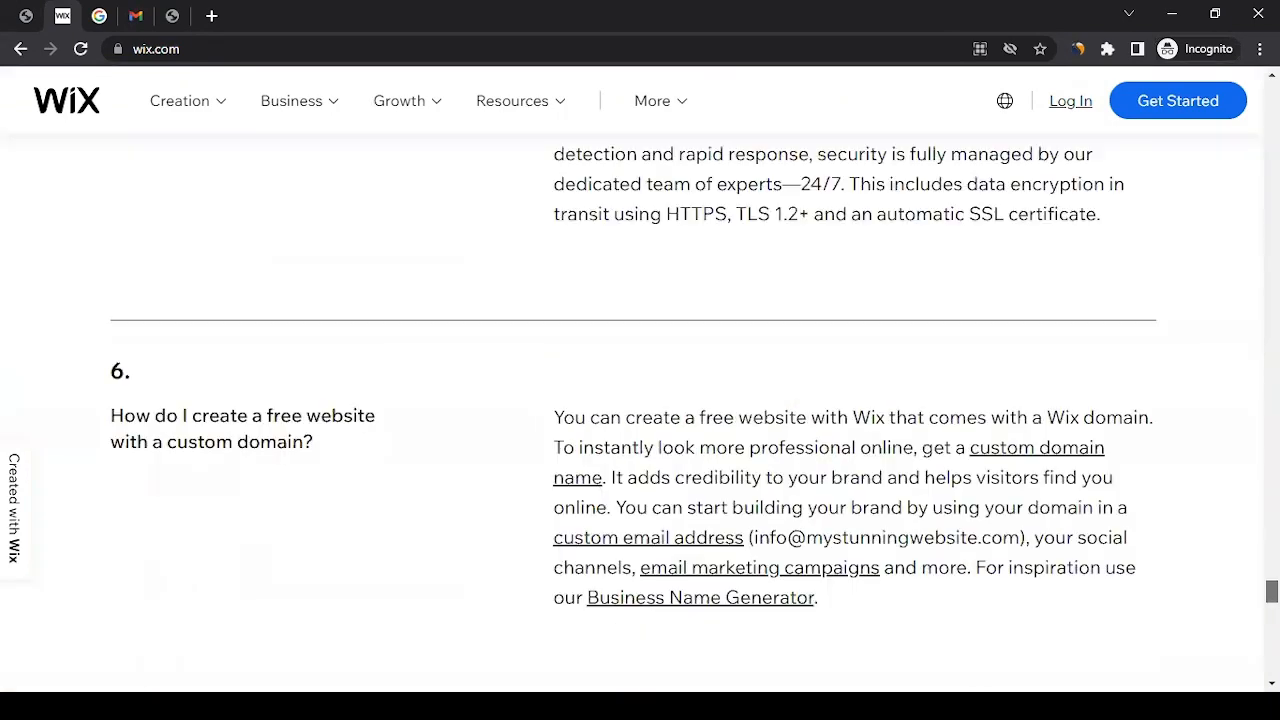
scroll("down", 3)
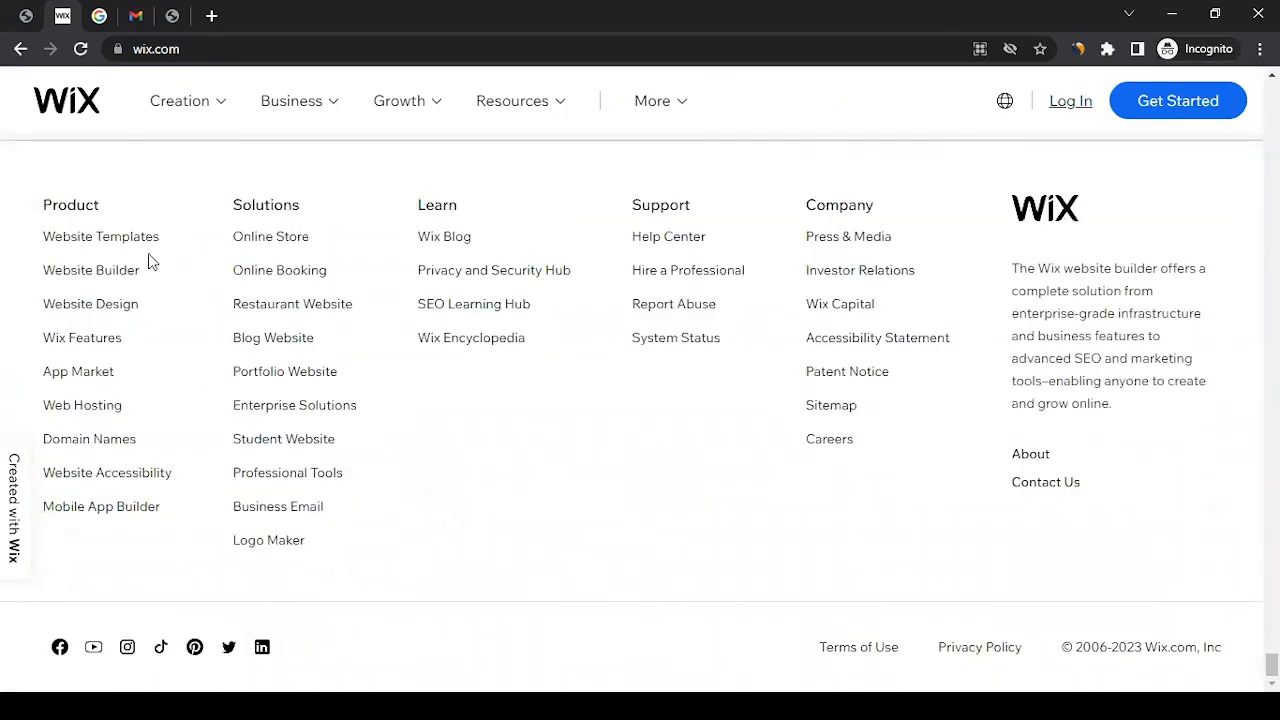
mouse_move(104, 470)
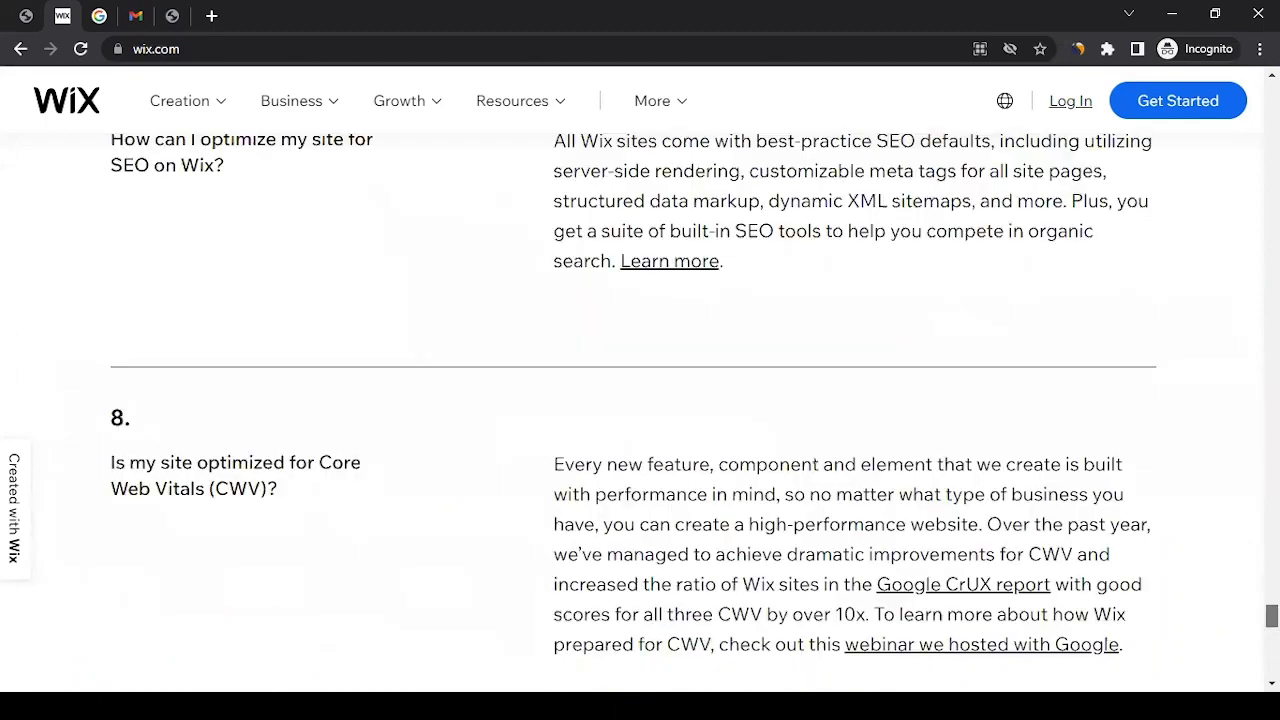
scroll("up", 3)
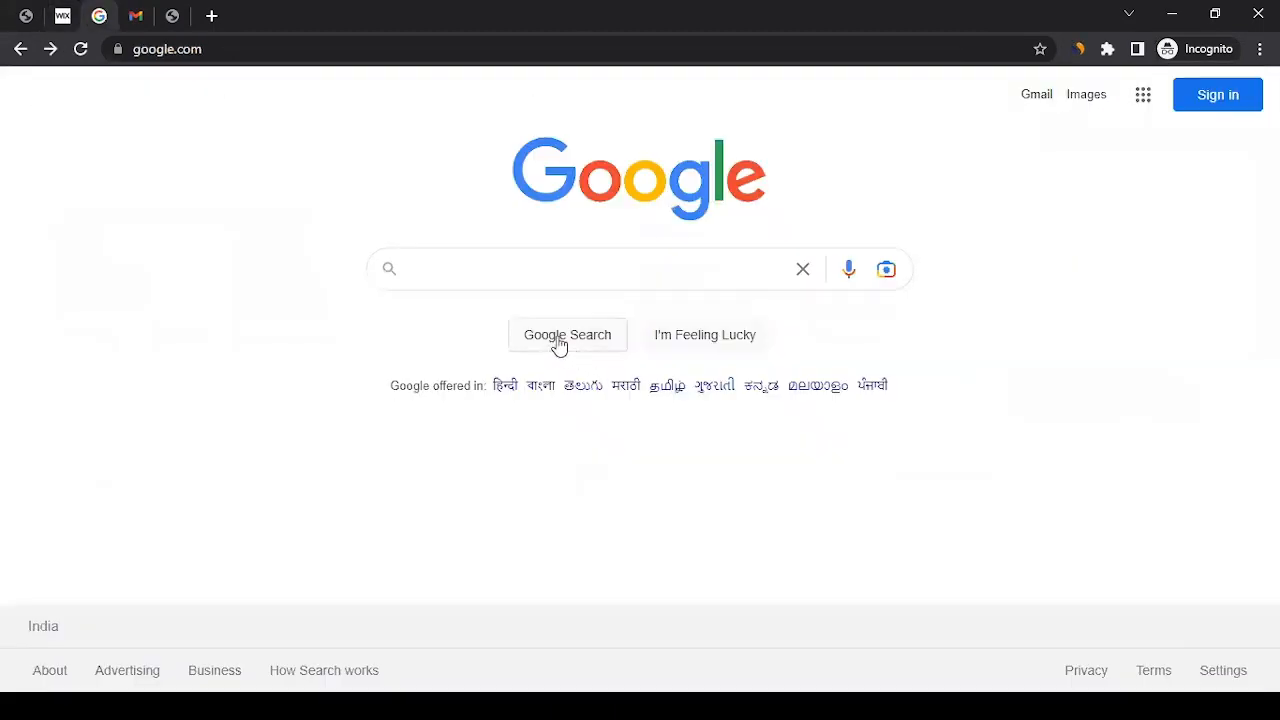
Step: Search Google for "wix affiliate" to reach the wix.com/about/affiliates result
left_click(590, 268)
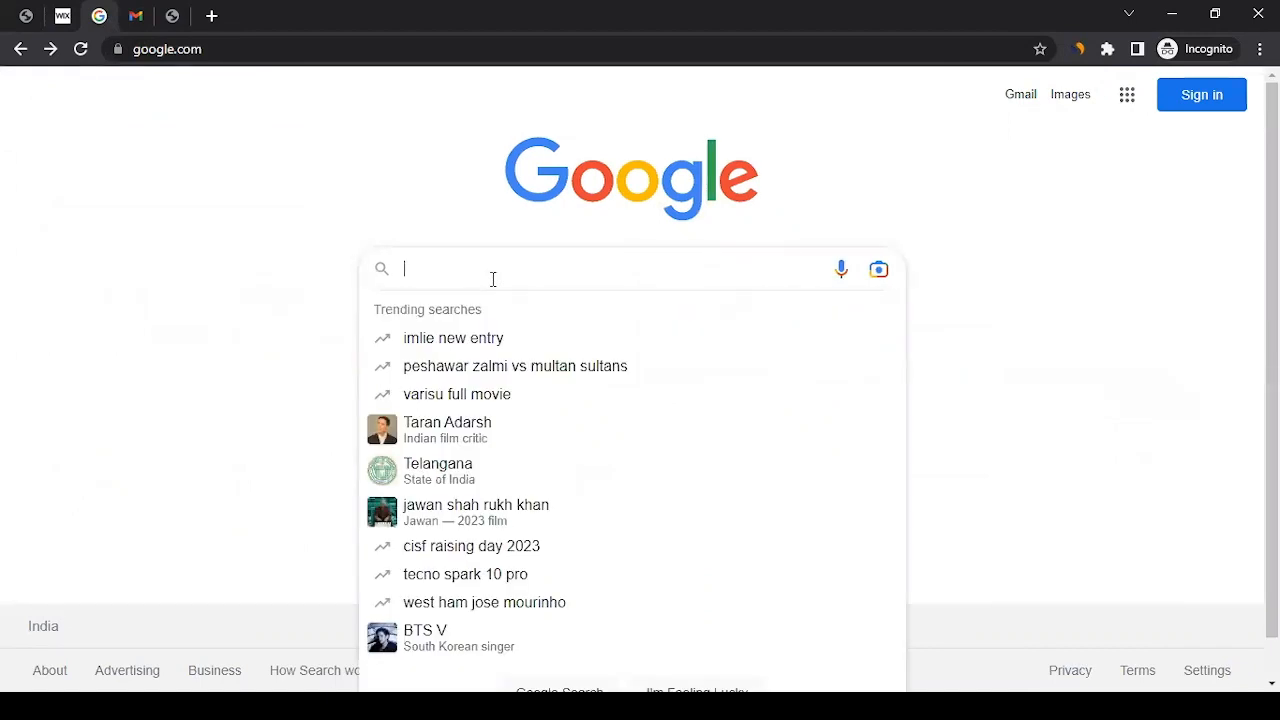
type("w")
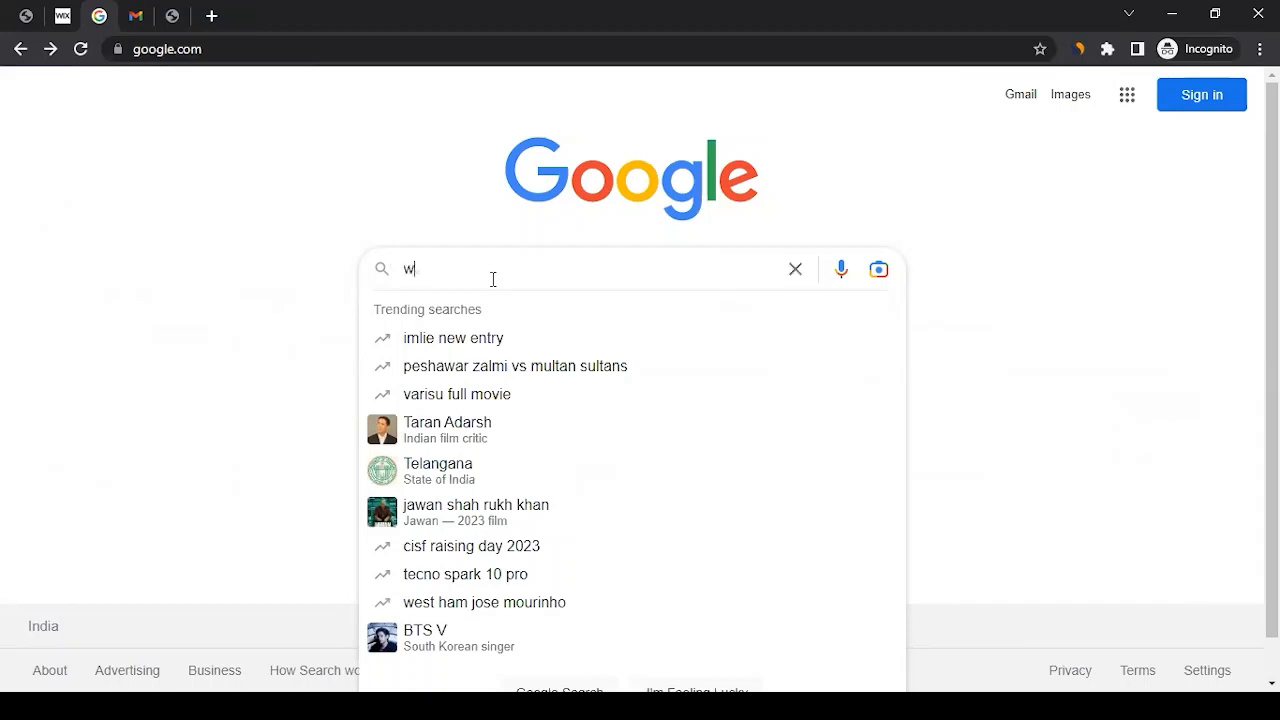
type("ix affiliat")
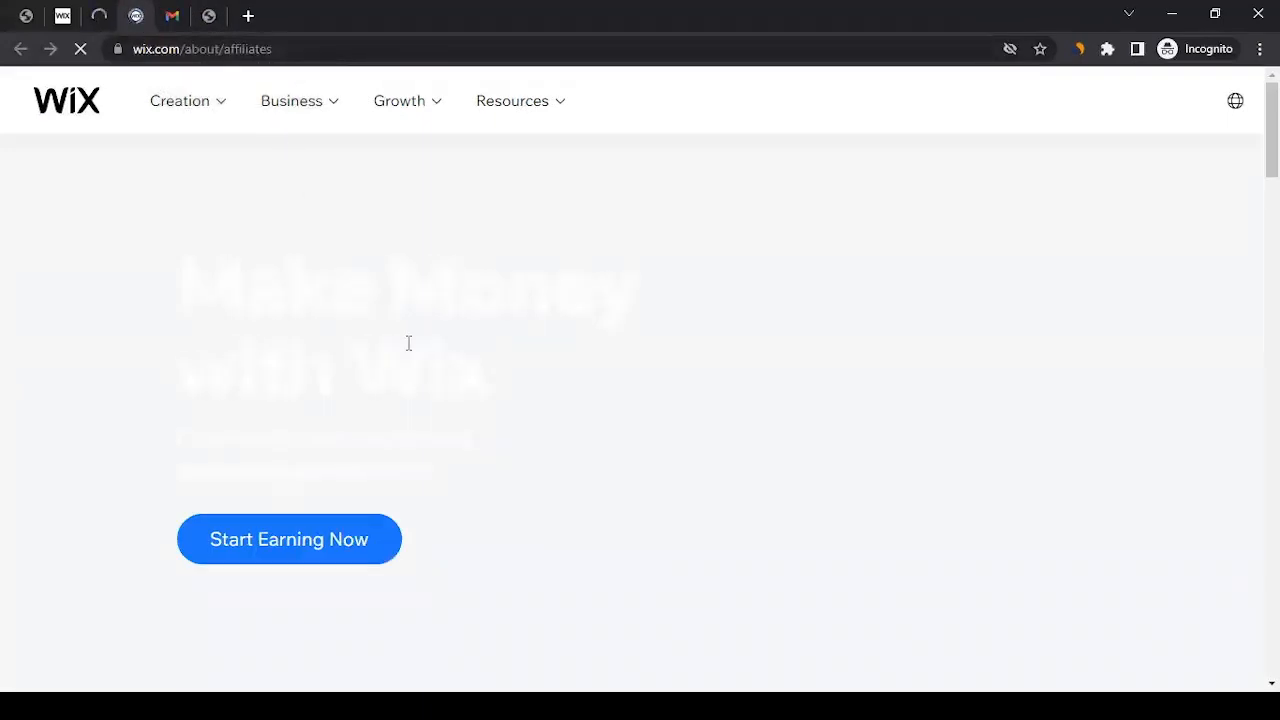
Step: Read down the Wix affiliates page through the dashboard features and three-step process
scroll("down", 3)
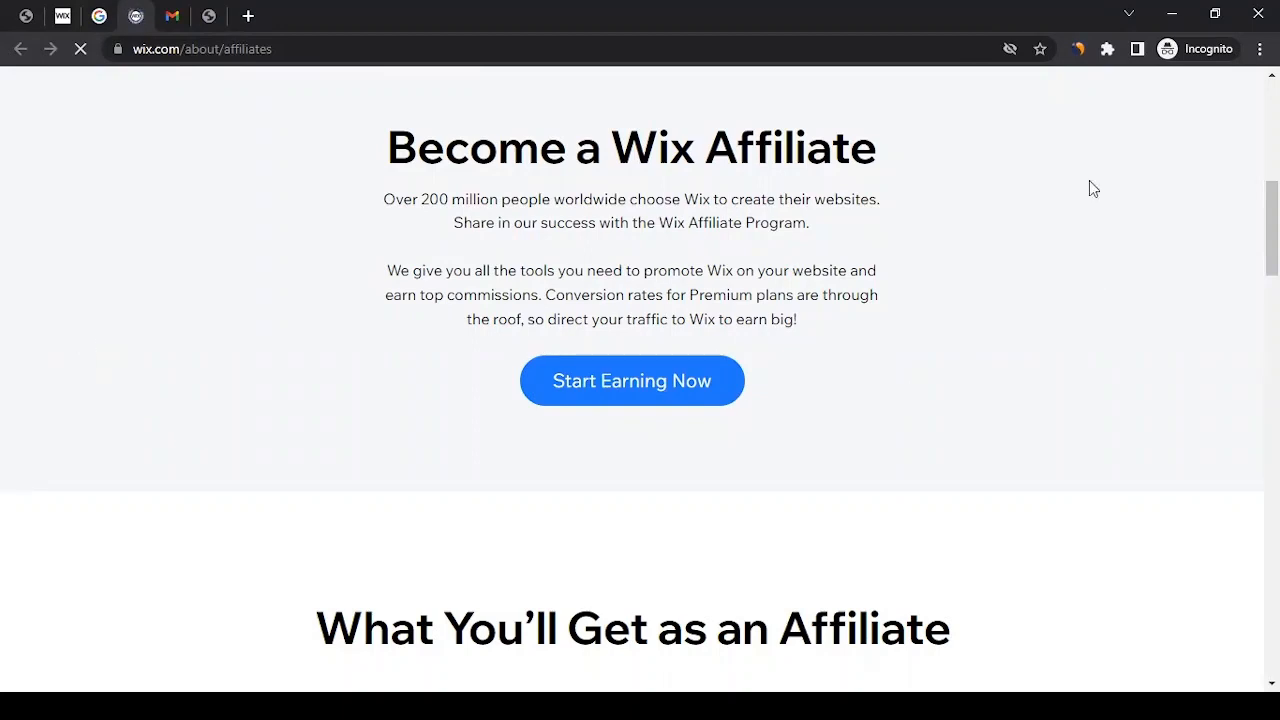
scroll("down", 3)
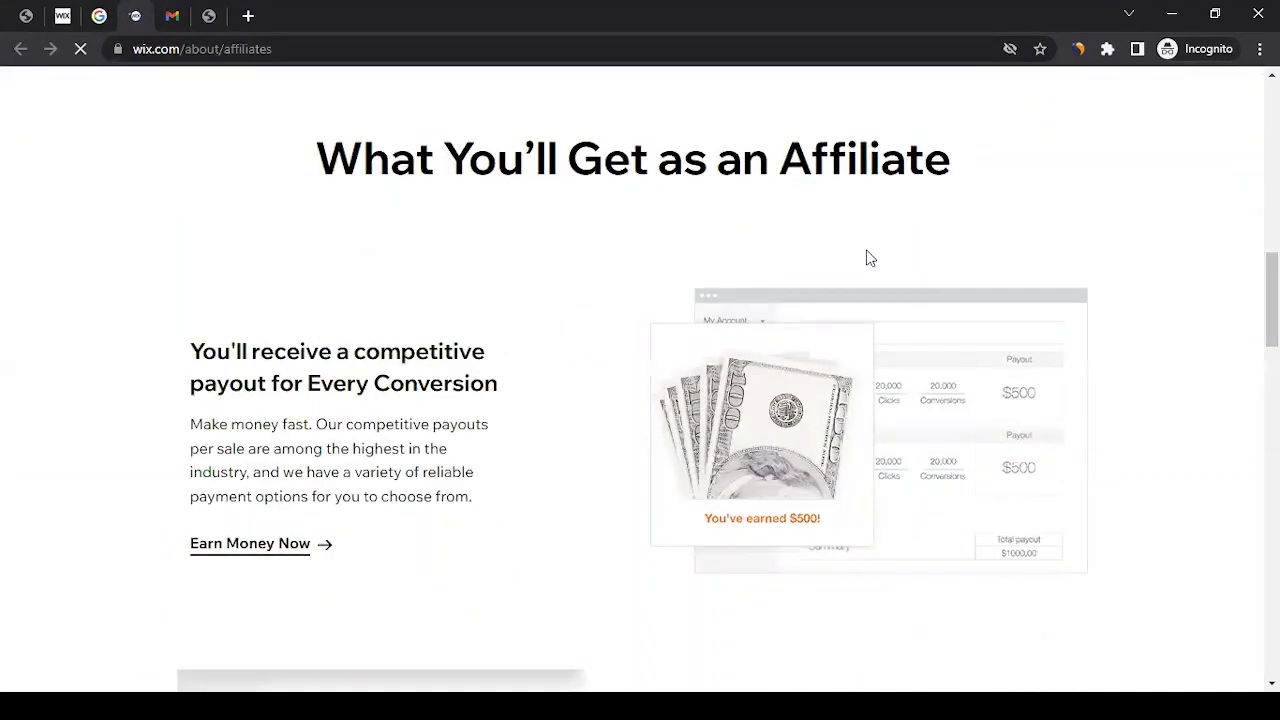
scroll("down", 3)
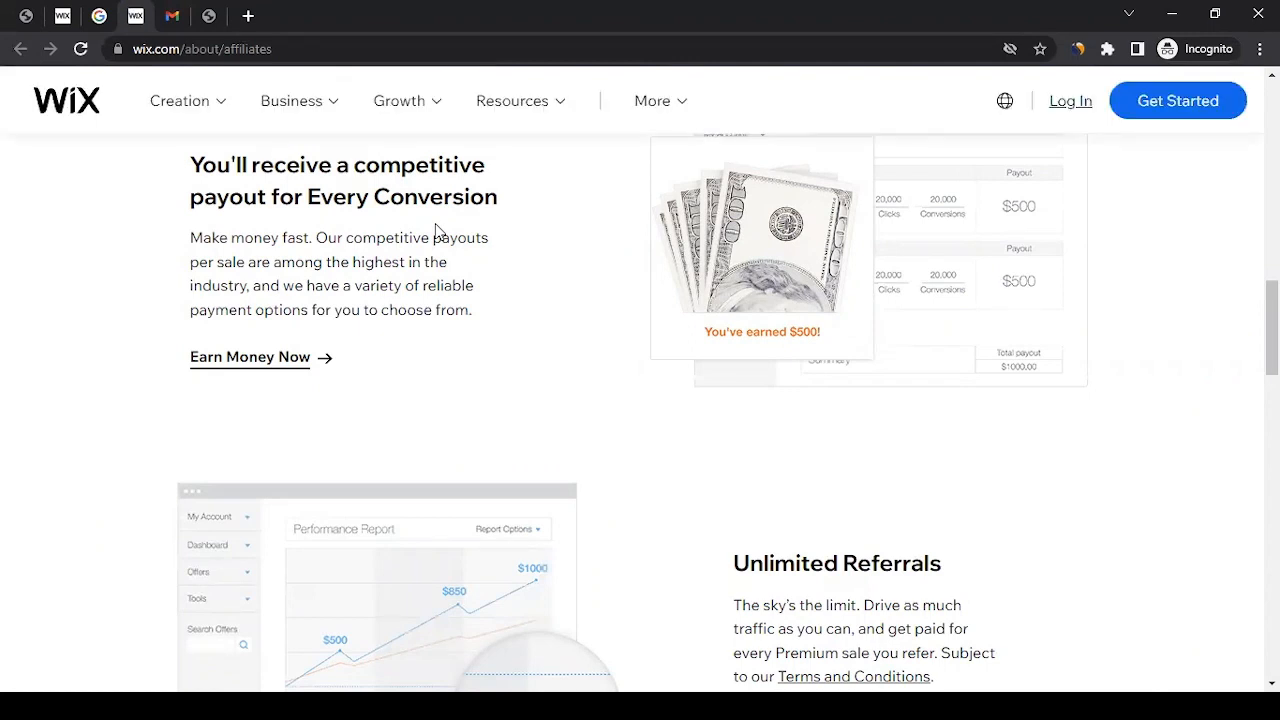
scroll("down", 3)
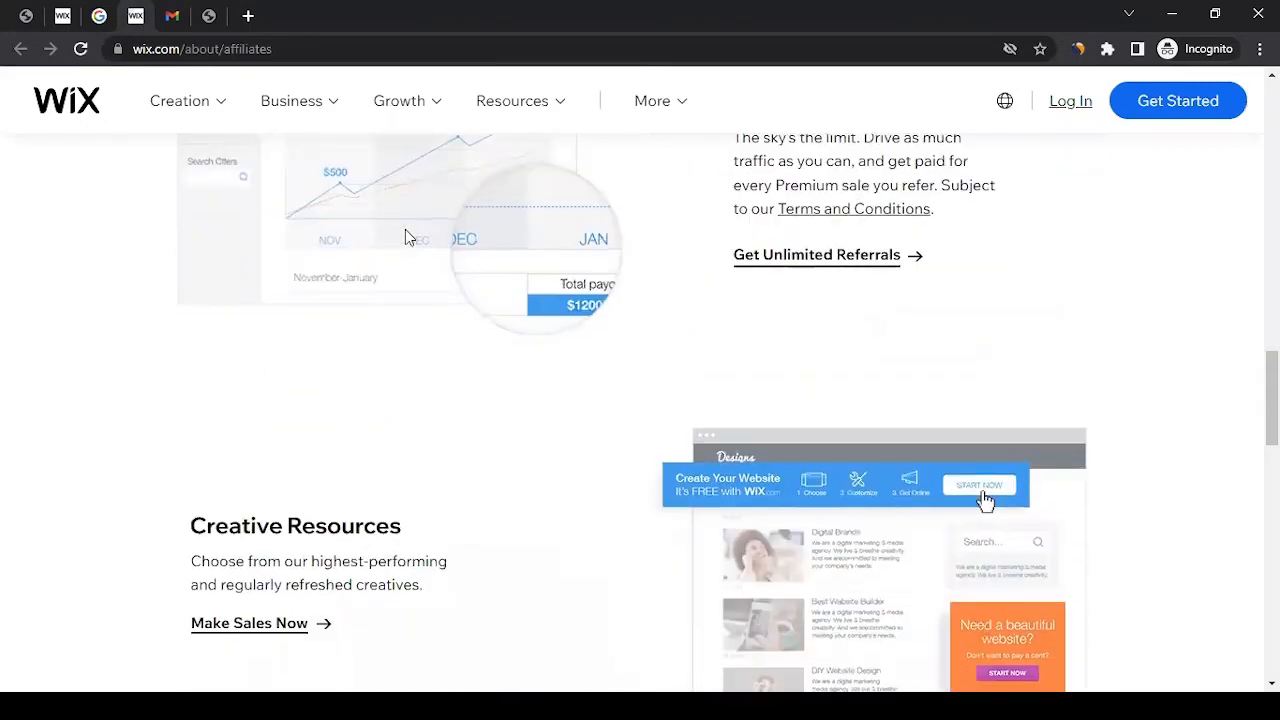
scroll("up", 3)
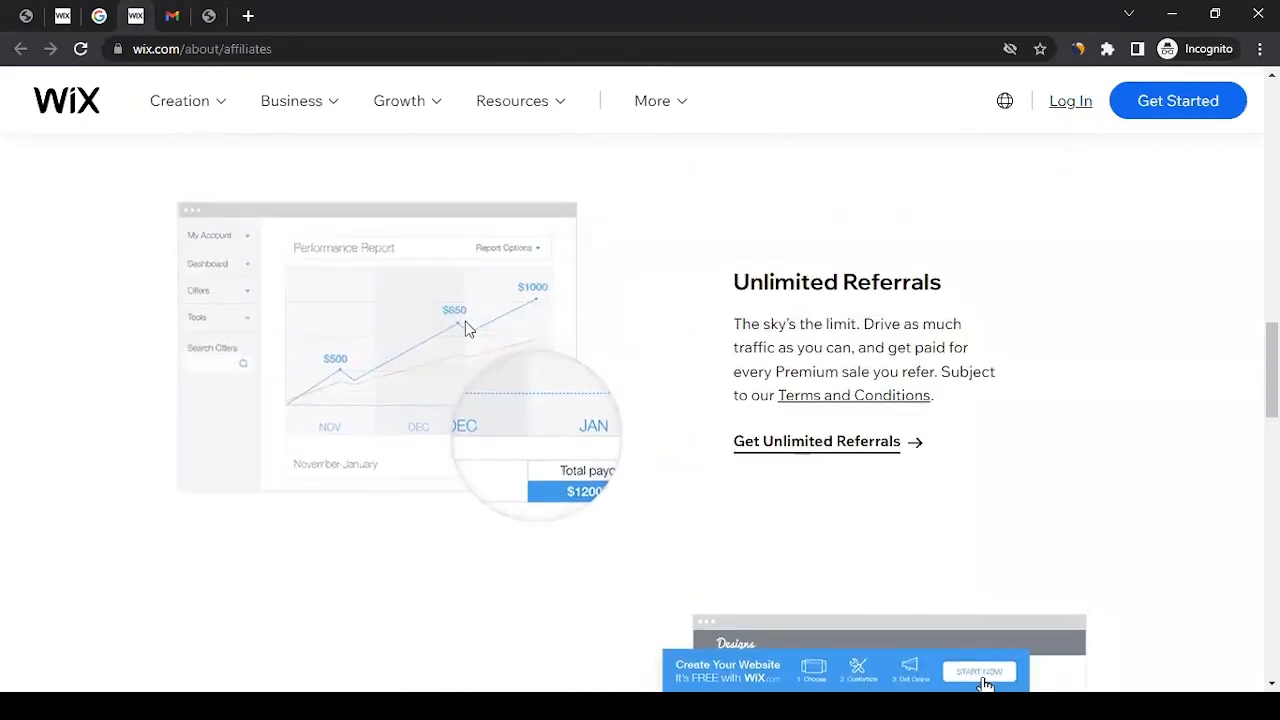
scroll("down", 3)
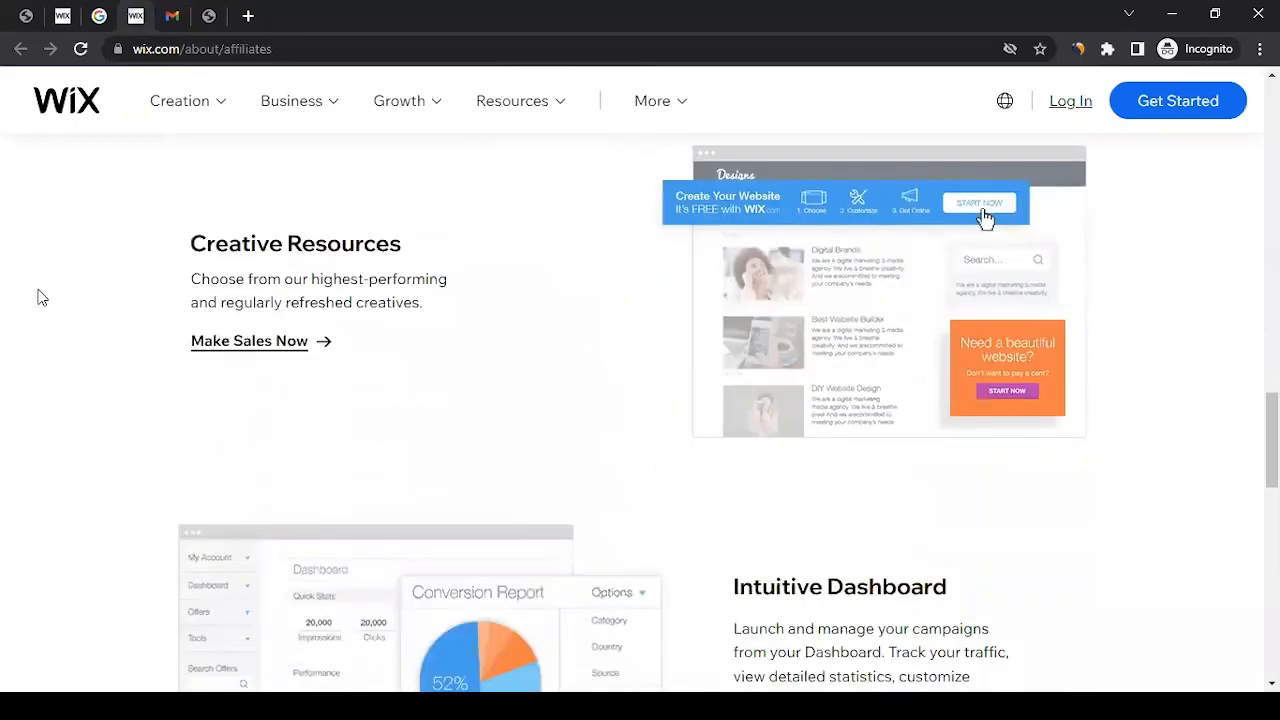
scroll("down", 3)
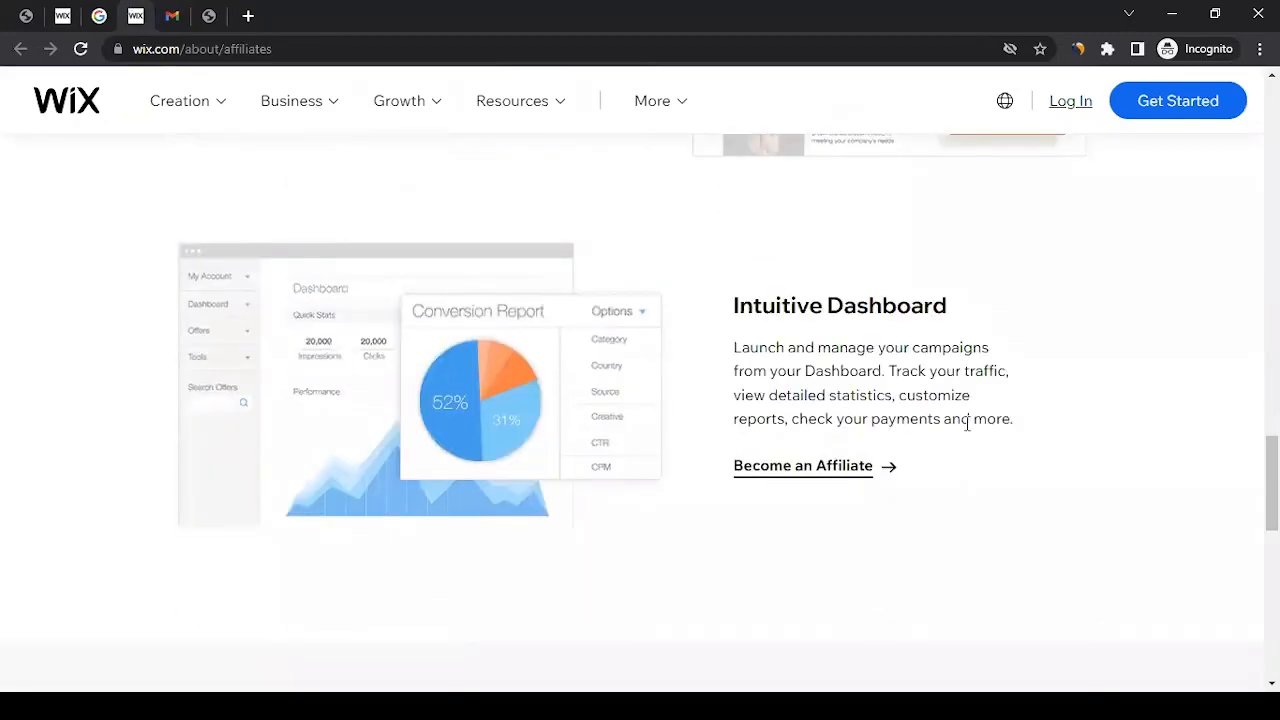
mouse_move(952, 338)
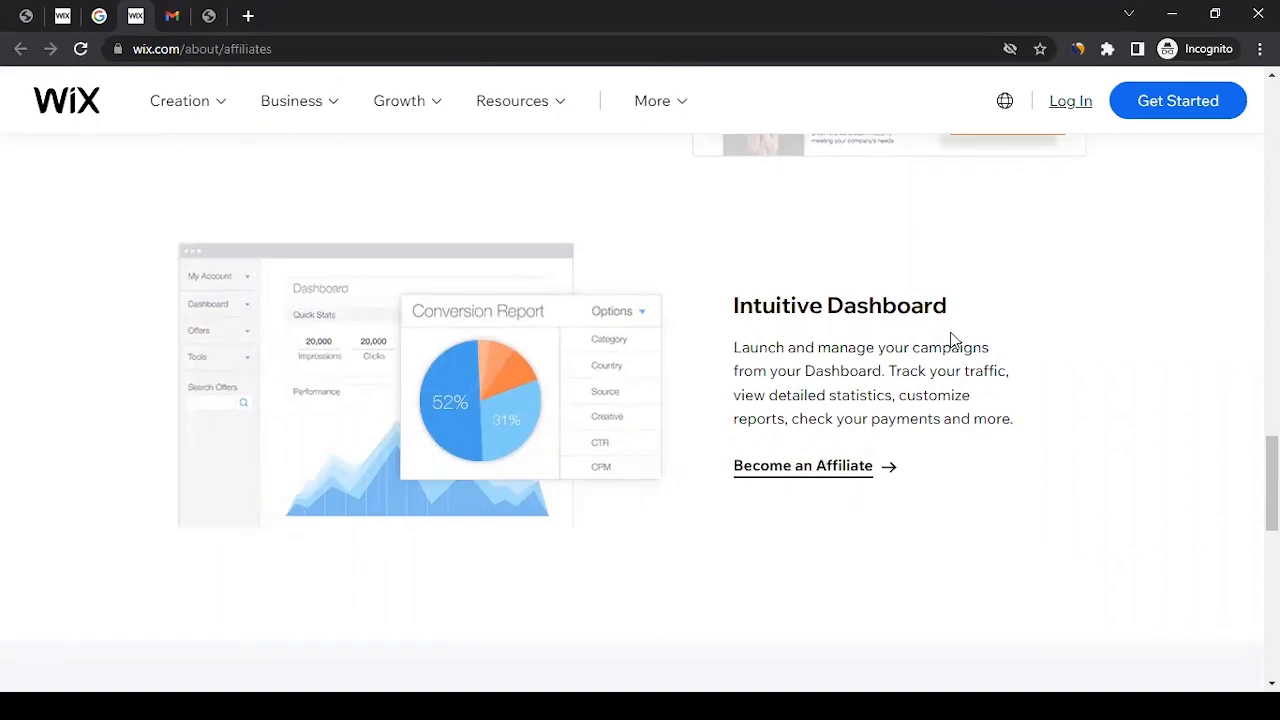
Step: Continue to the footer, then return to the top banner of the affiliates page
scroll("down", 3)
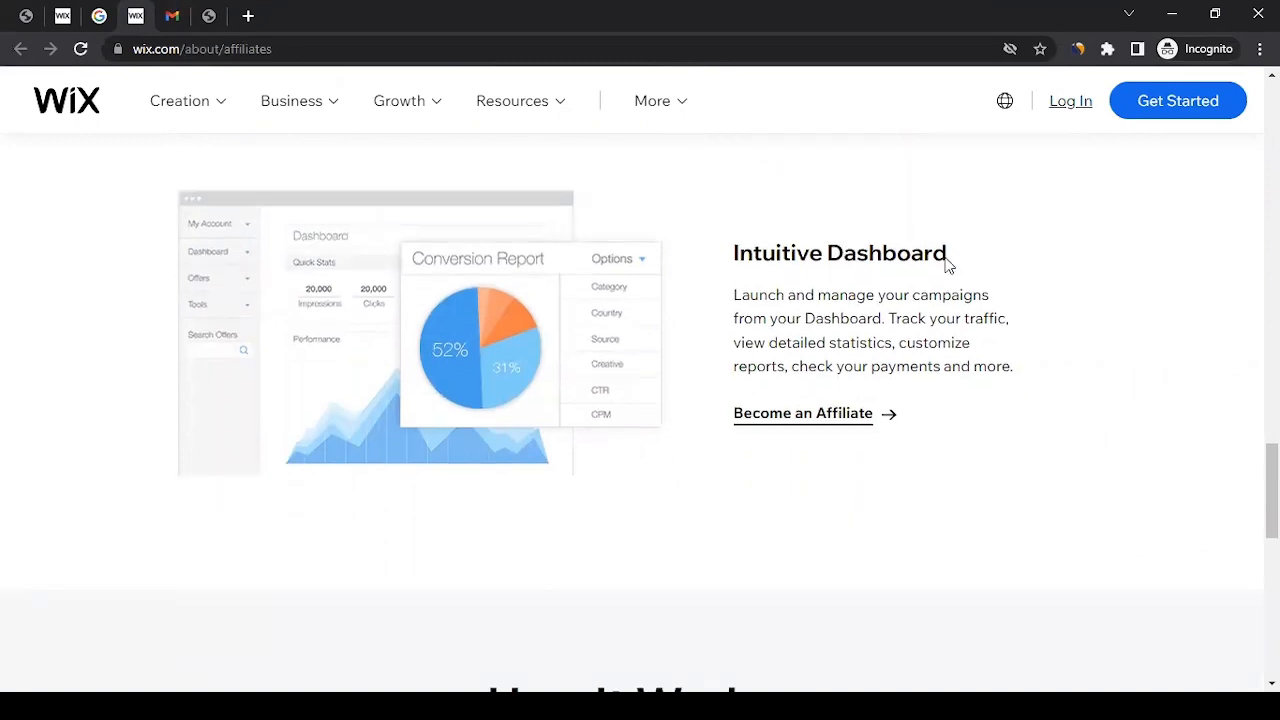
scroll("down", 3)
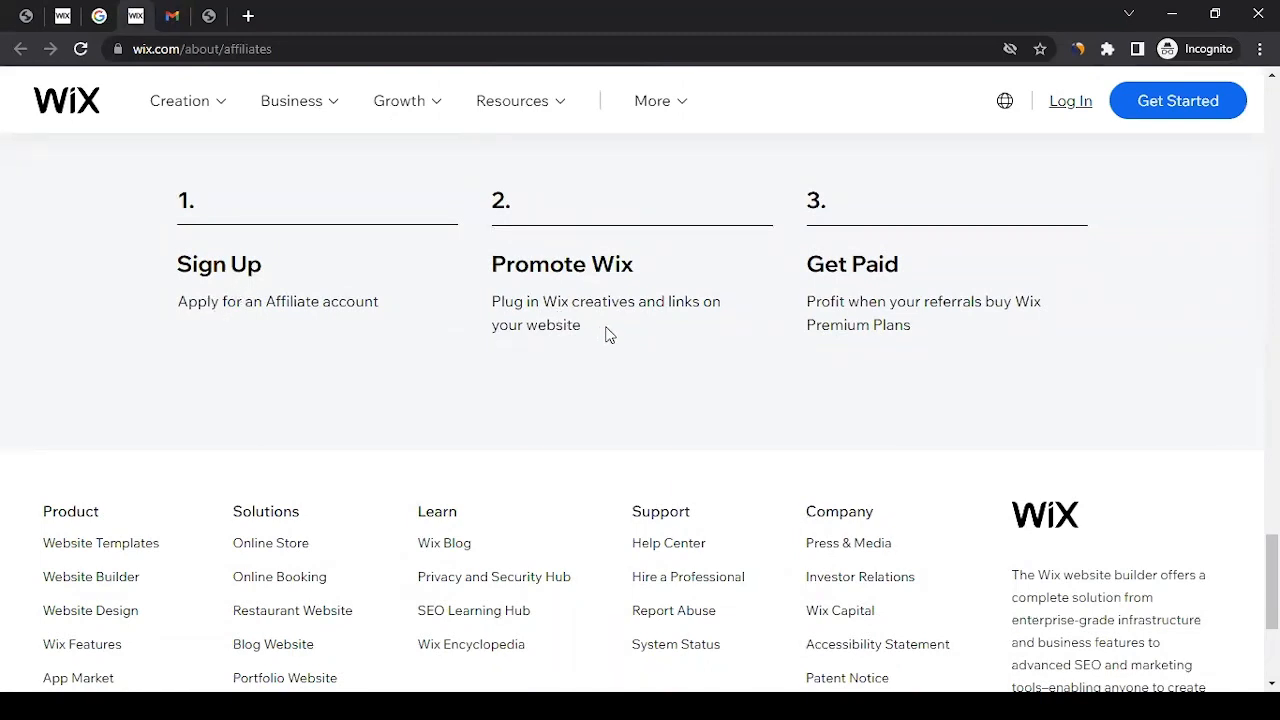
mouse_move(888, 342)
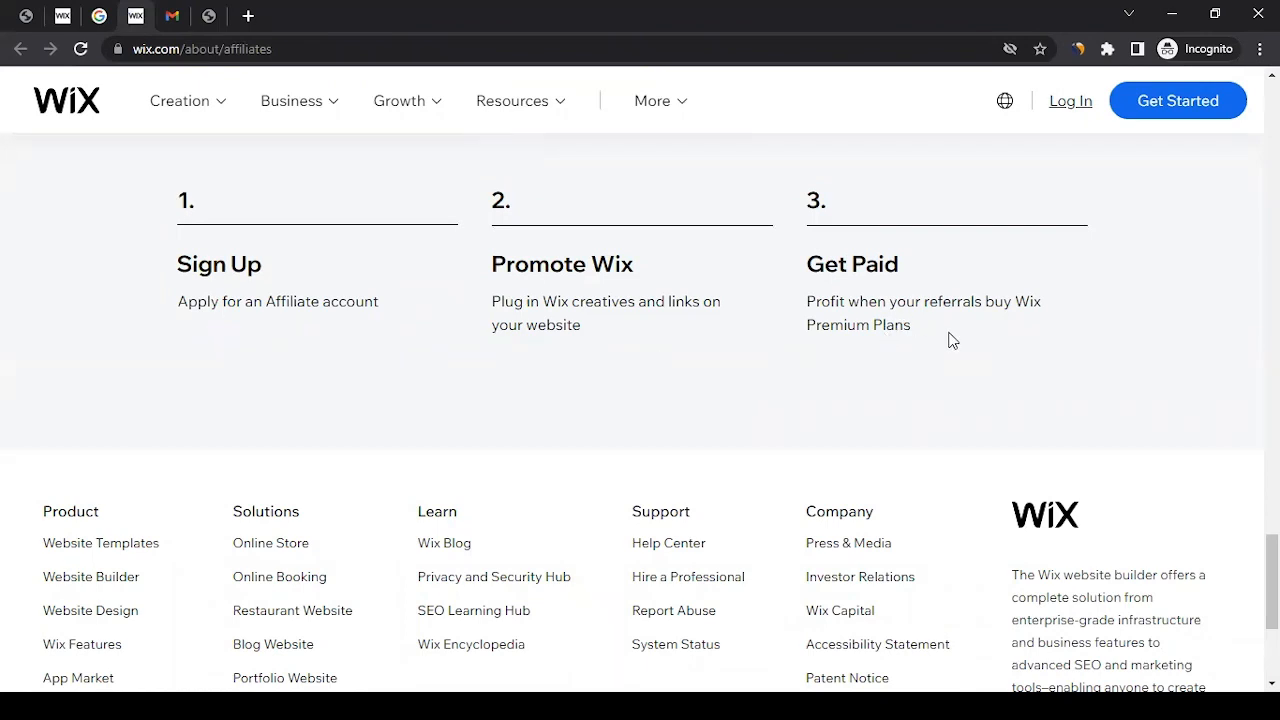
mouse_move(630, 444)
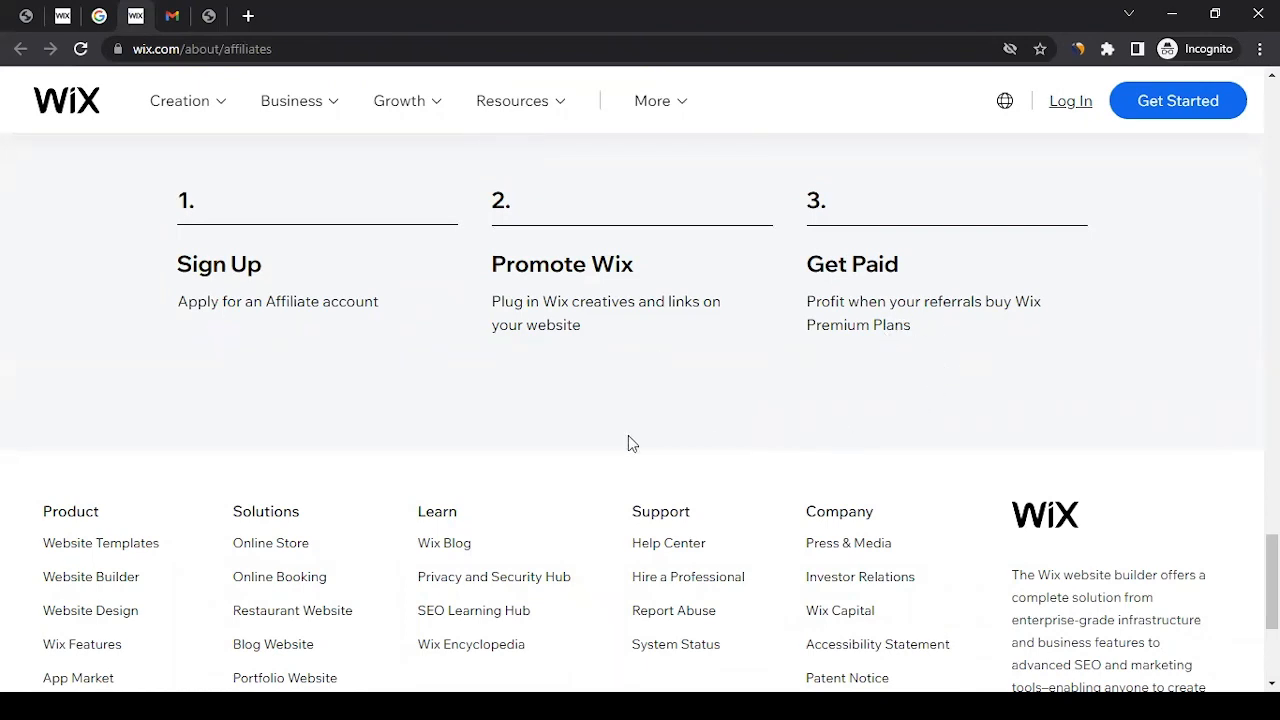
scroll("up", 3)
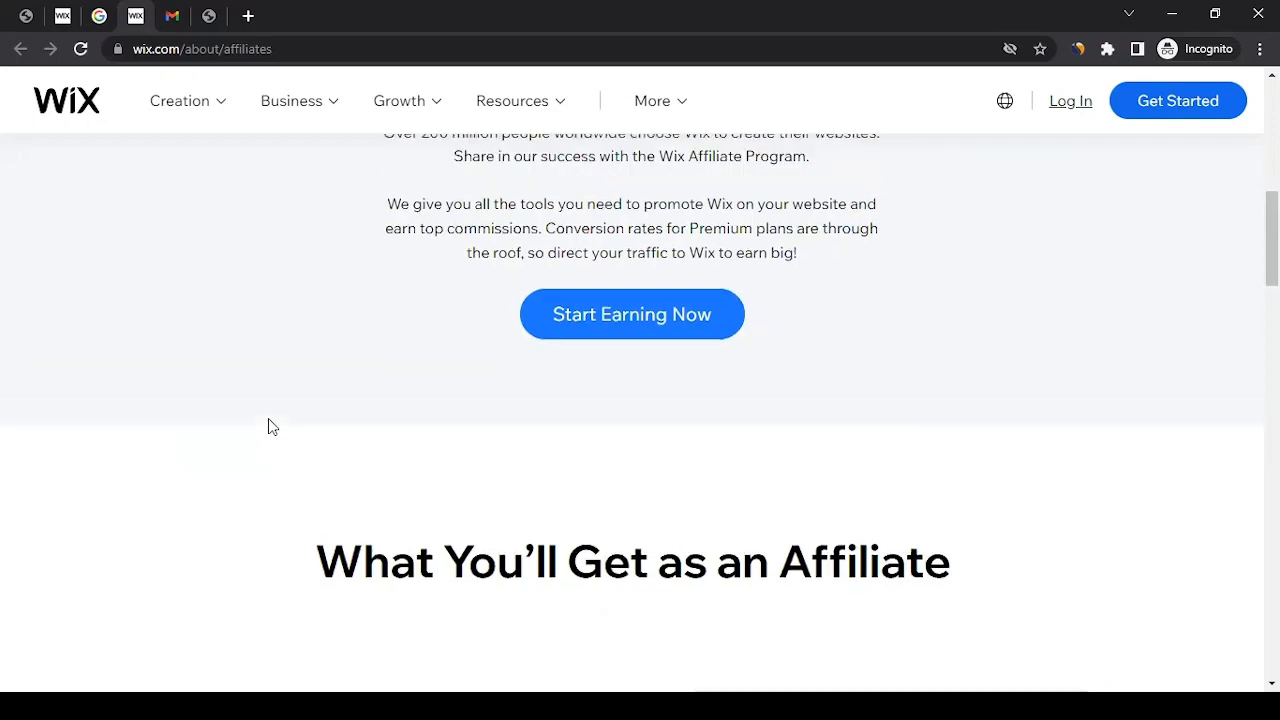
scroll("up", 3)
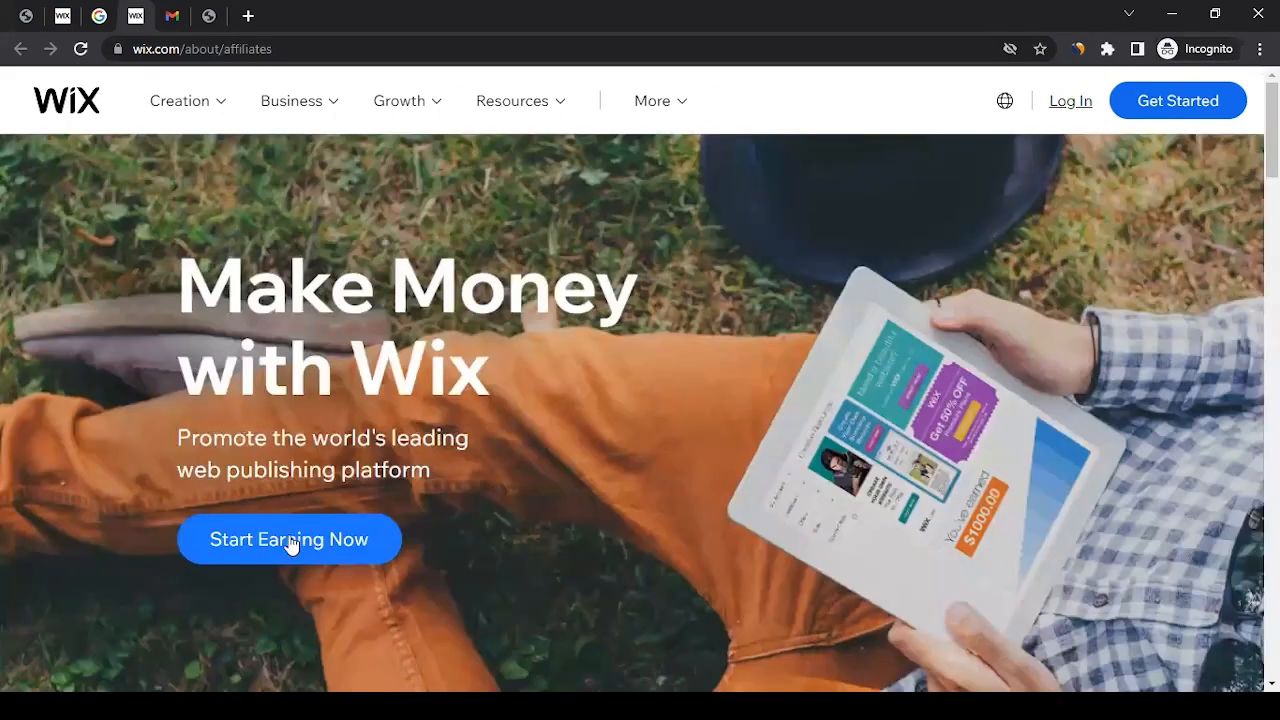
scroll("down", 3)
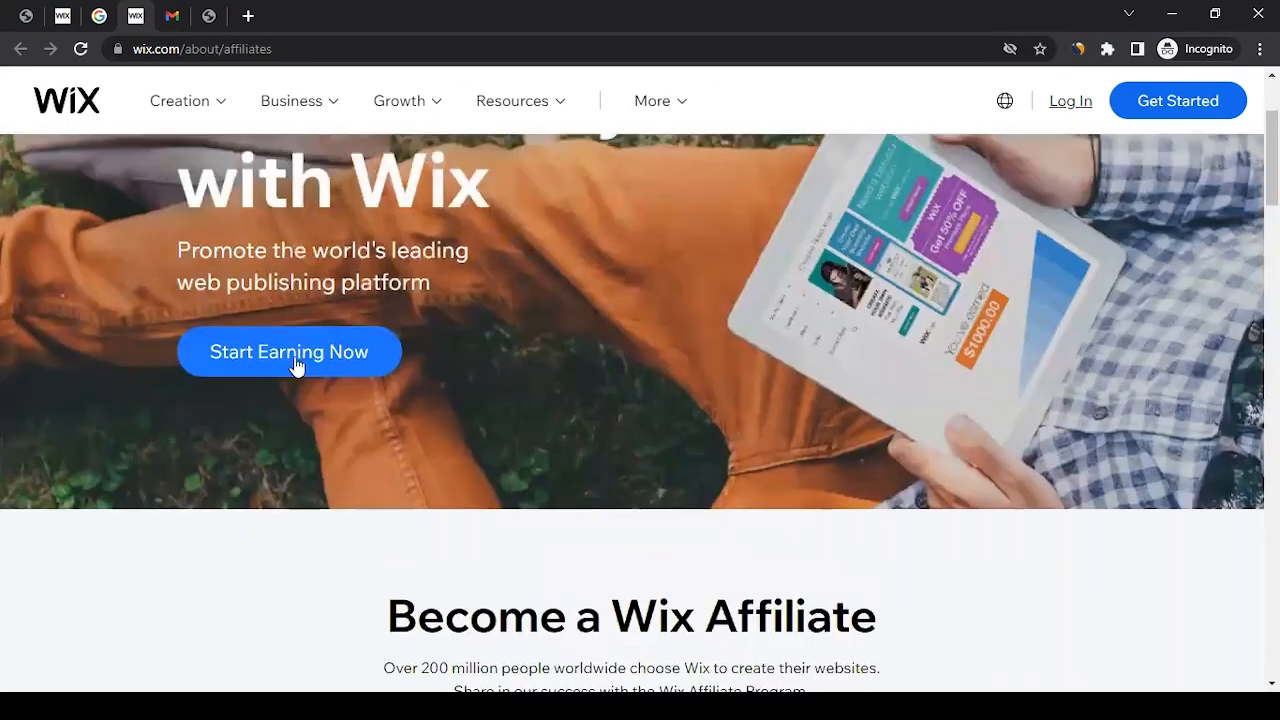
left_click(288, 352)
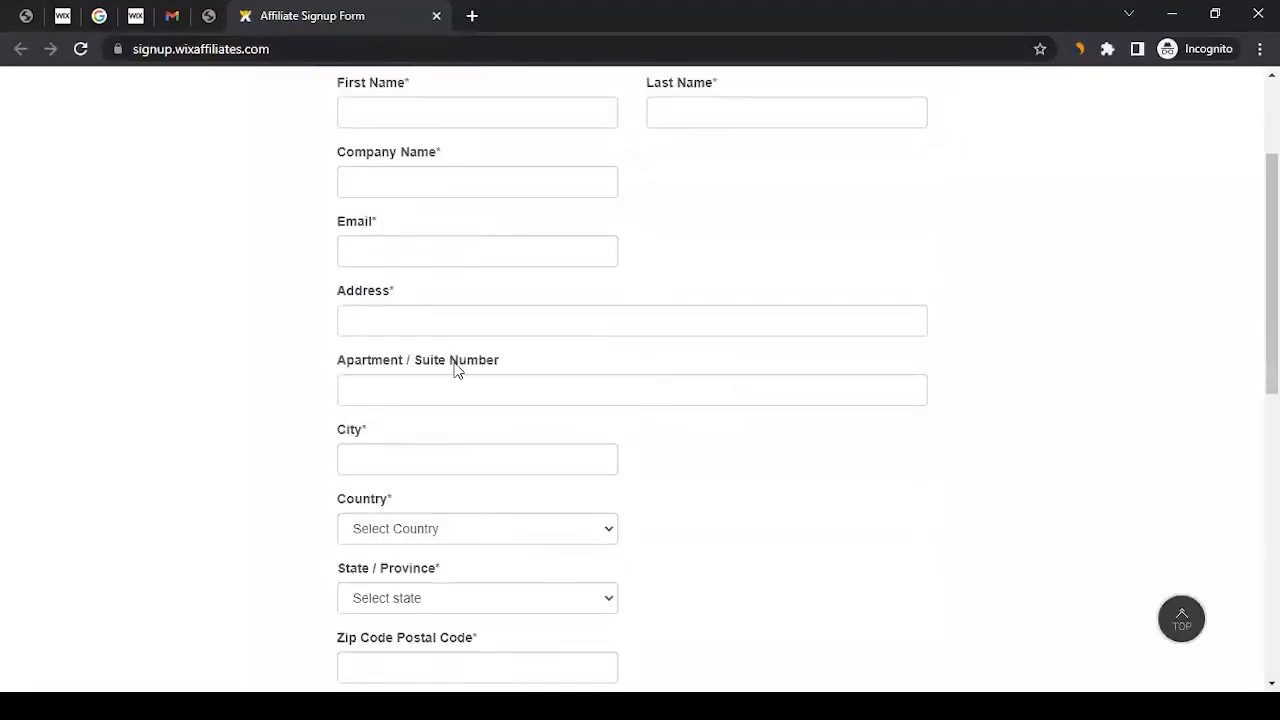
scroll("up", 3)
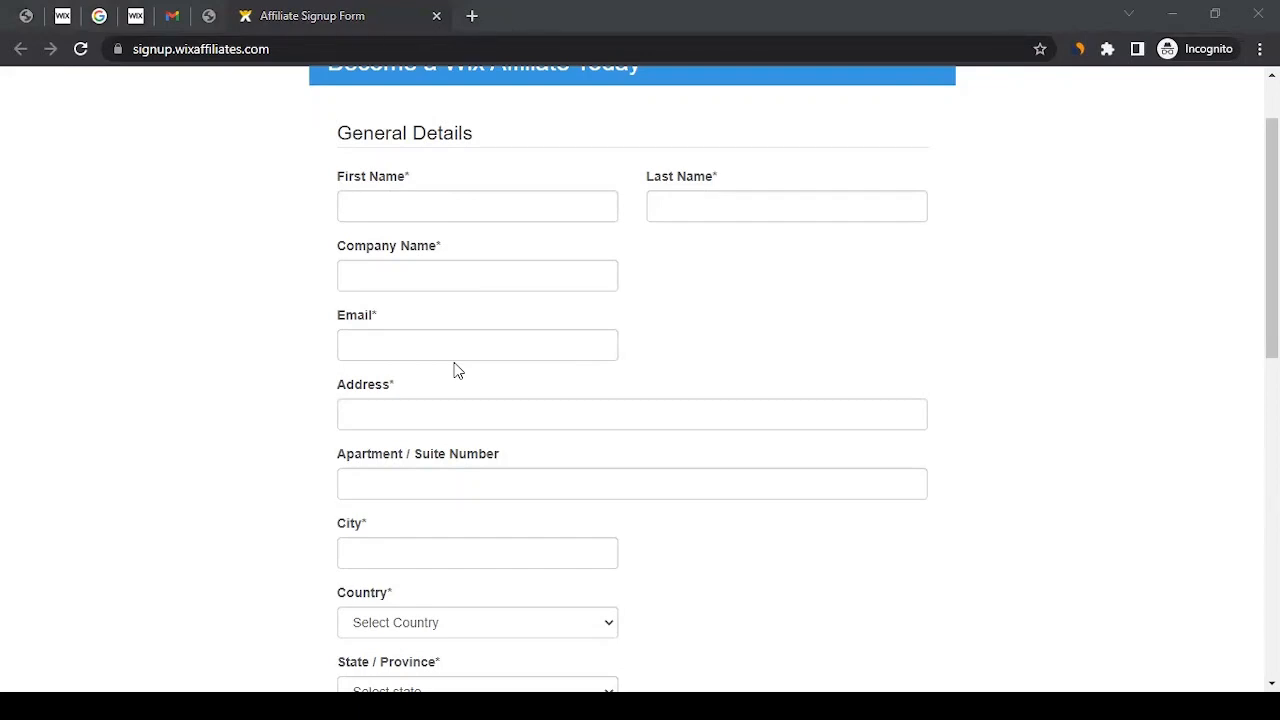
type("John LNU")
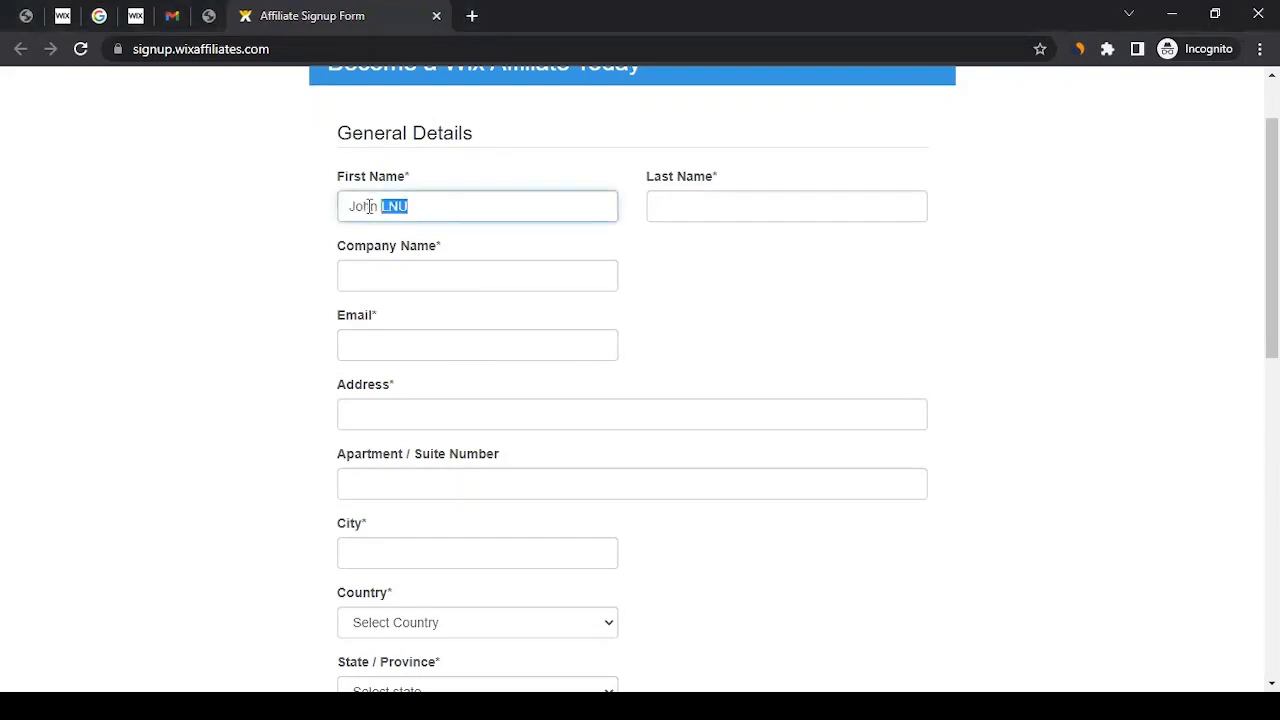
type("LNU")
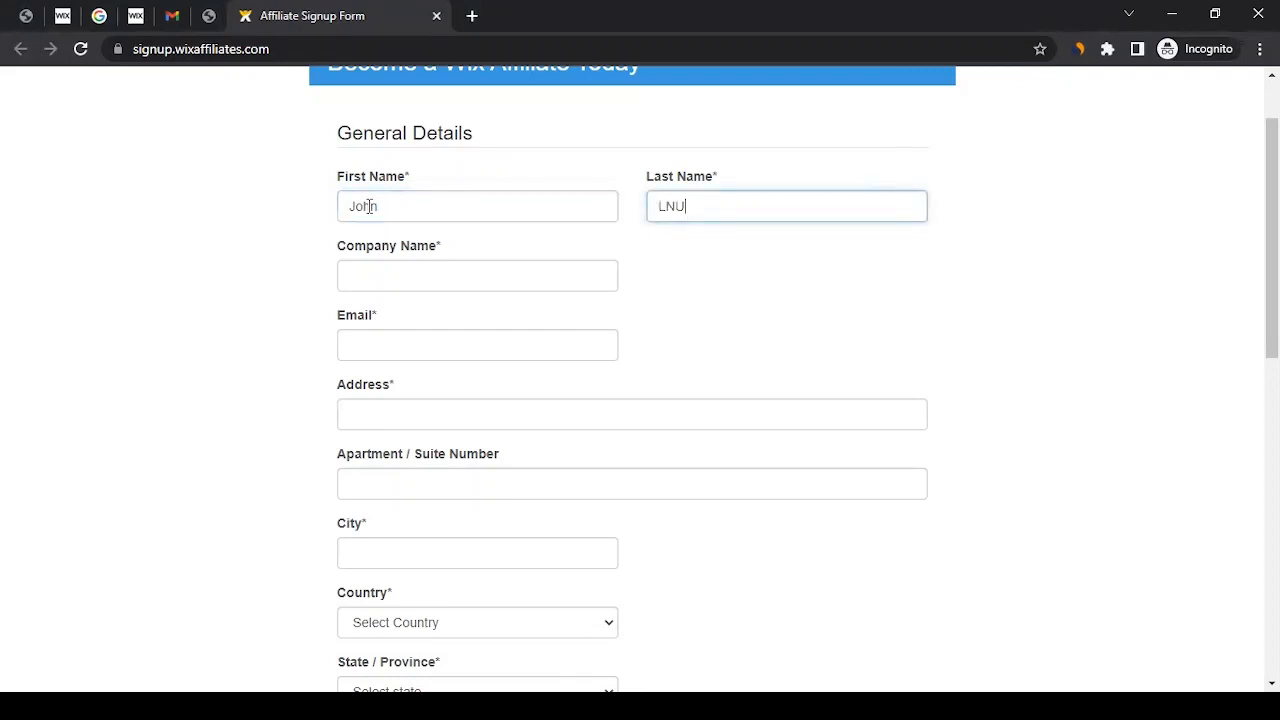
left_click(476, 276)
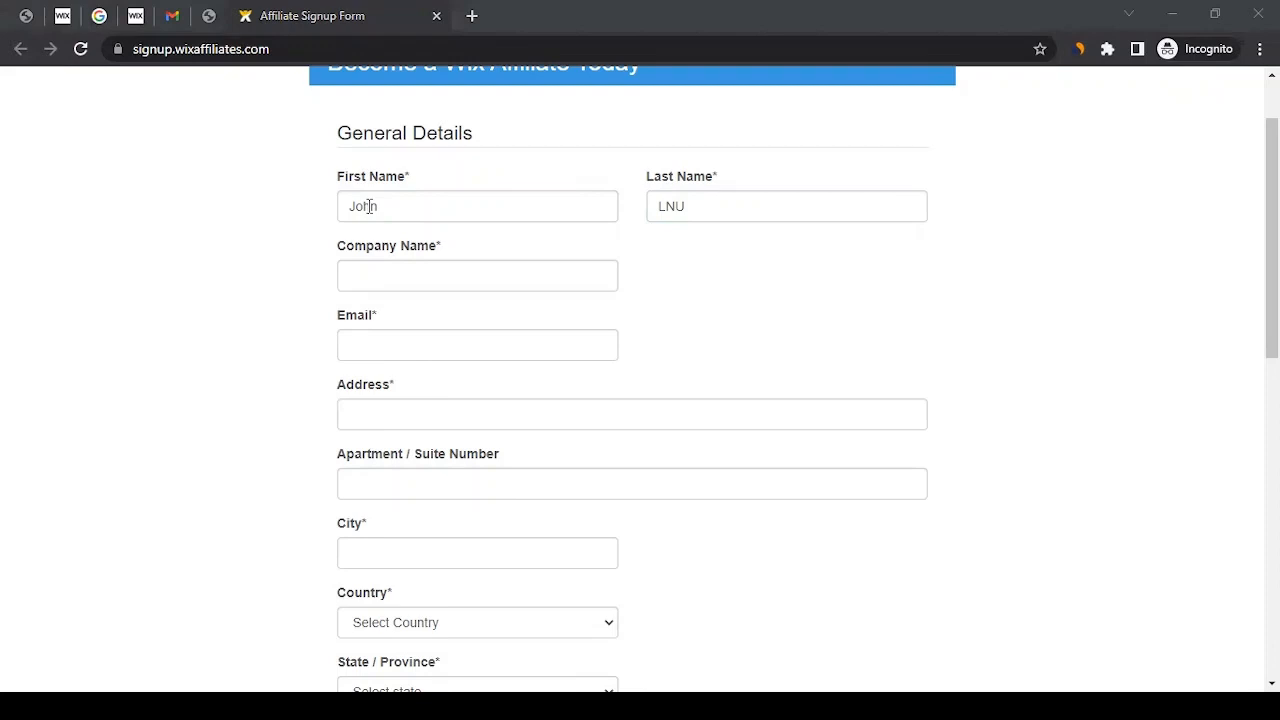
type("Affiliate Marketing Test")
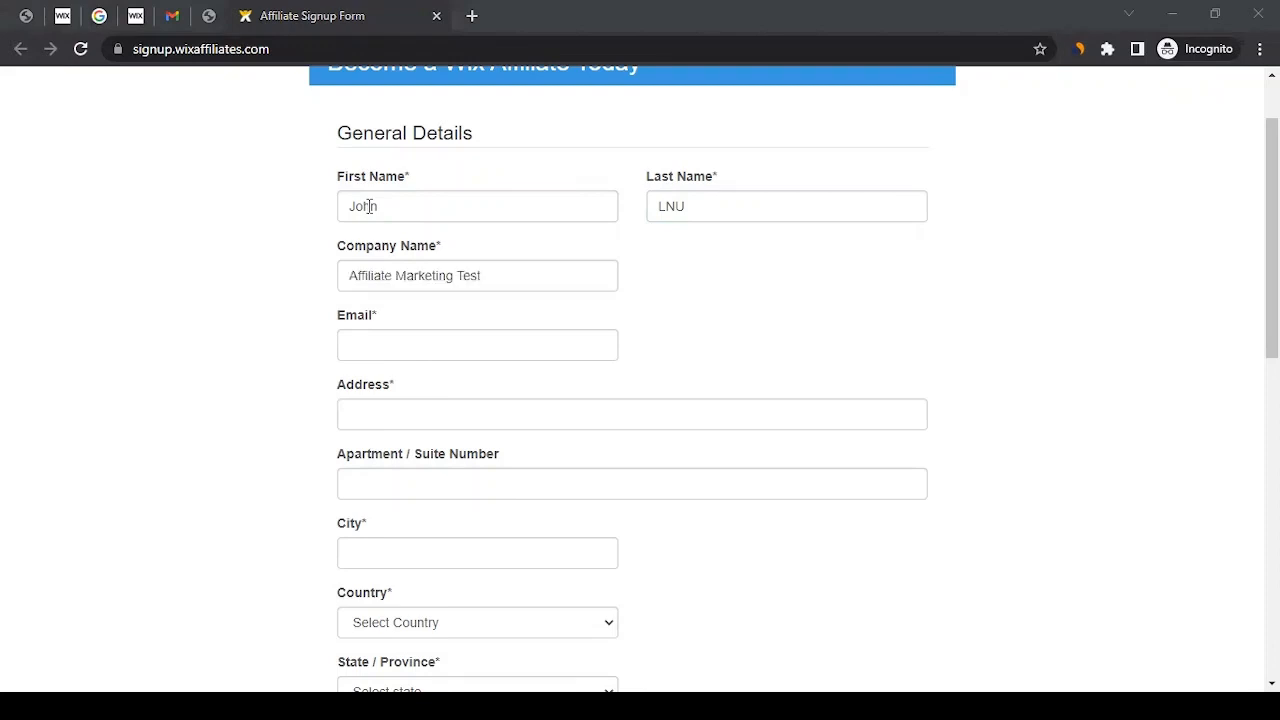
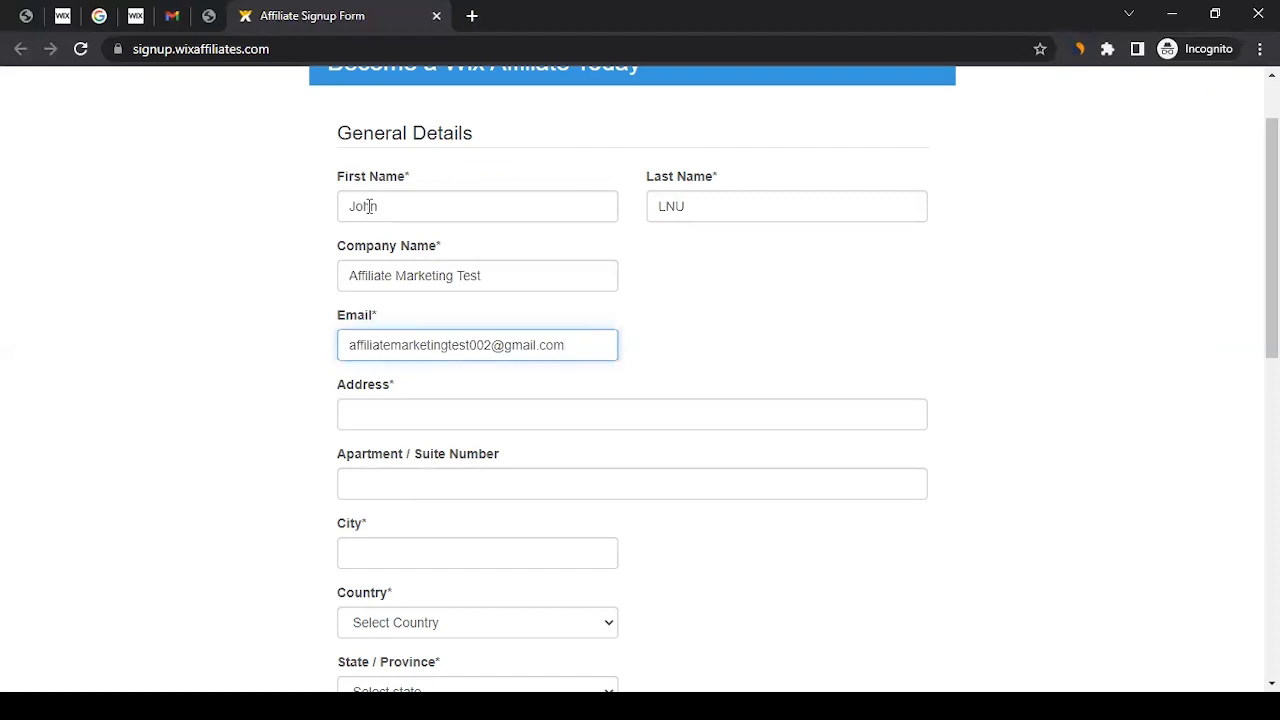
left_click(632, 414)
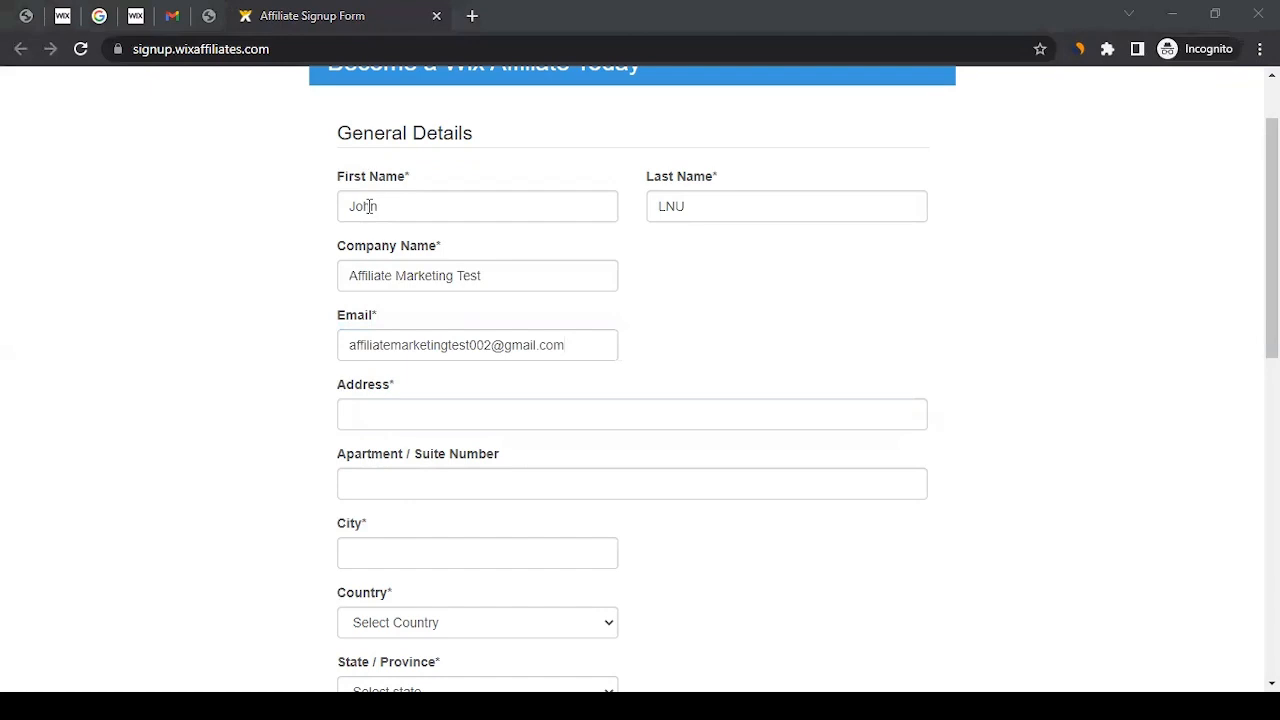
type("52")
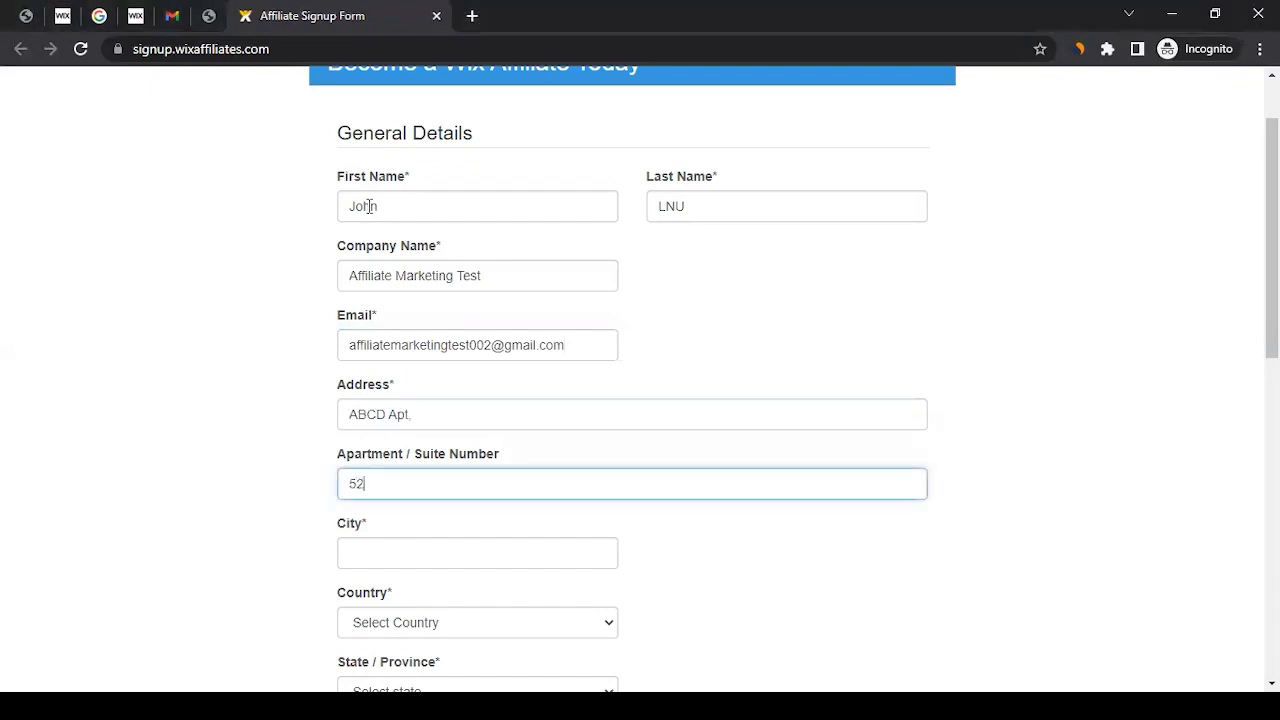
left_click(476, 552)
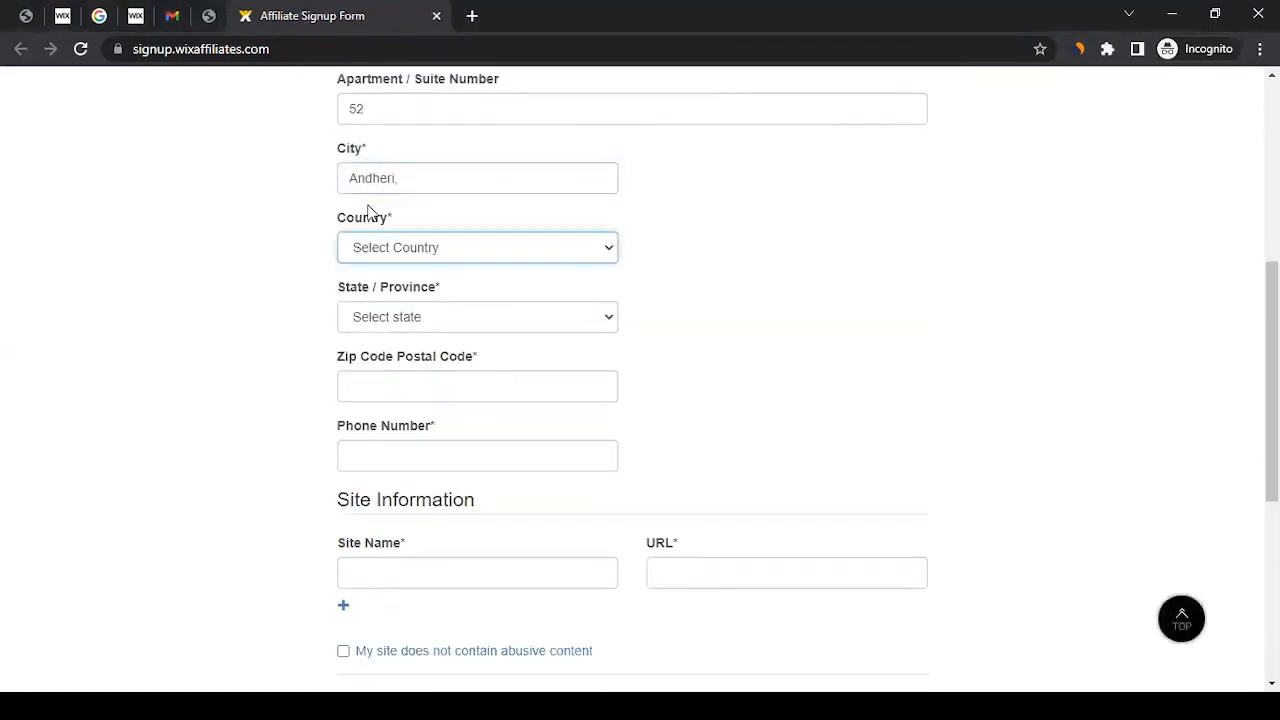
left_click(476, 248)
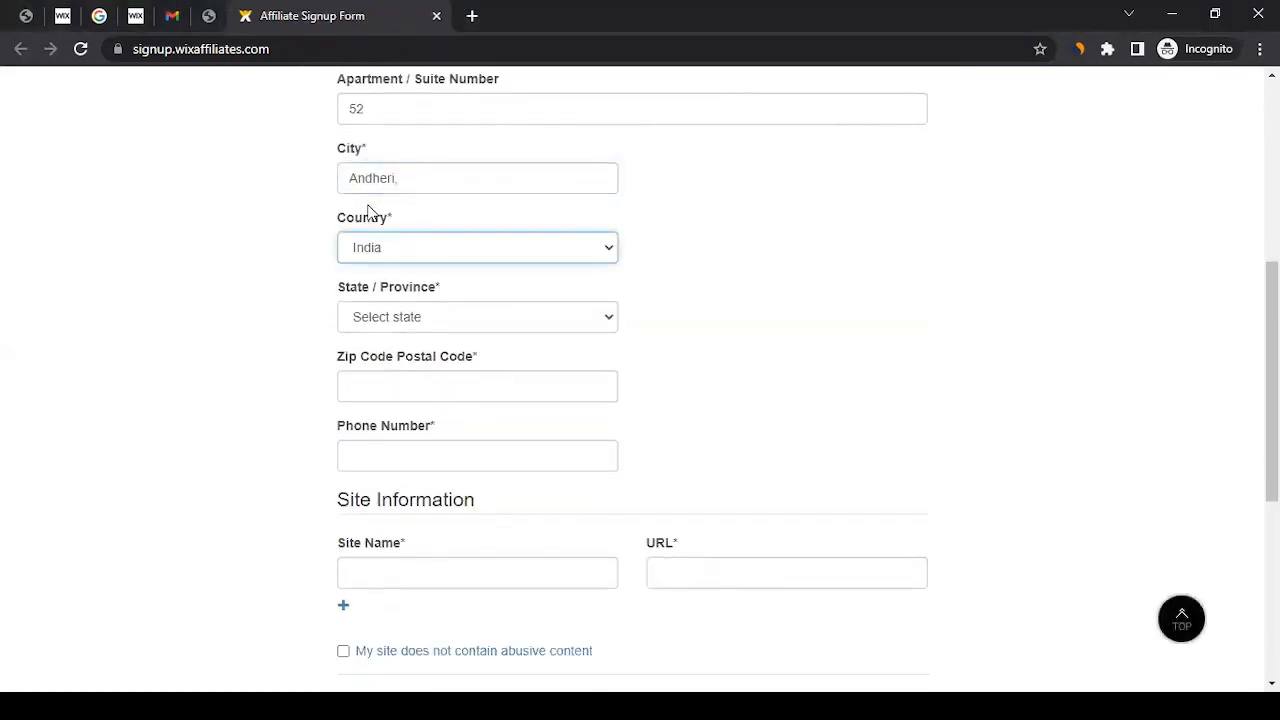
left_click(476, 316)
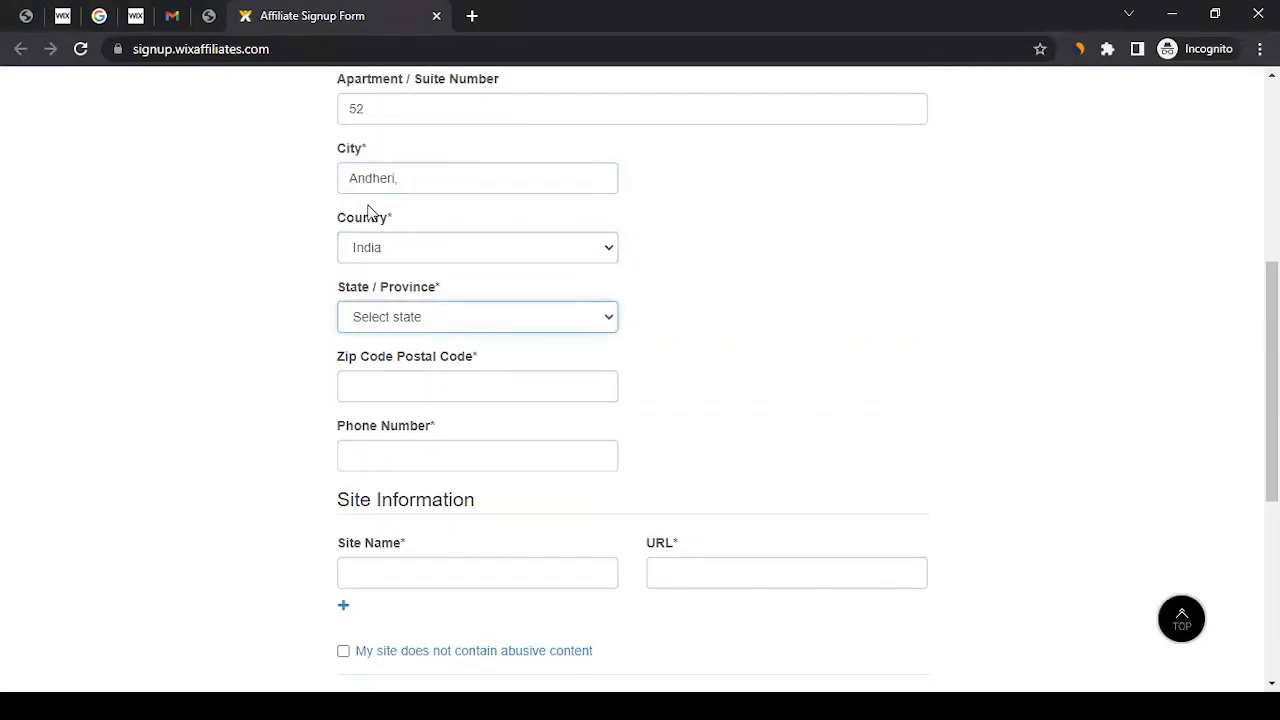
left_click(476, 316)
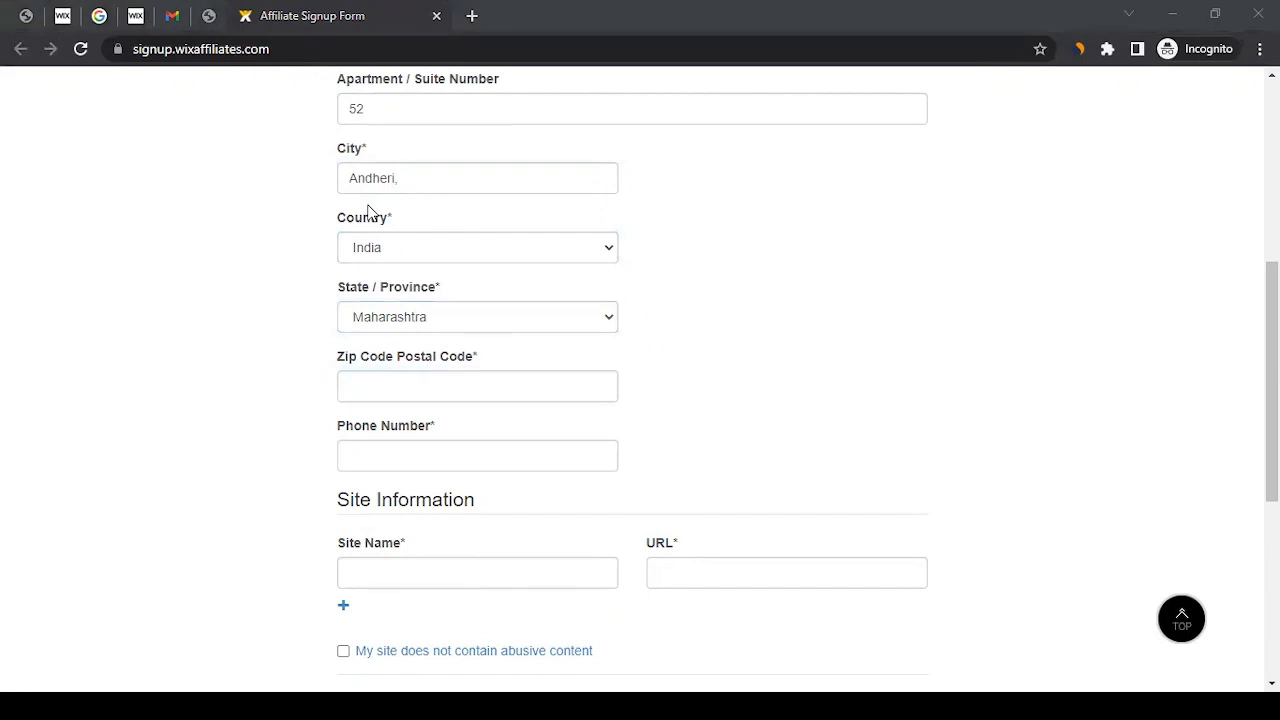
type("400059")
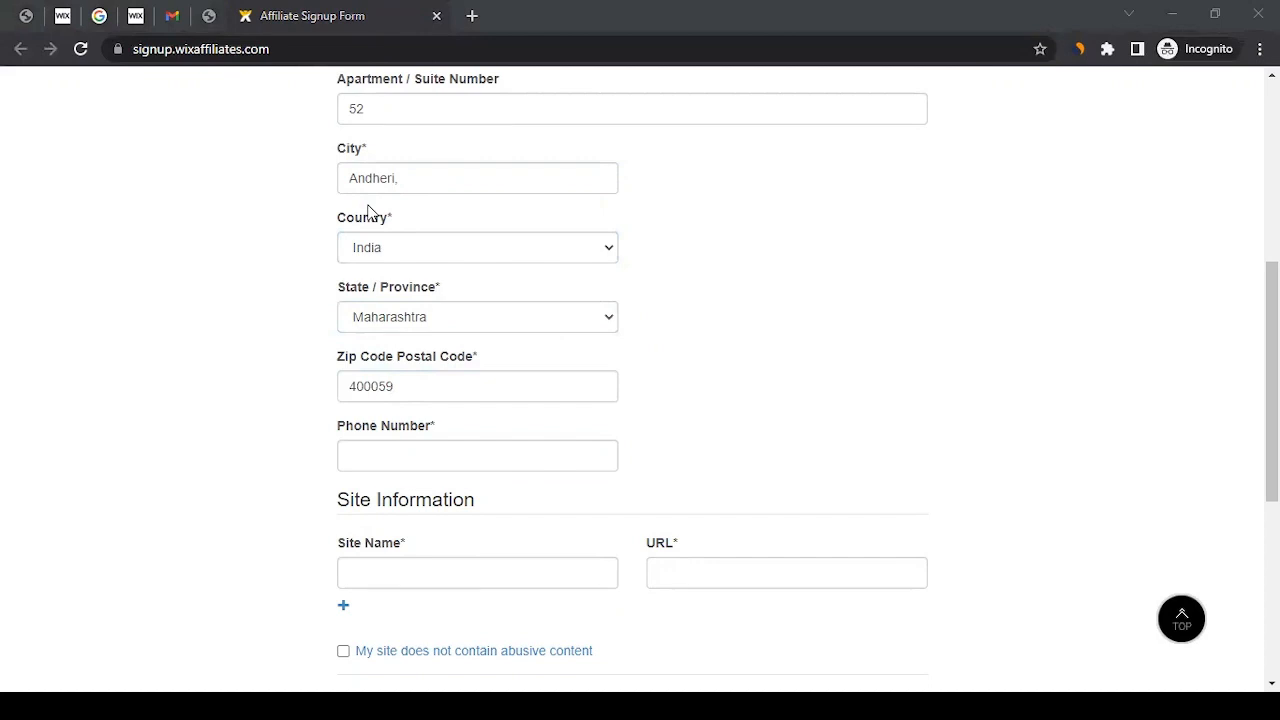
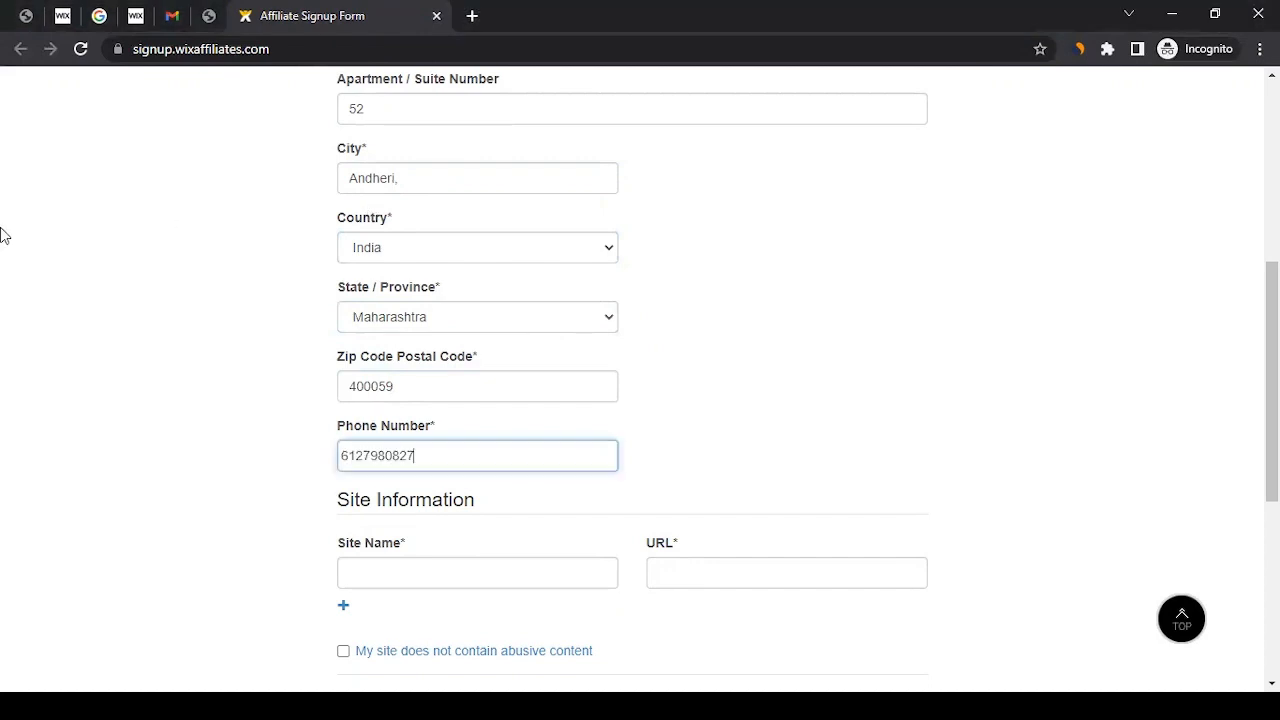
scroll("down", 3)
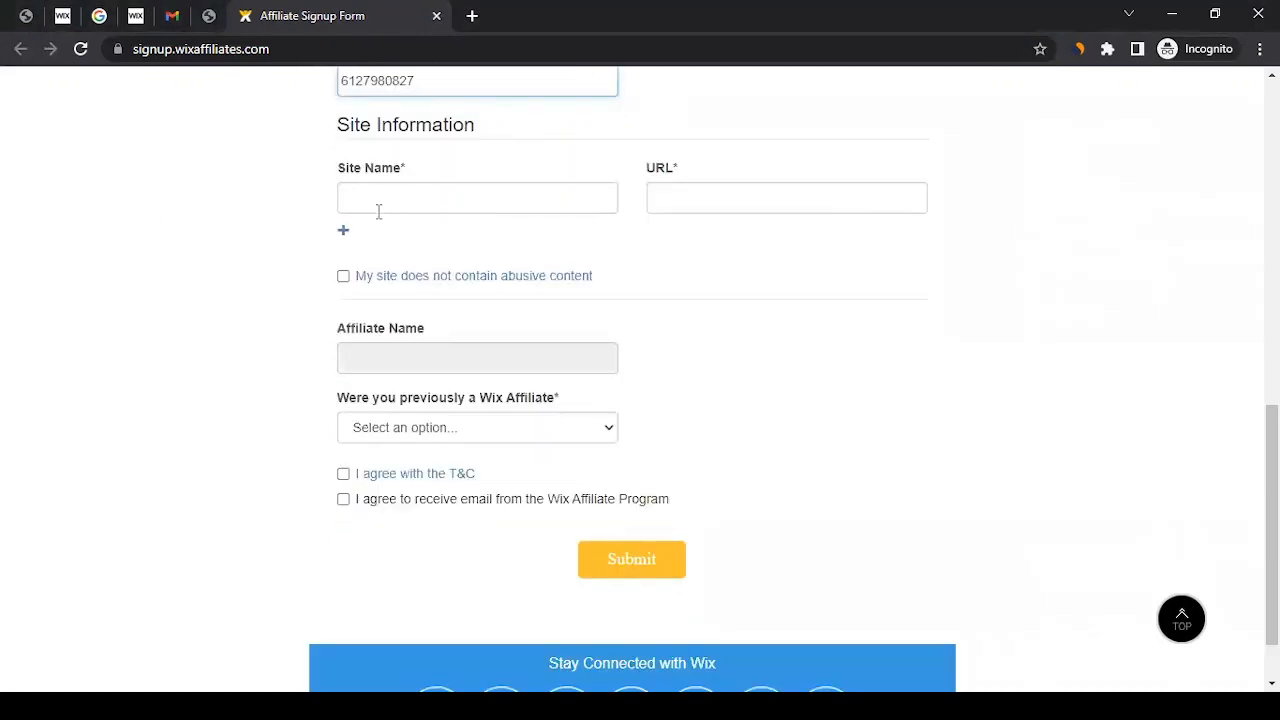
left_click(476, 198)
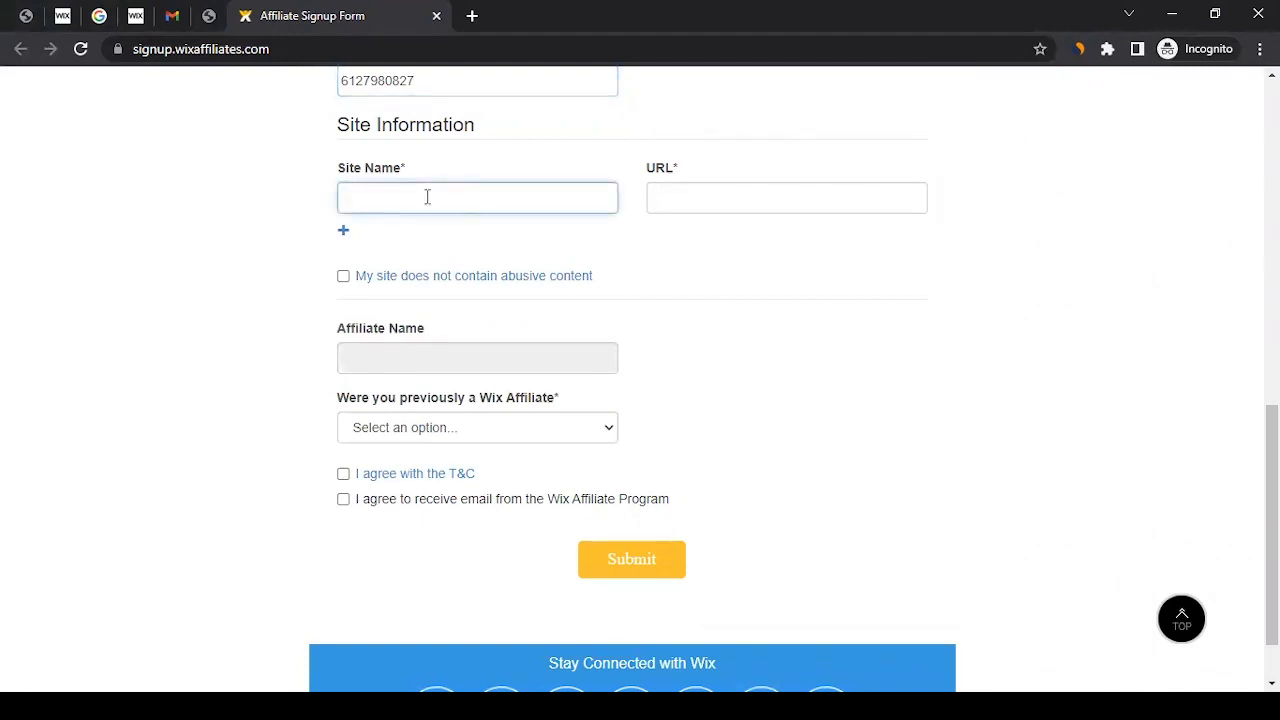
left_click(476, 198)
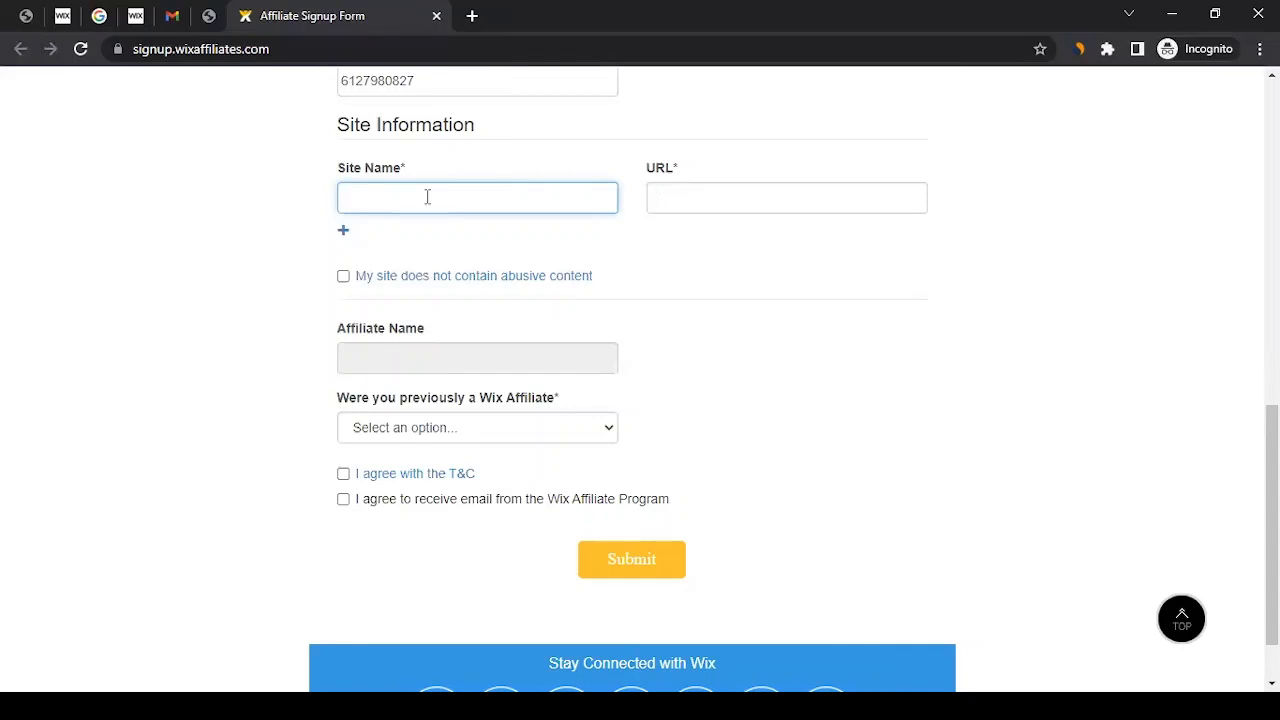
type("YouTube")
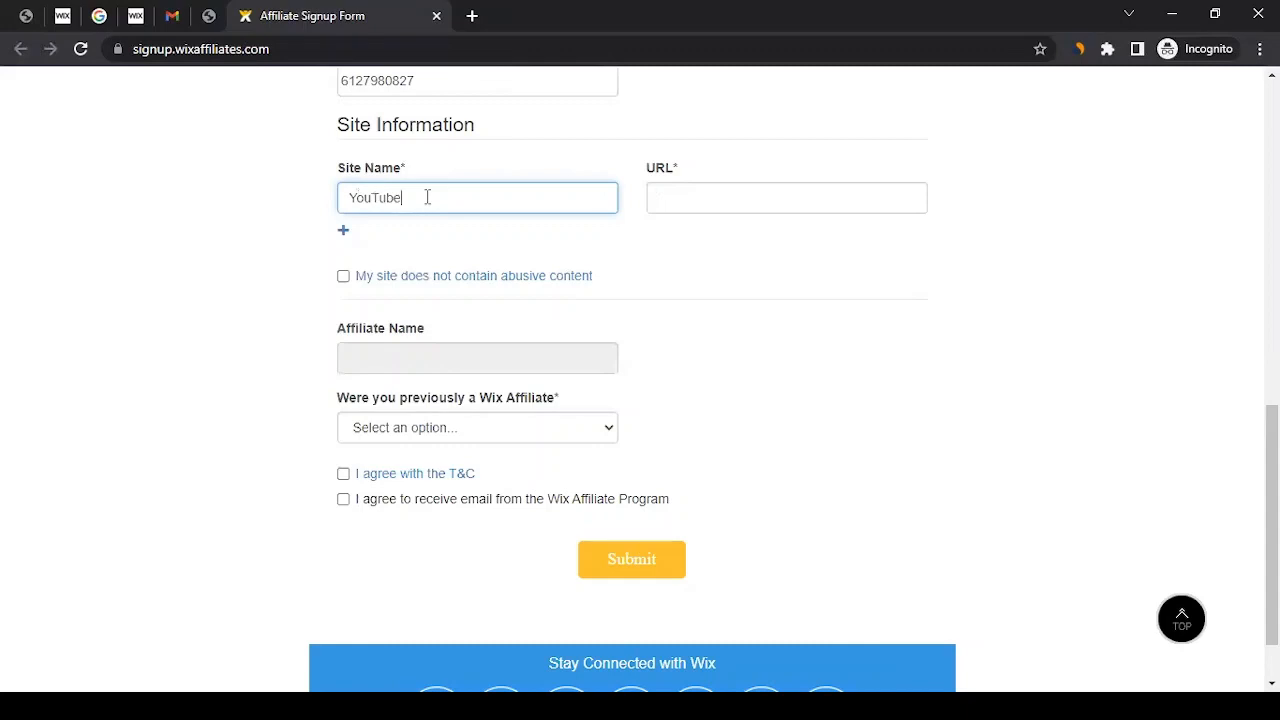
type("CHannel")
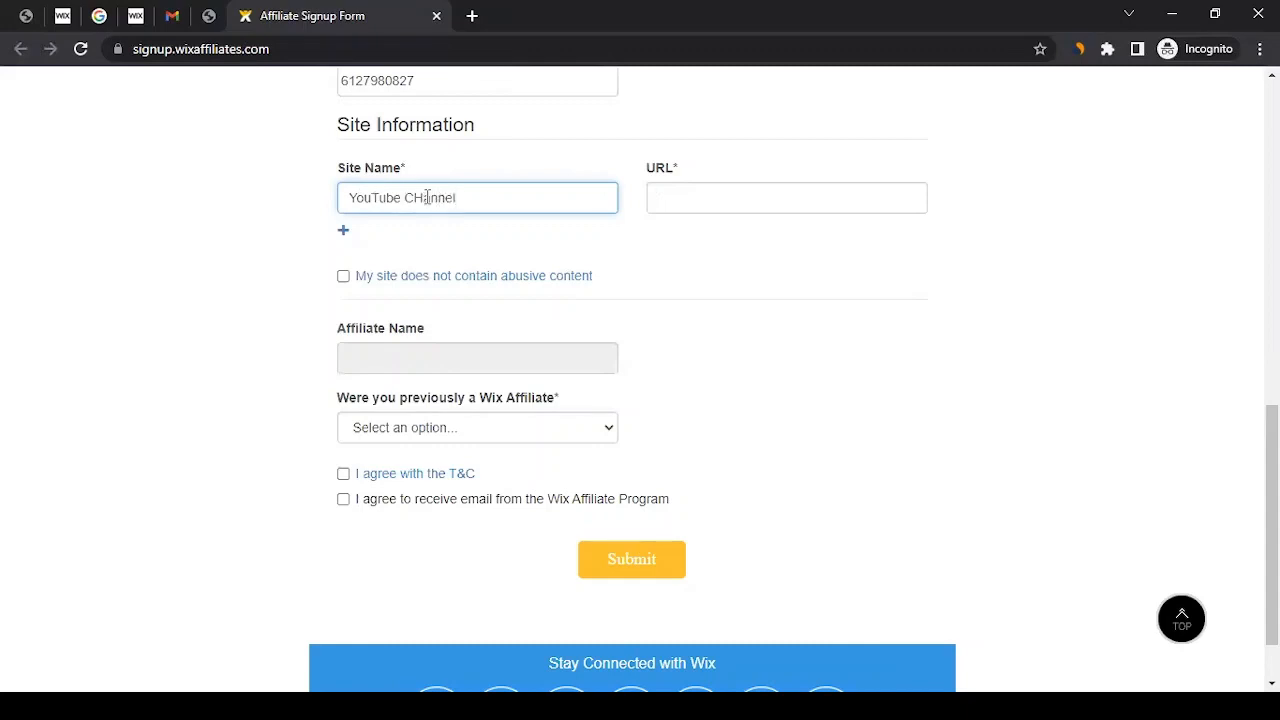
left_click(784, 198)
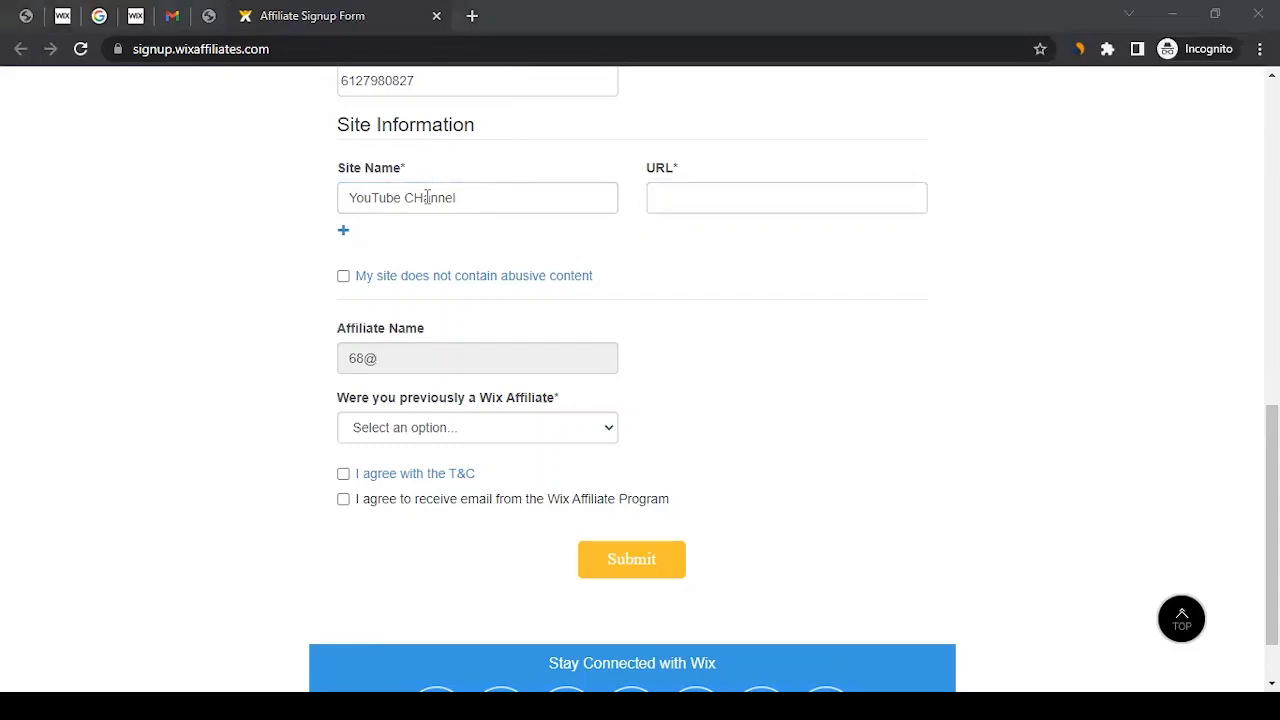
left_click(786, 198)
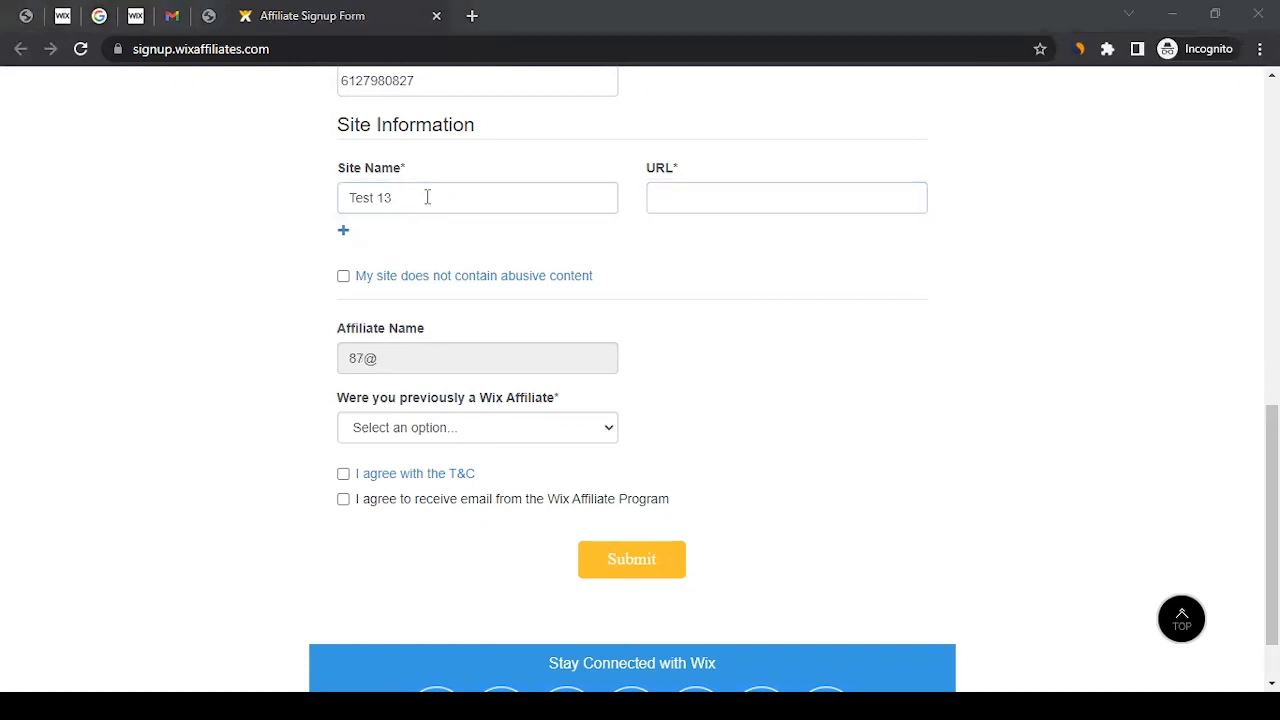
type("https://fmc13.vercel.app/")
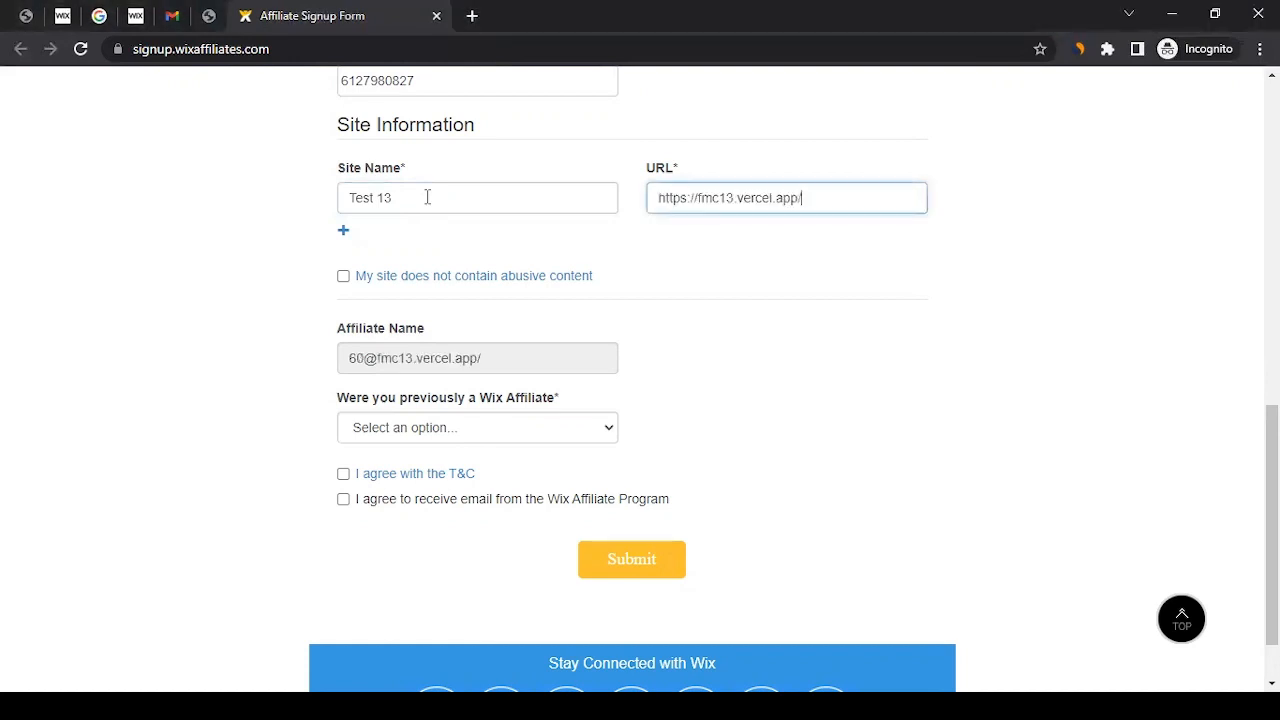
scroll("down", 3)
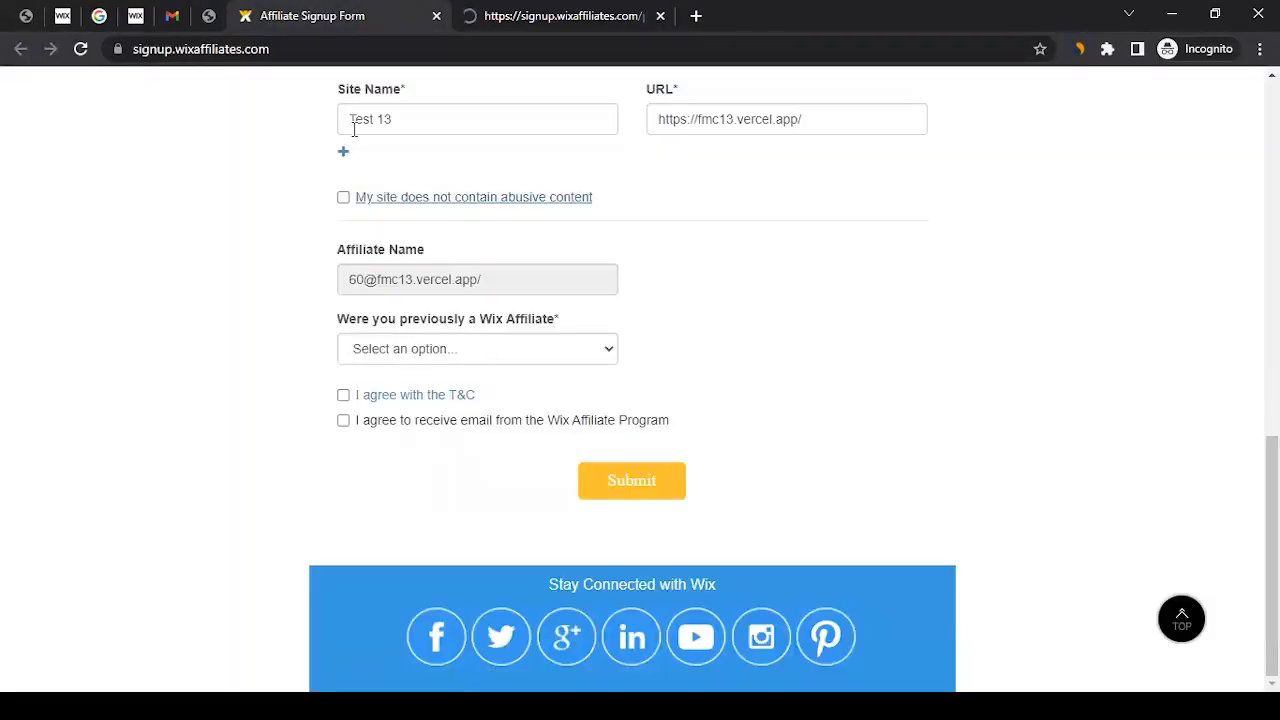
Step: Confirm the site has no abusive content and answer No to being a previous Wix affiliate
left_click(344, 198)
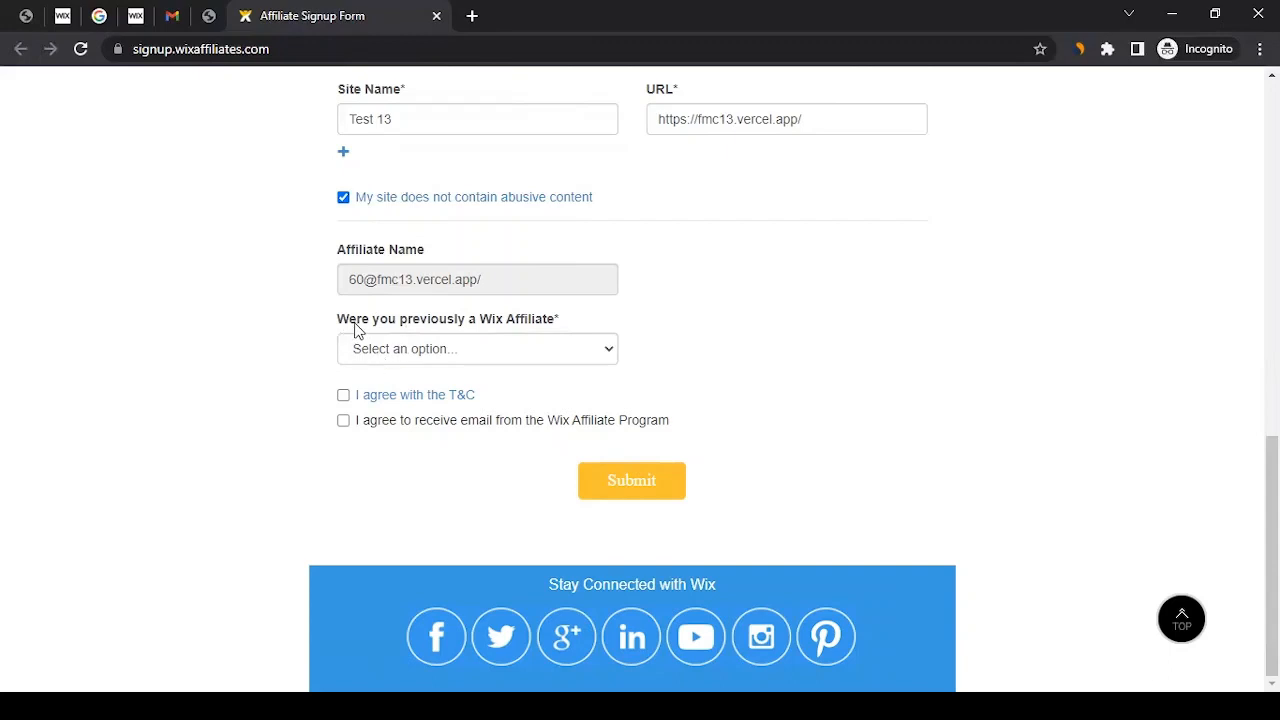
mouse_move(504, 334)
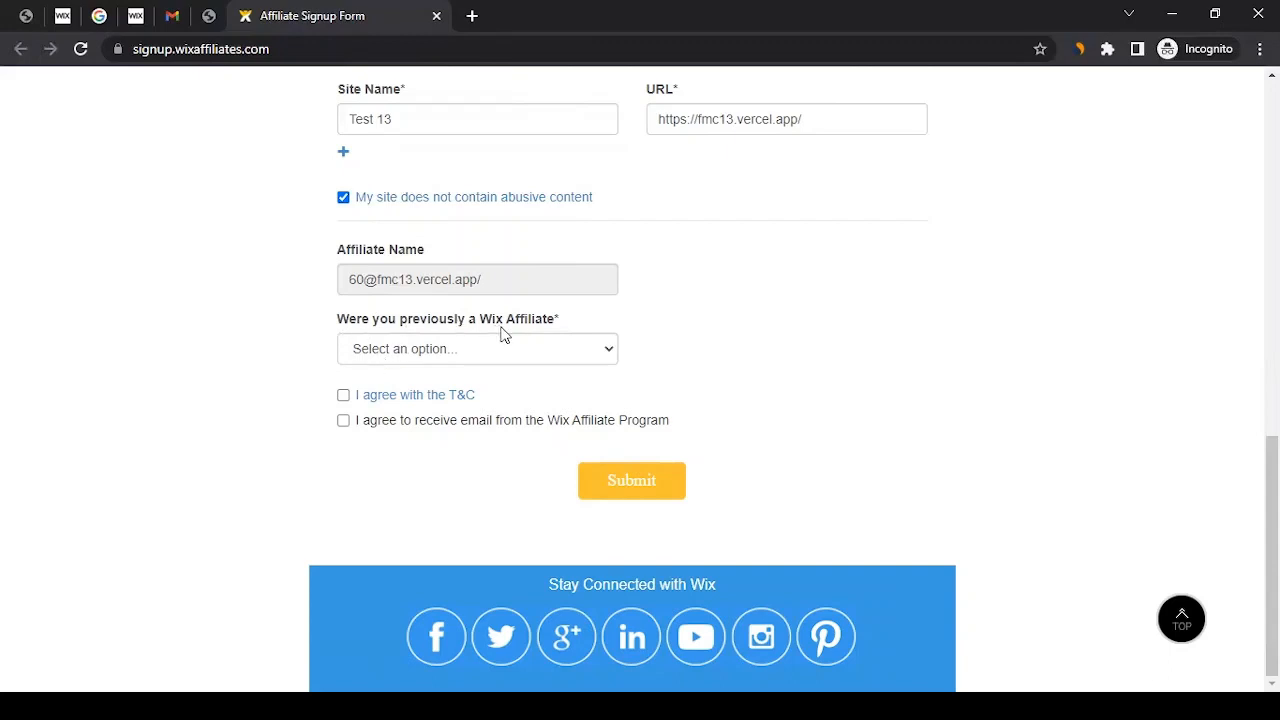
left_click(476, 348)
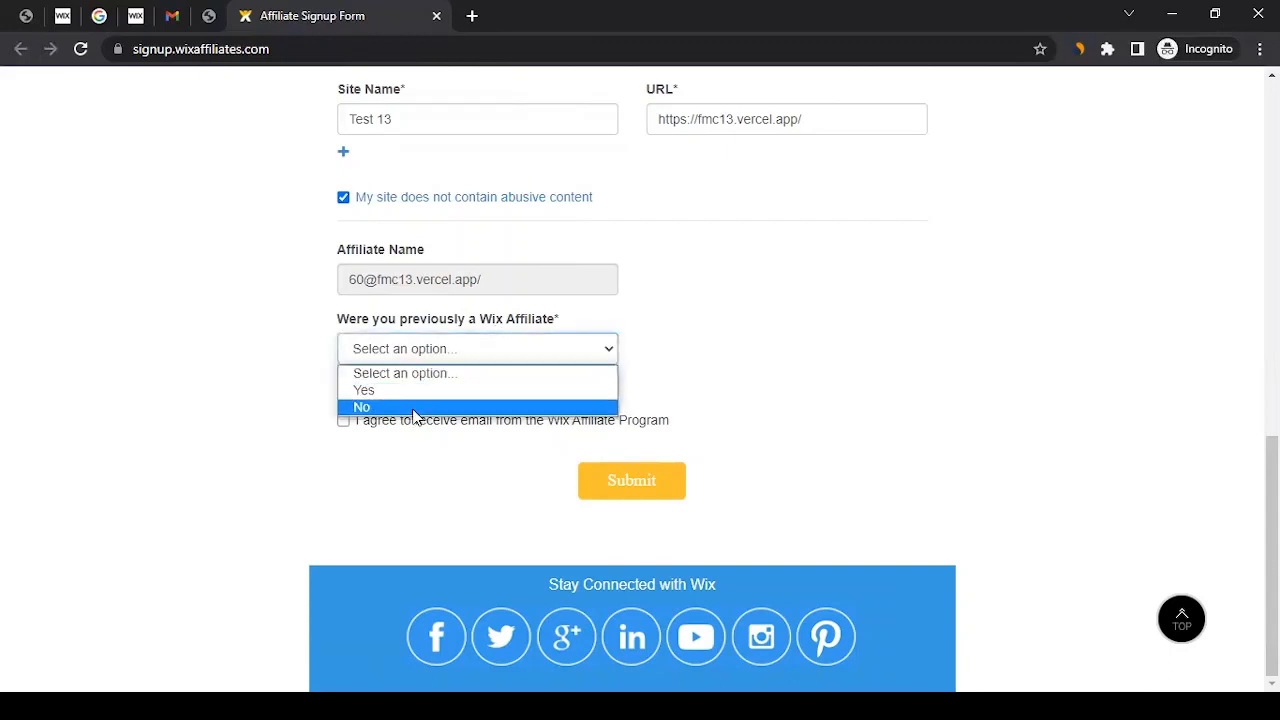
left_click(360, 408)
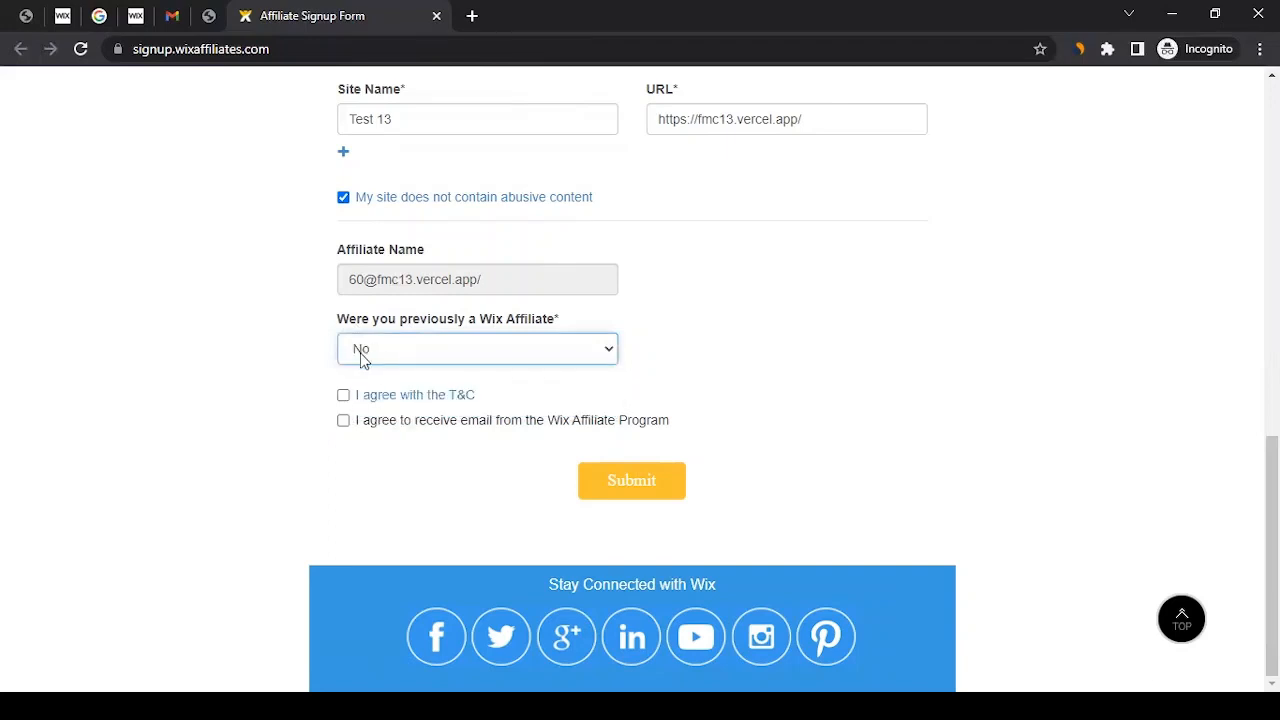
mouse_move(416, 394)
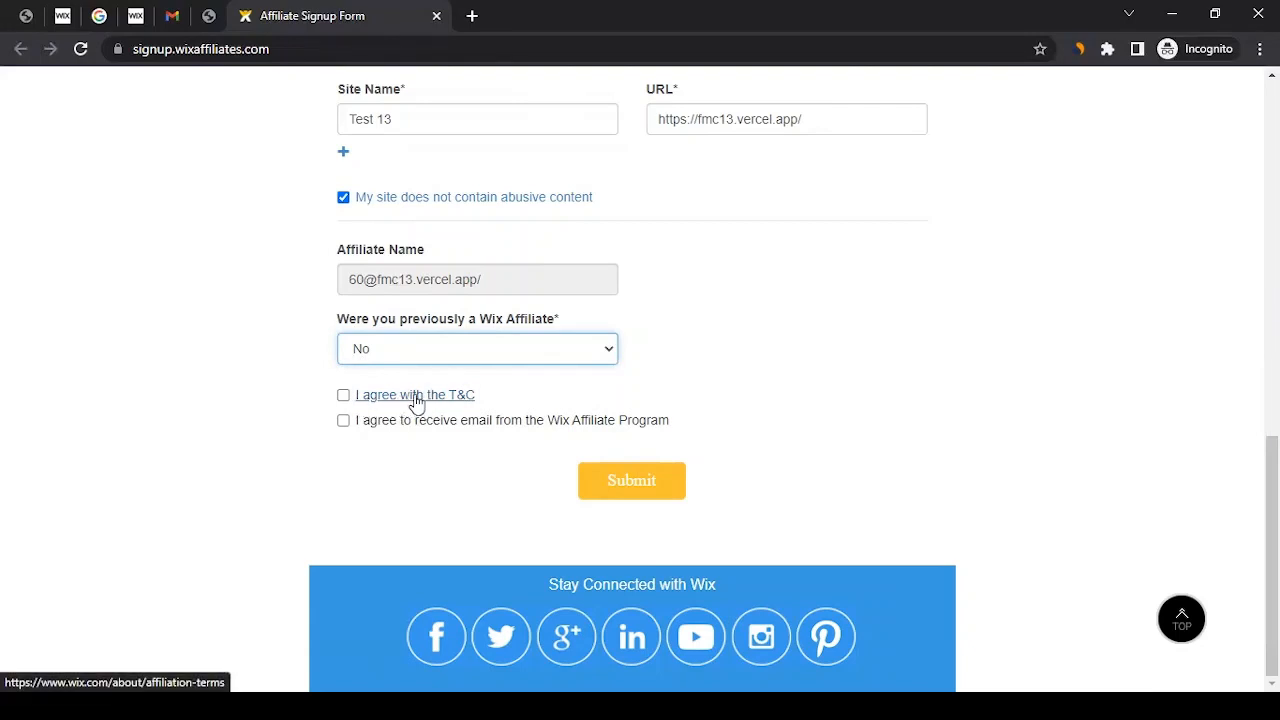
Step: Check the T&C link, then agree to the terms and opt in to affiliate program emails
left_click(416, 394)
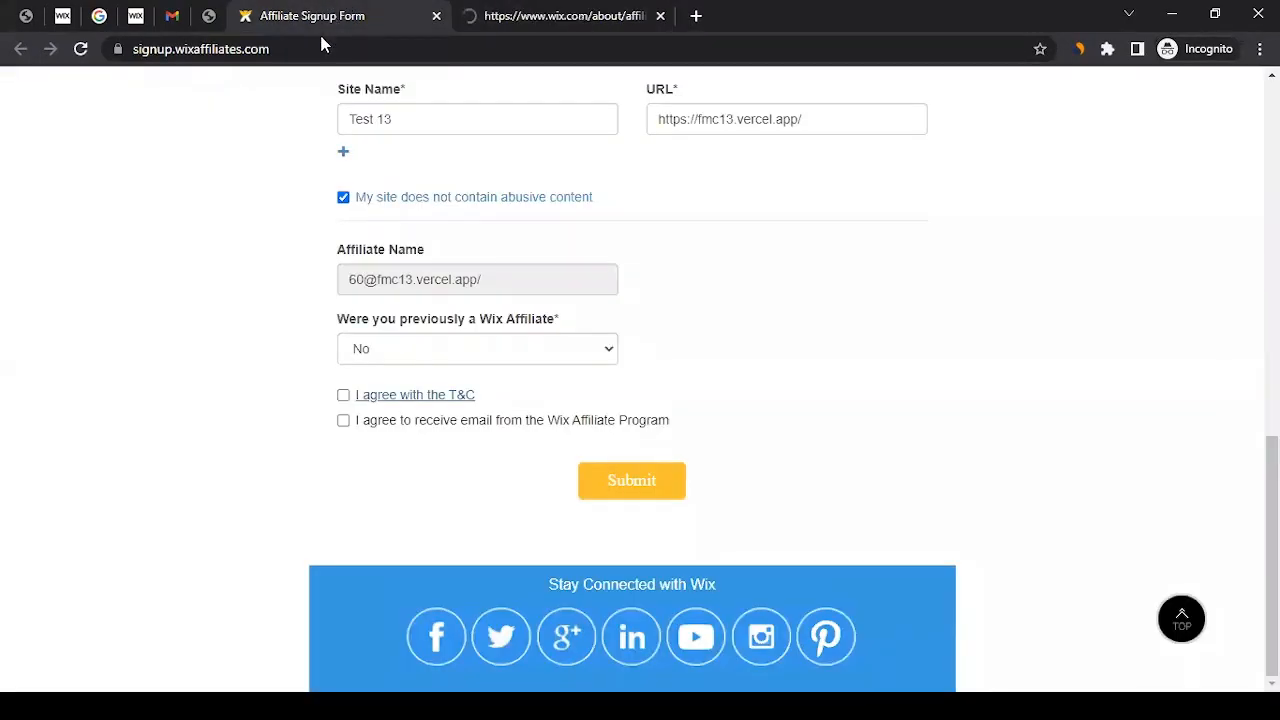
left_click(414, 394)
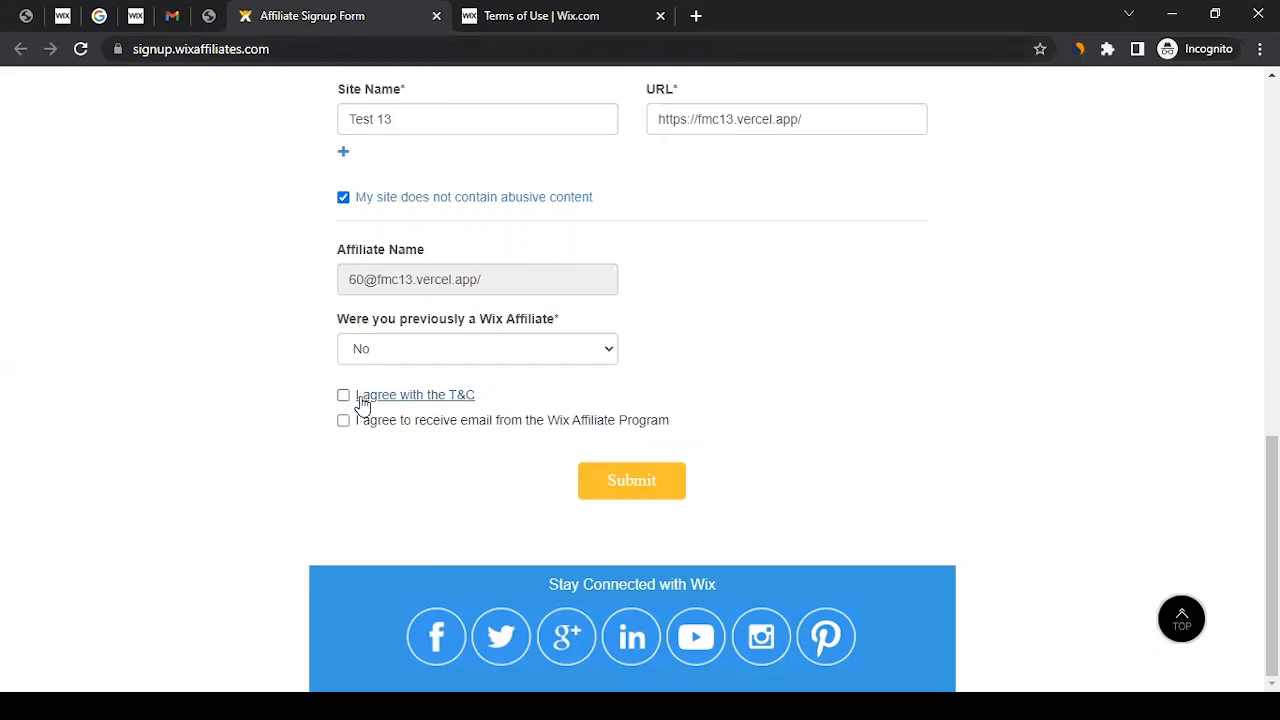
left_click(344, 394)
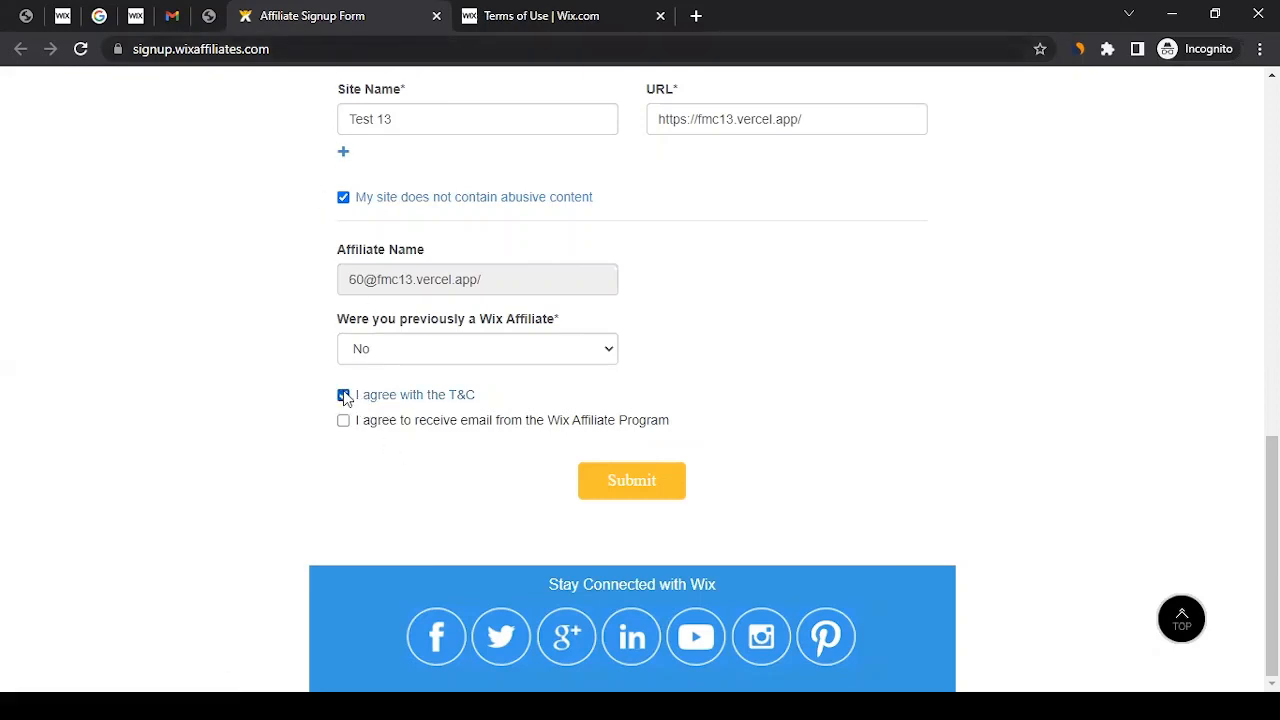
left_click(344, 394)
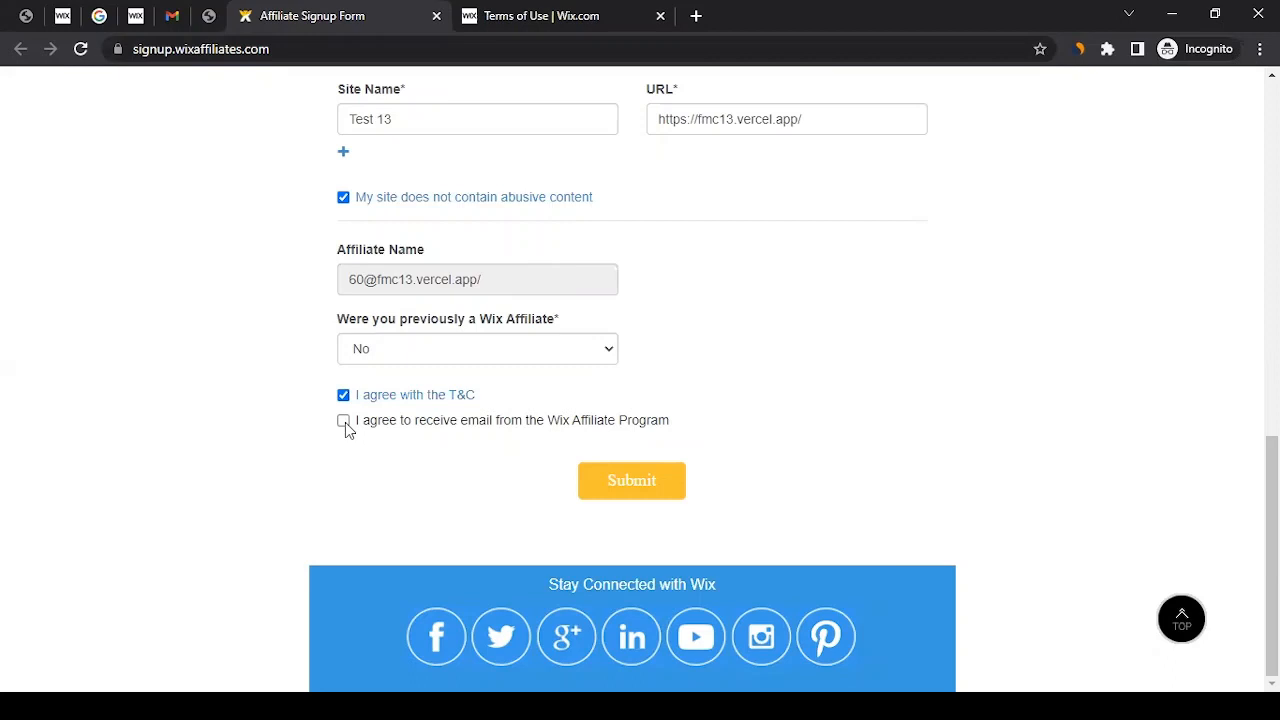
mouse_move(610, 428)
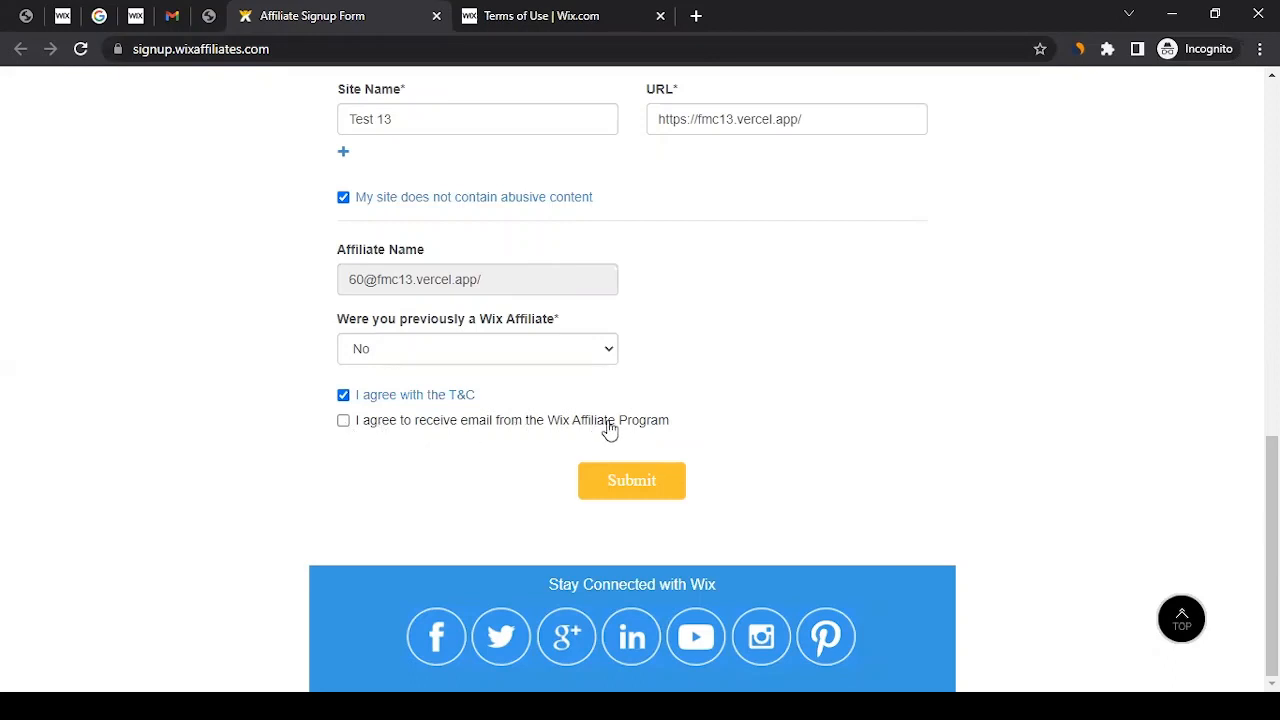
mouse_move(530, 444)
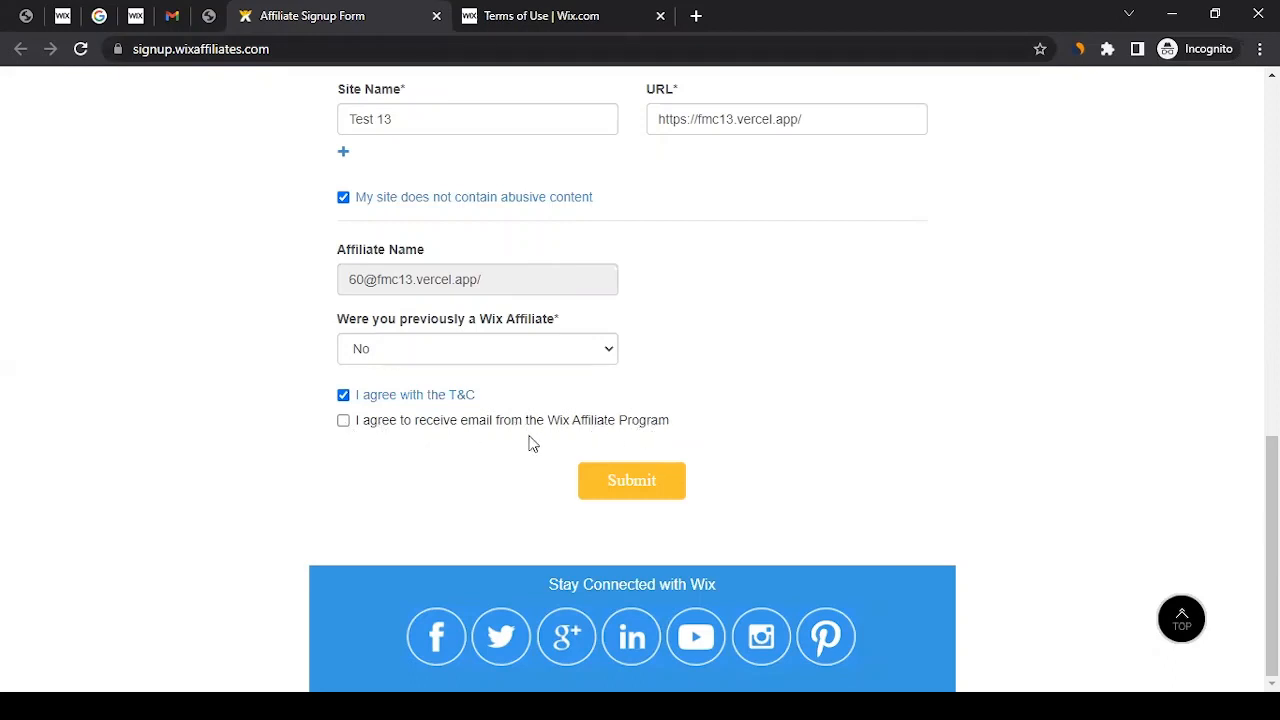
left_click(344, 420)
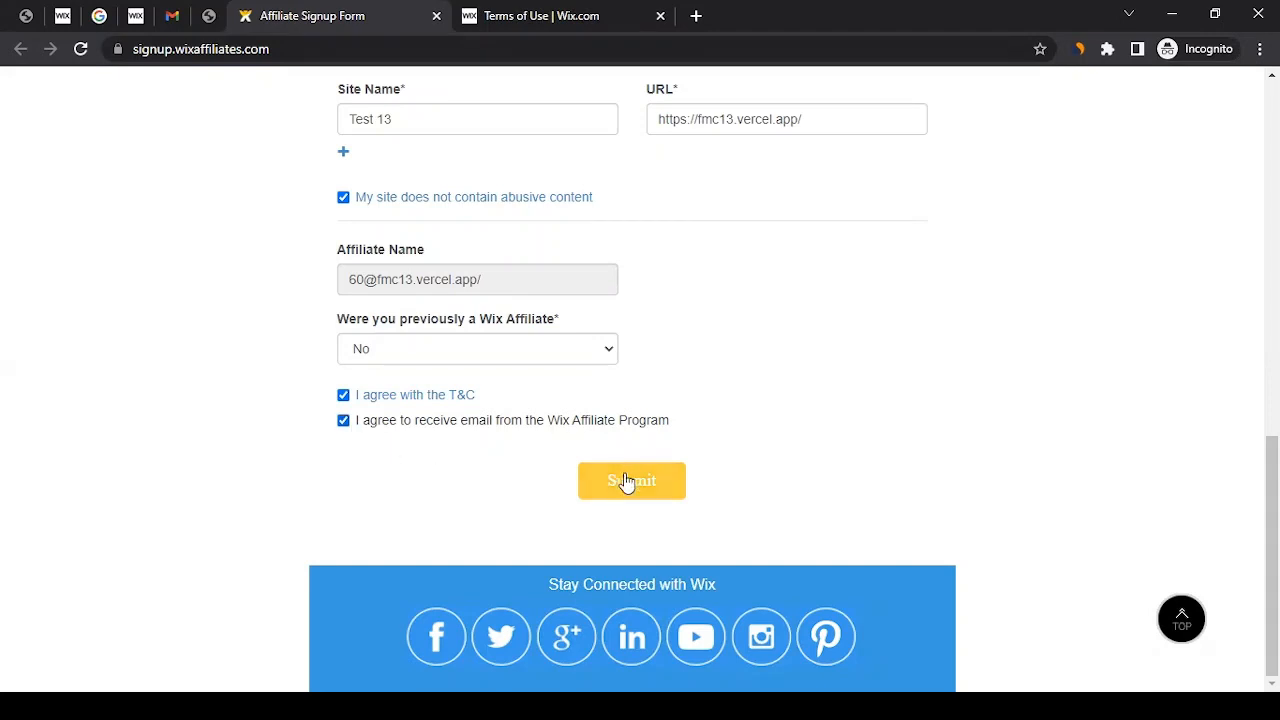
Step: Submit the affiliate application and reach the thank-you success page
left_click(632, 480)
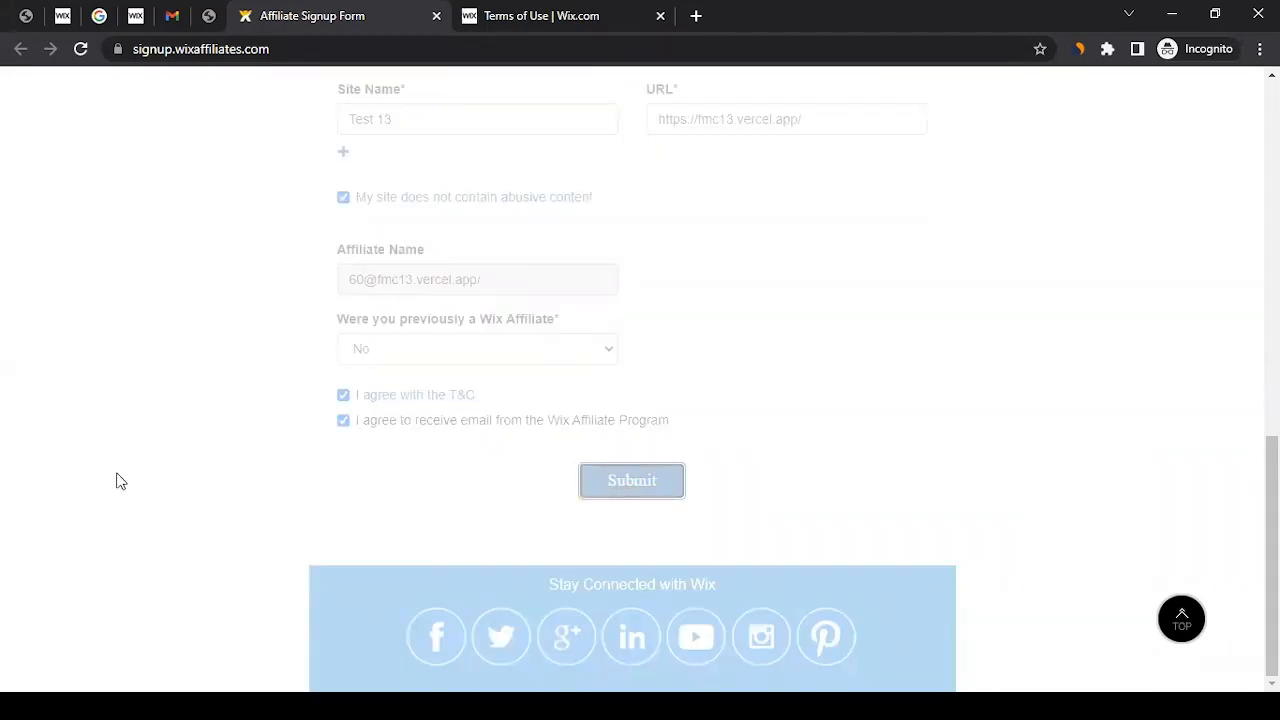
left_click(632, 480)
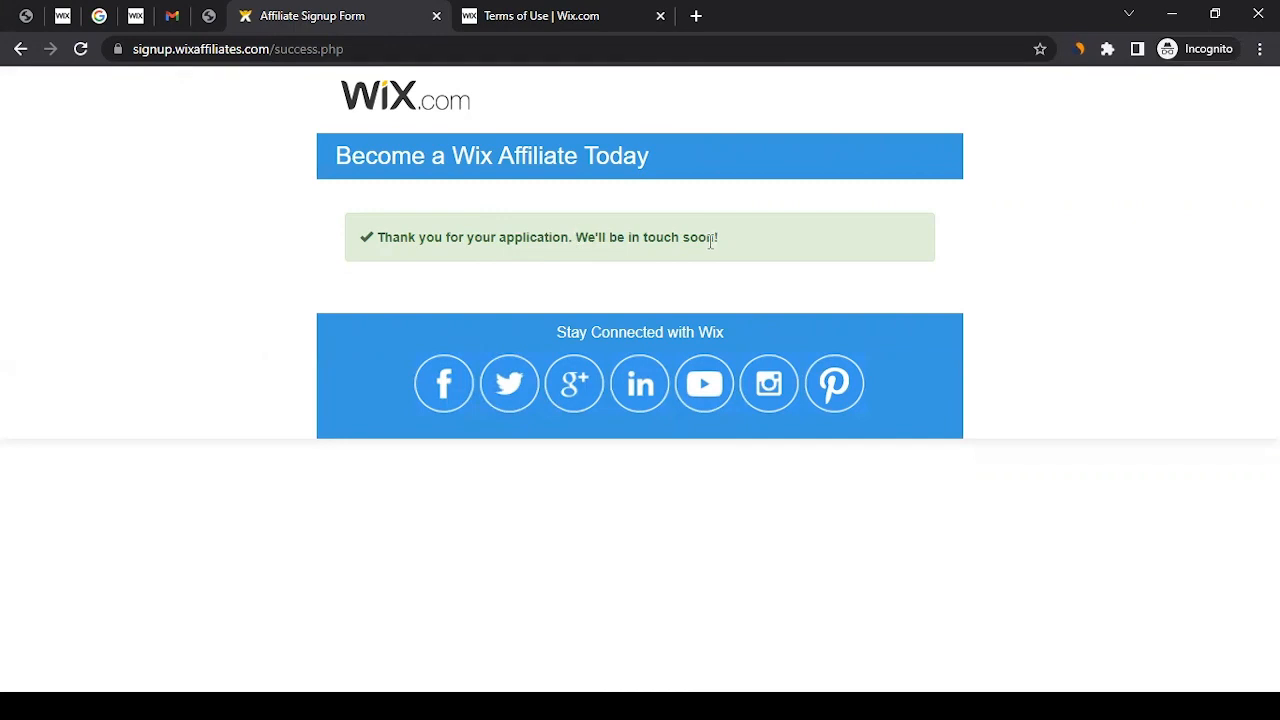
mouse_move(704, 250)
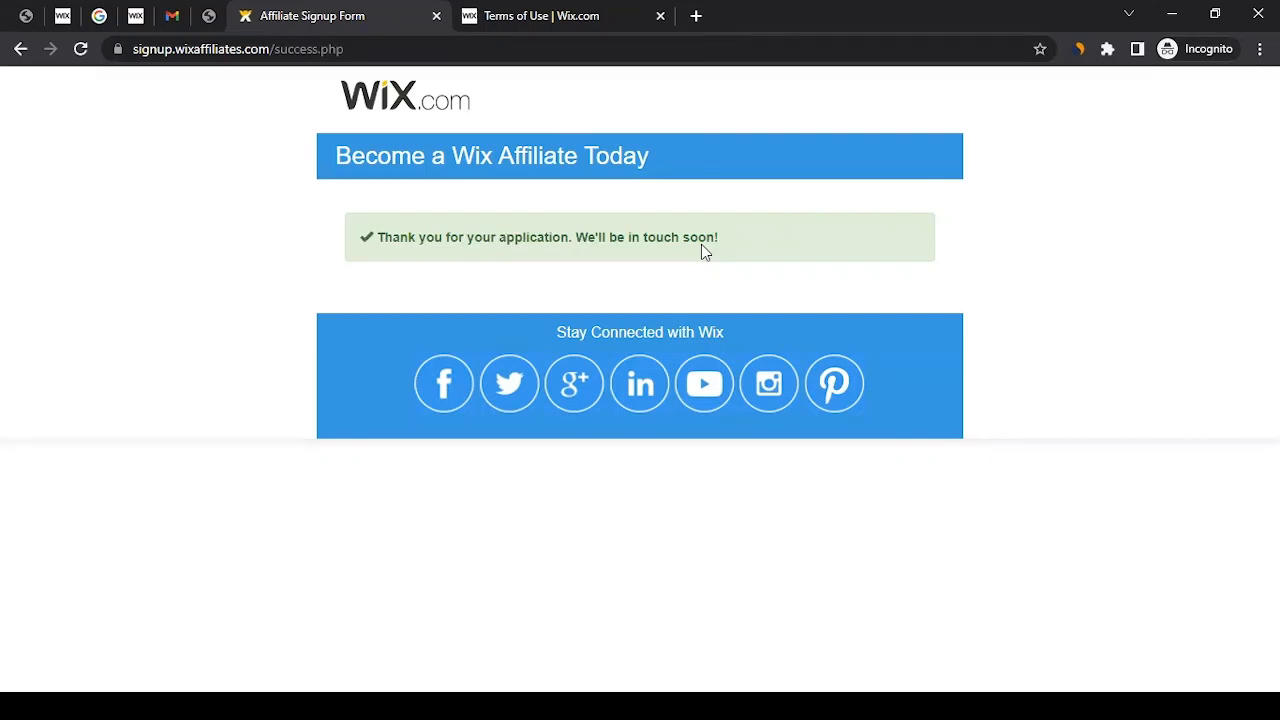
mouse_move(510, 232)
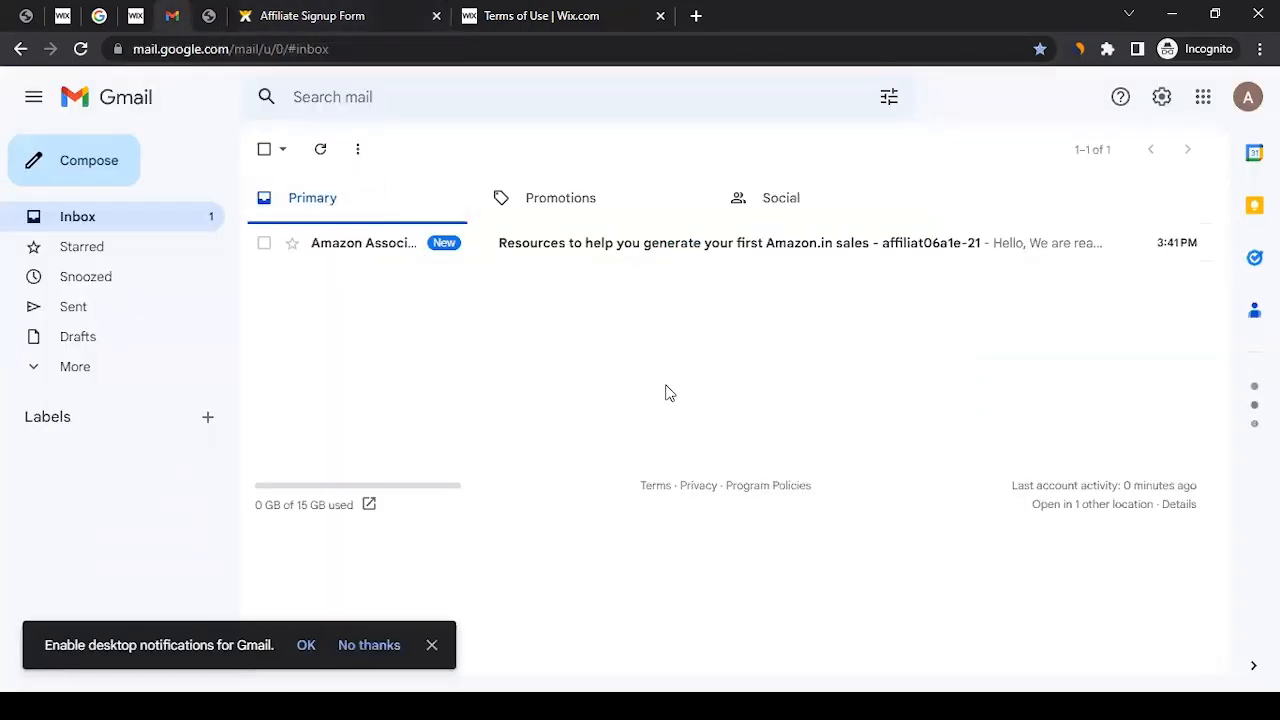
Step: Refresh the Gmail inbox and view the Wix Affiliate Program 'Thank you for your application' email
left_click(80, 48)
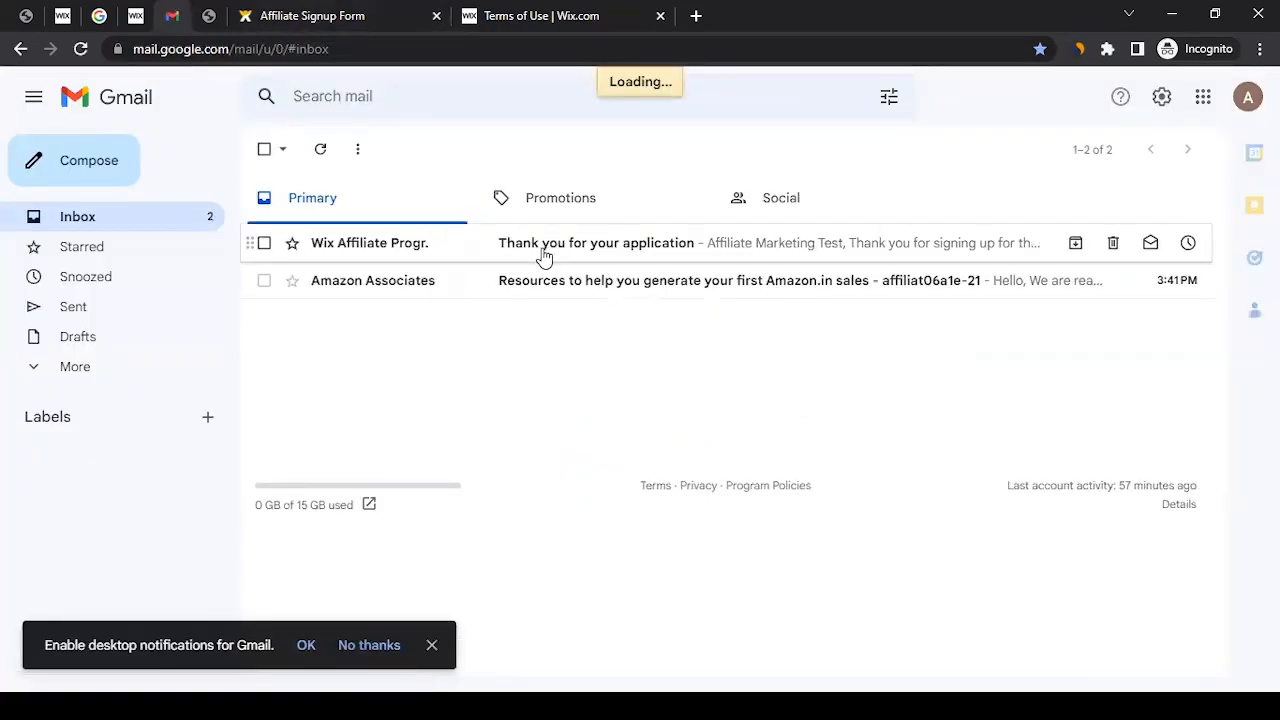
left_click(596, 242)
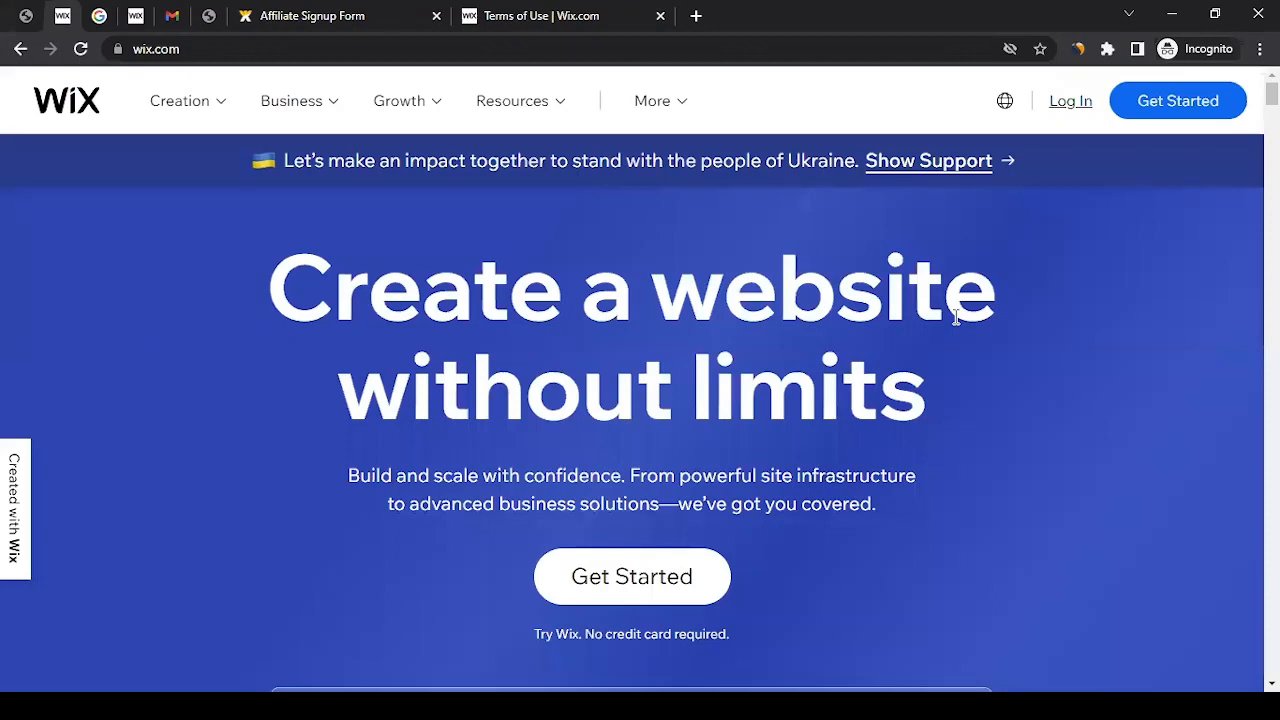
mouse_move(958, 324)
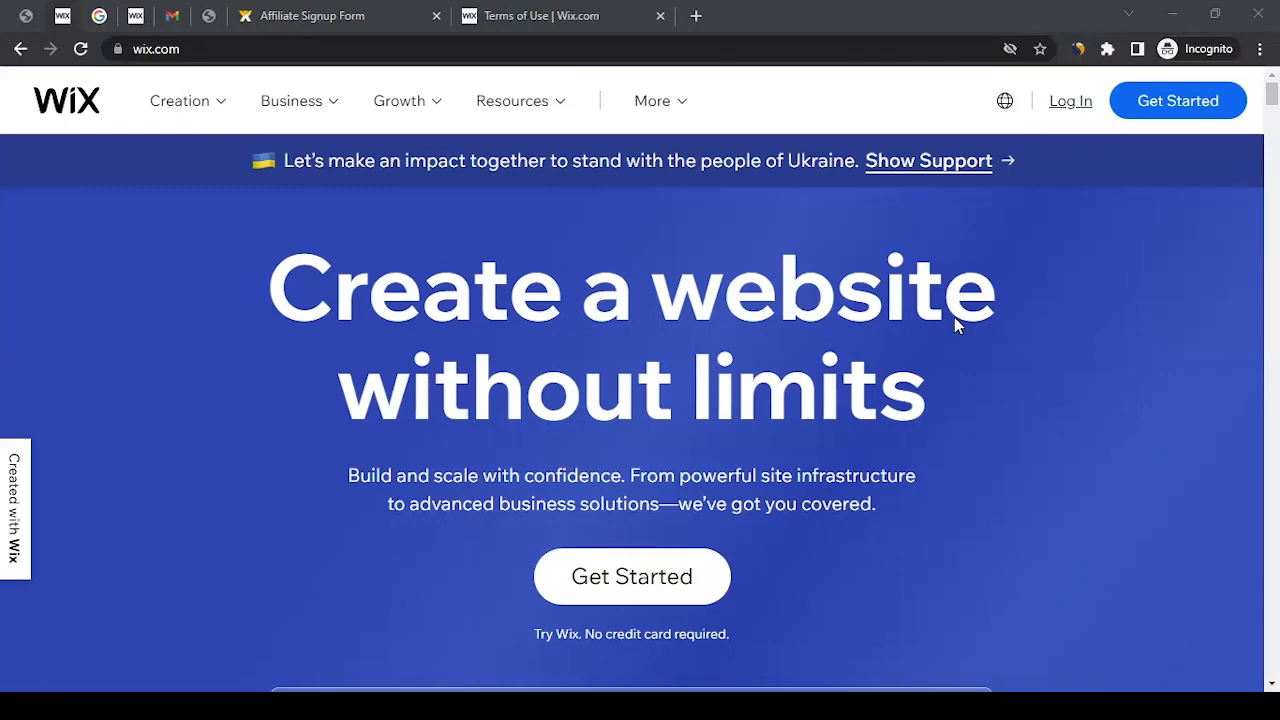
mouse_move(190, 224)
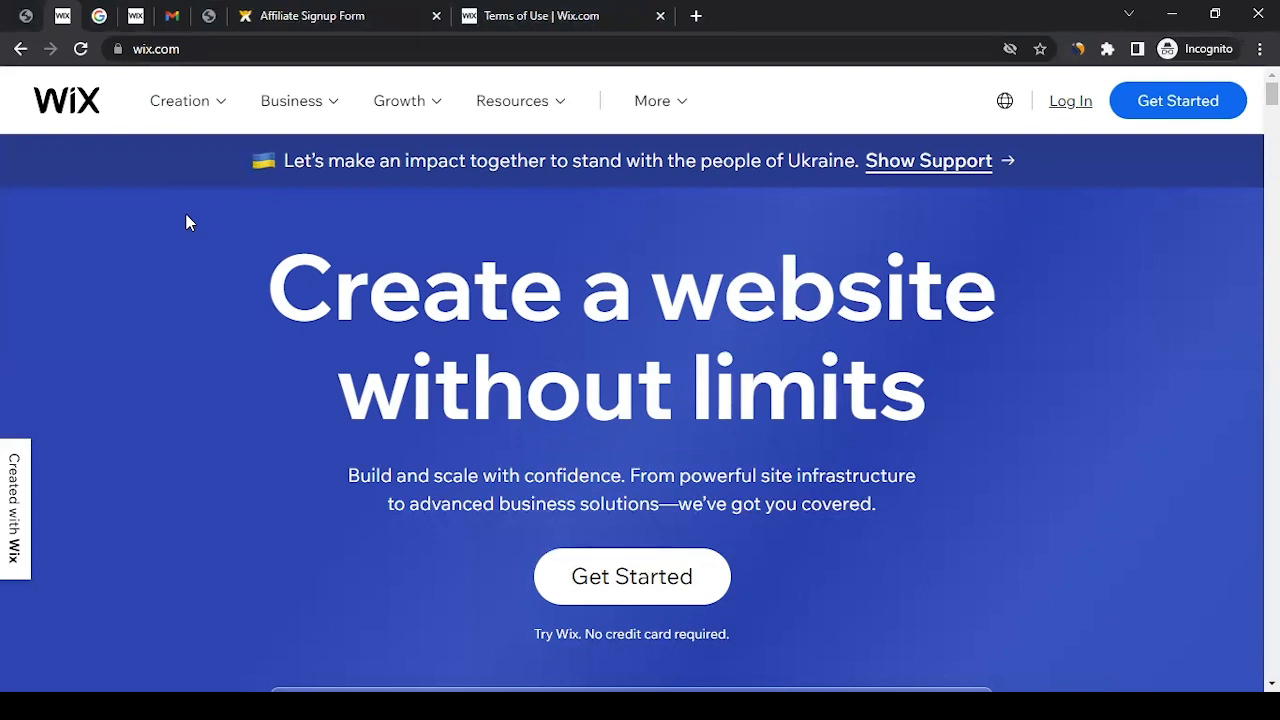
mouse_move(196, 264)
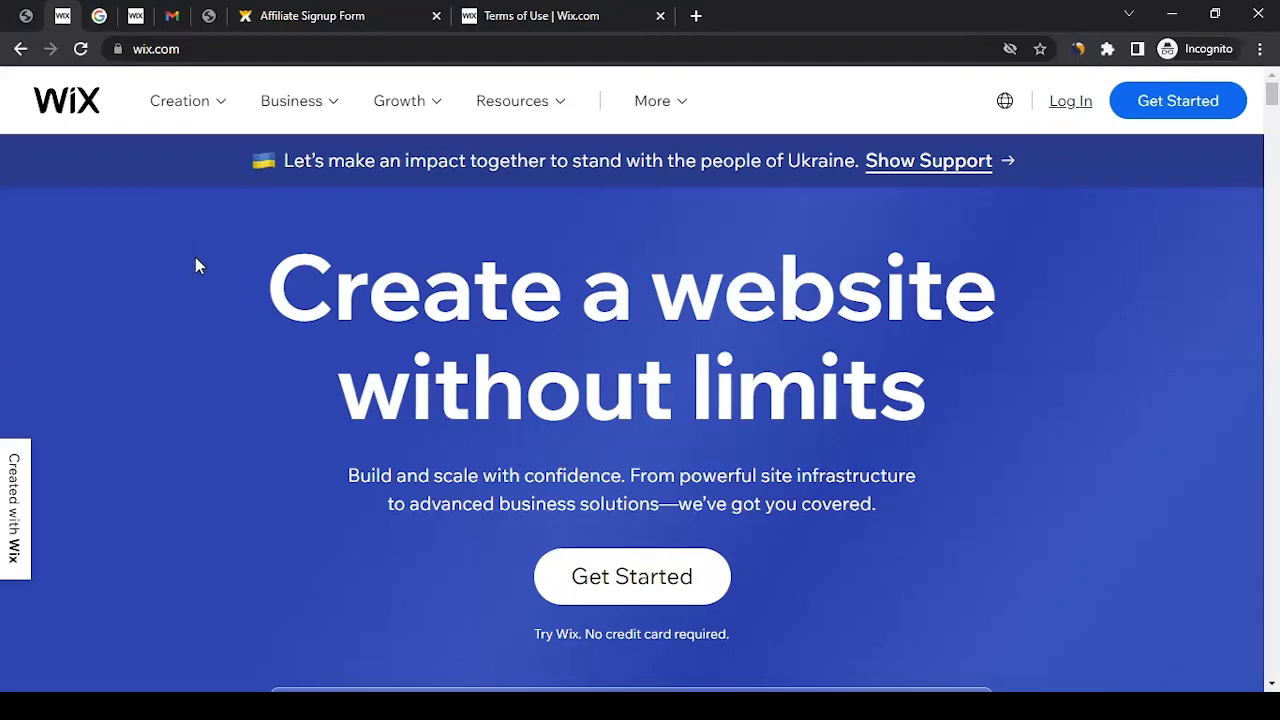
mouse_move(216, 250)
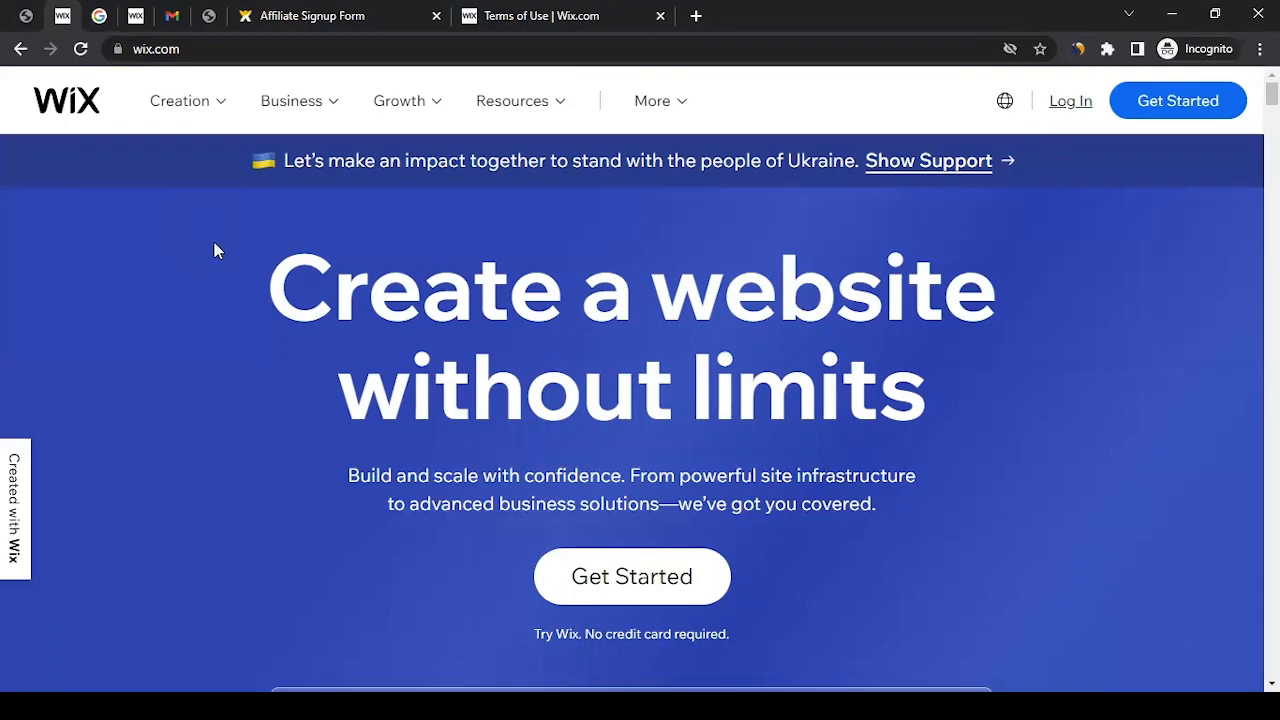
mouse_move(212, 252)
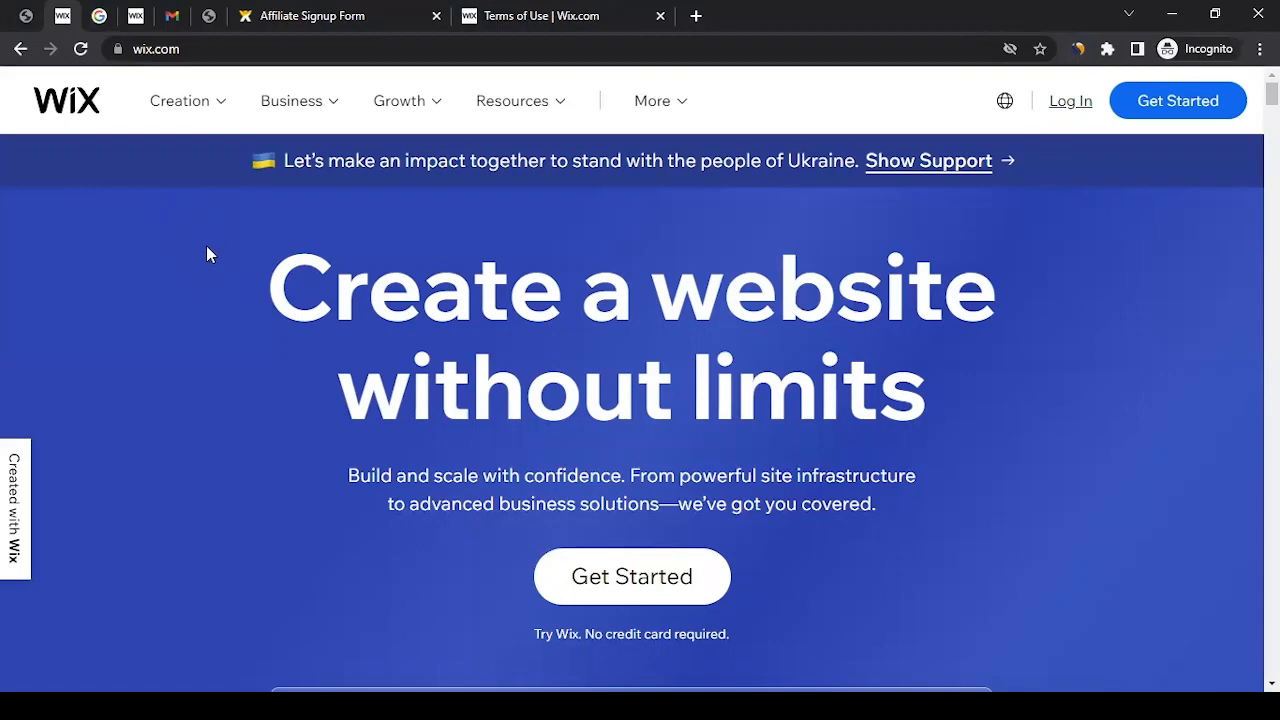
mouse_move(248, 252)
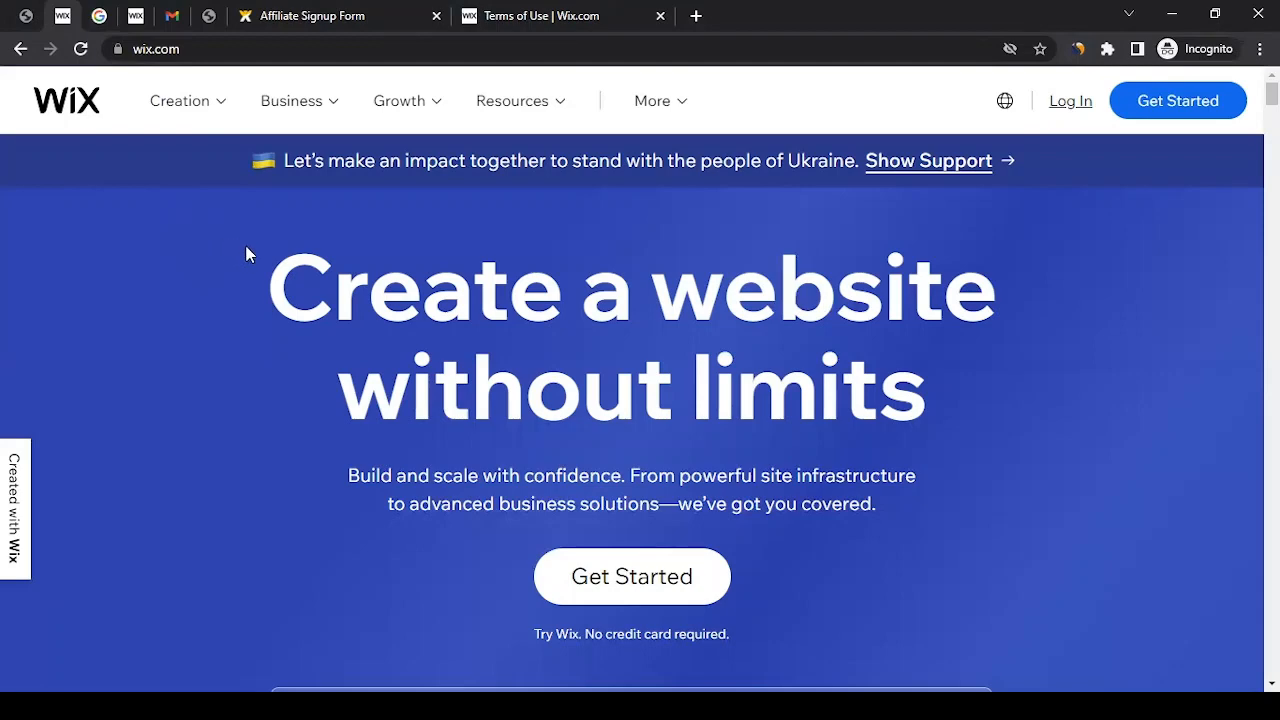